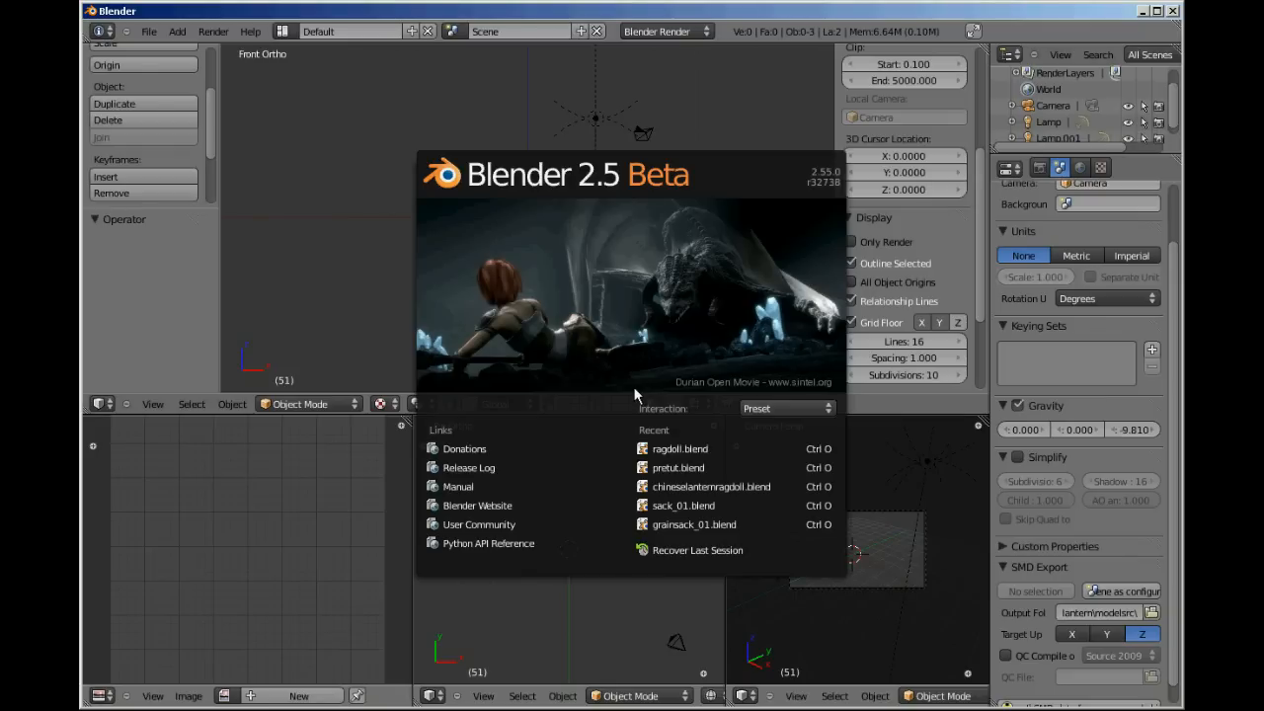
mouse_move(247, 108)
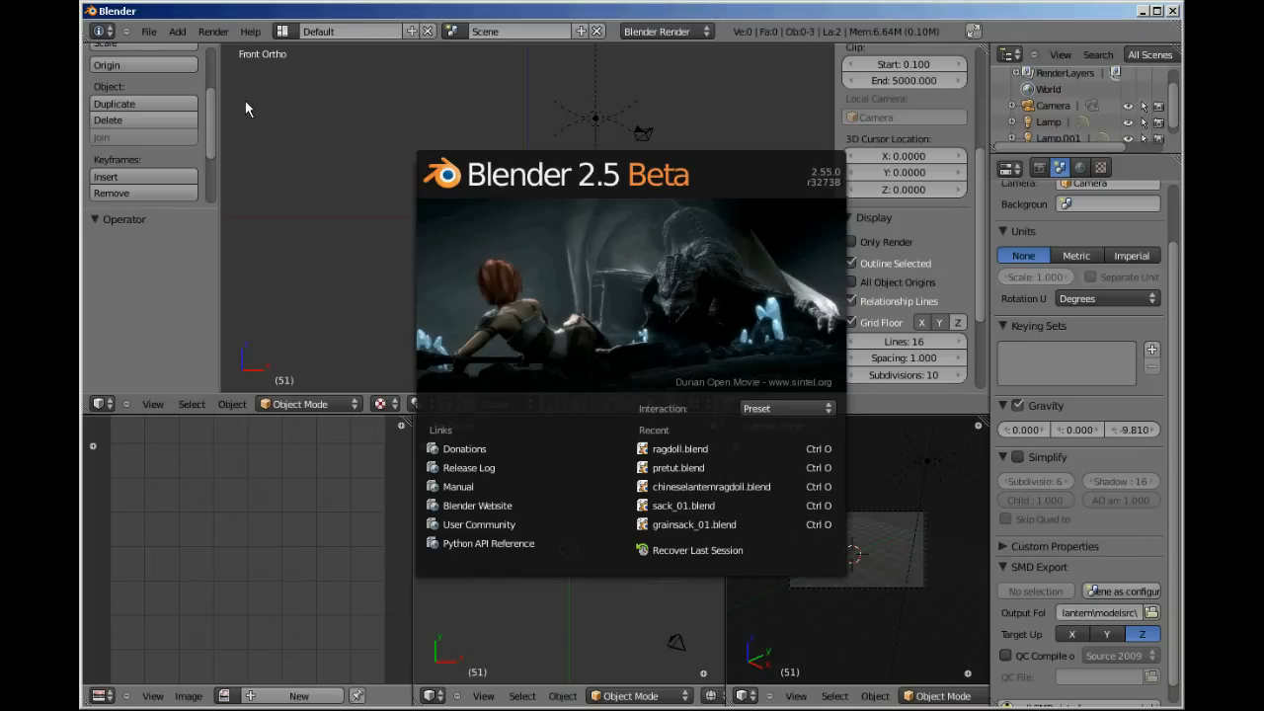
Dismiss the splash screen and open ragdoll.blend from the recent files
left_click(148, 30)
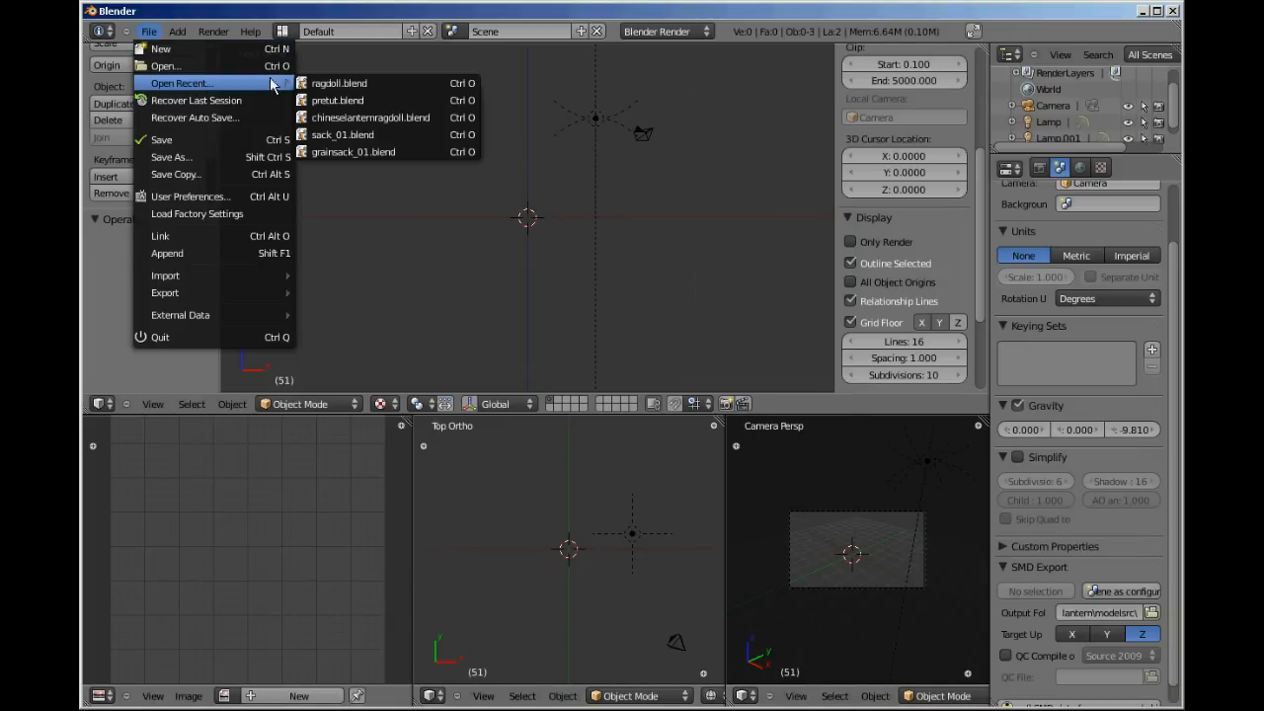
left_click(339, 83)
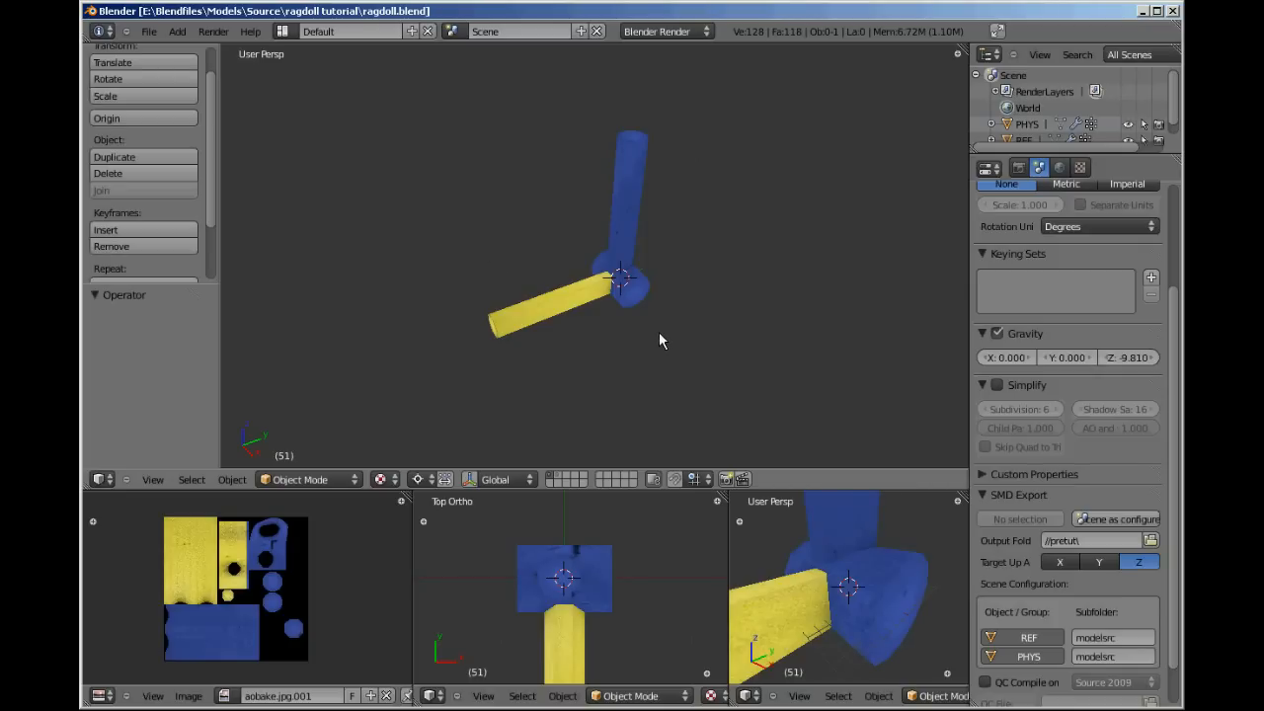
mouse_move(682, 354)
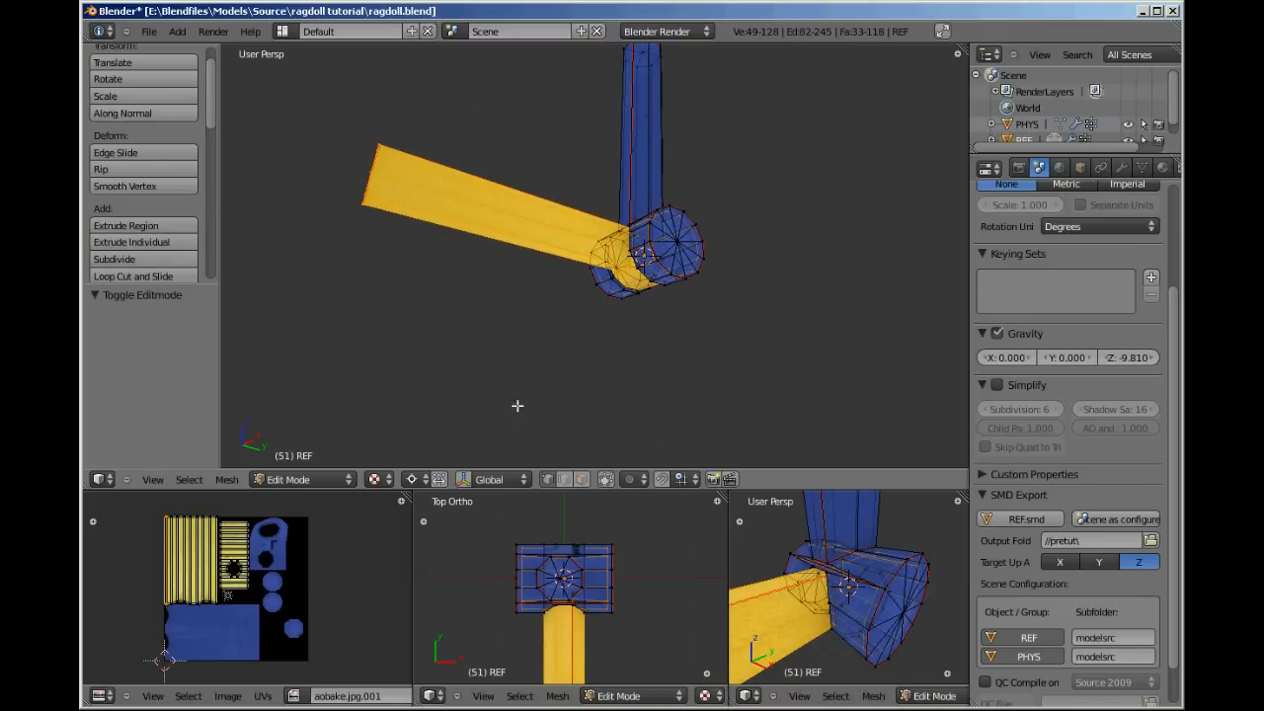
mouse_move(865, 321)
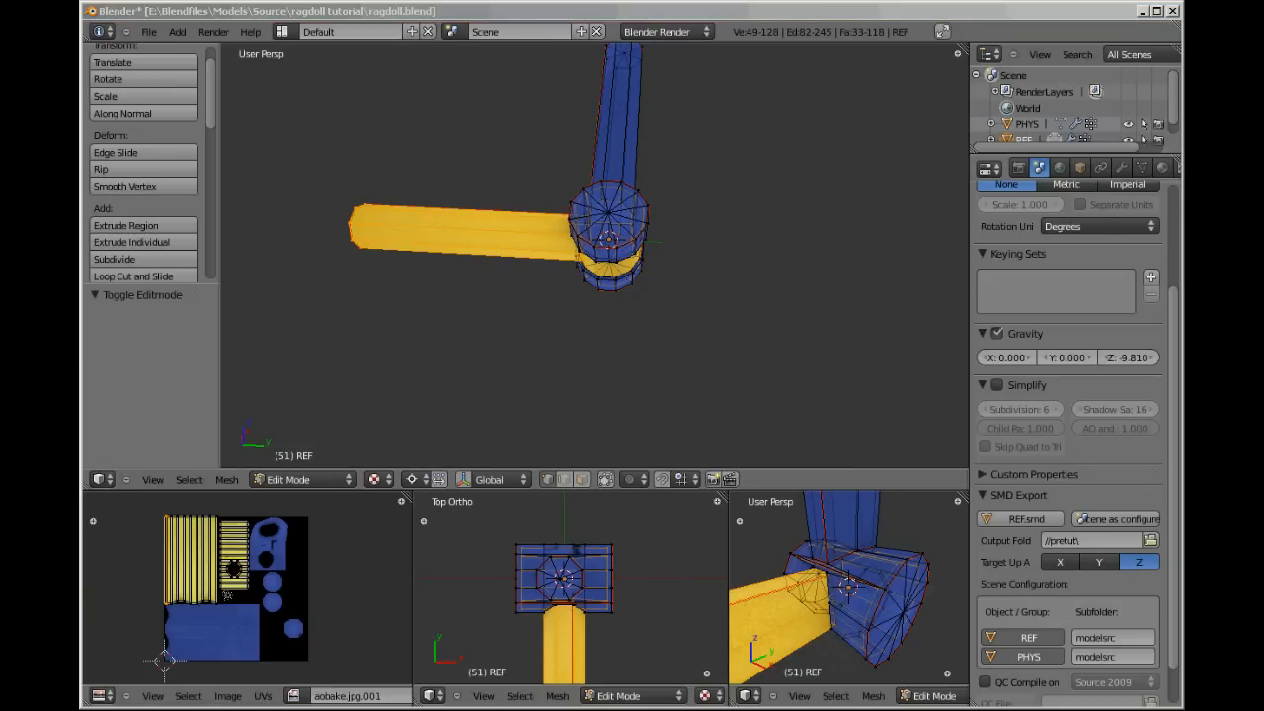
mouse_move(679, 69)
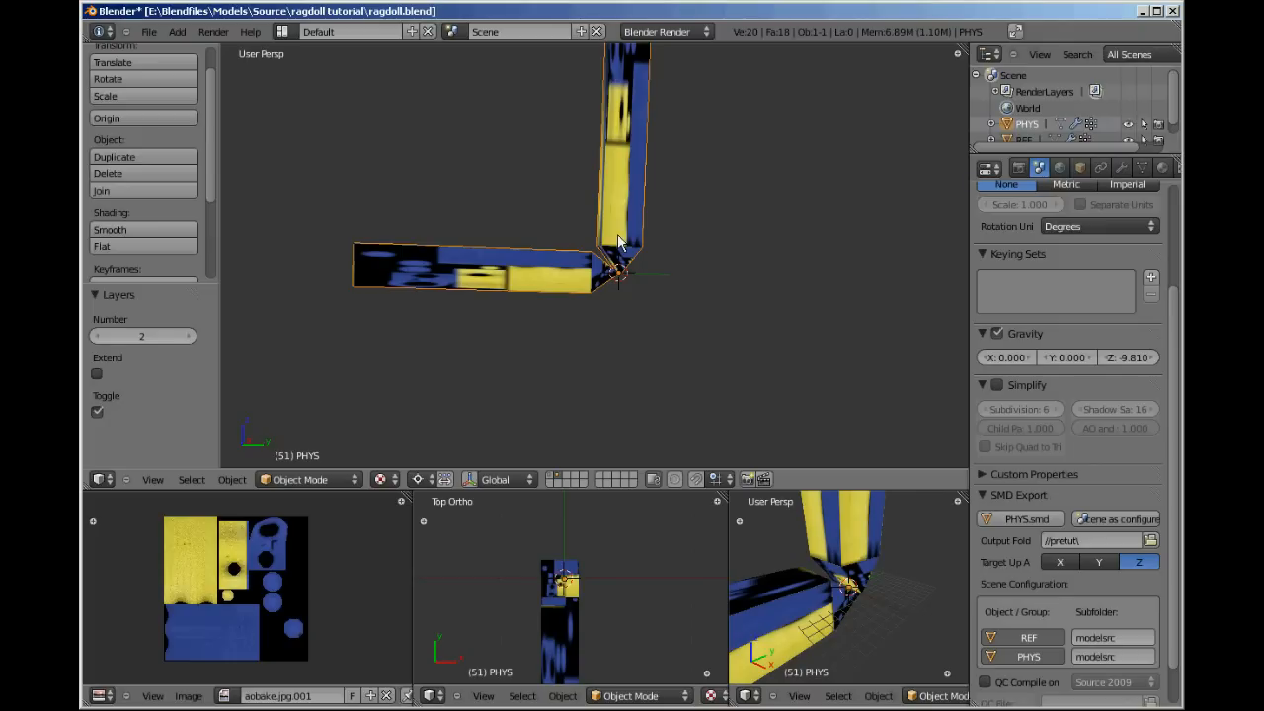
mouse_move(650, 231)
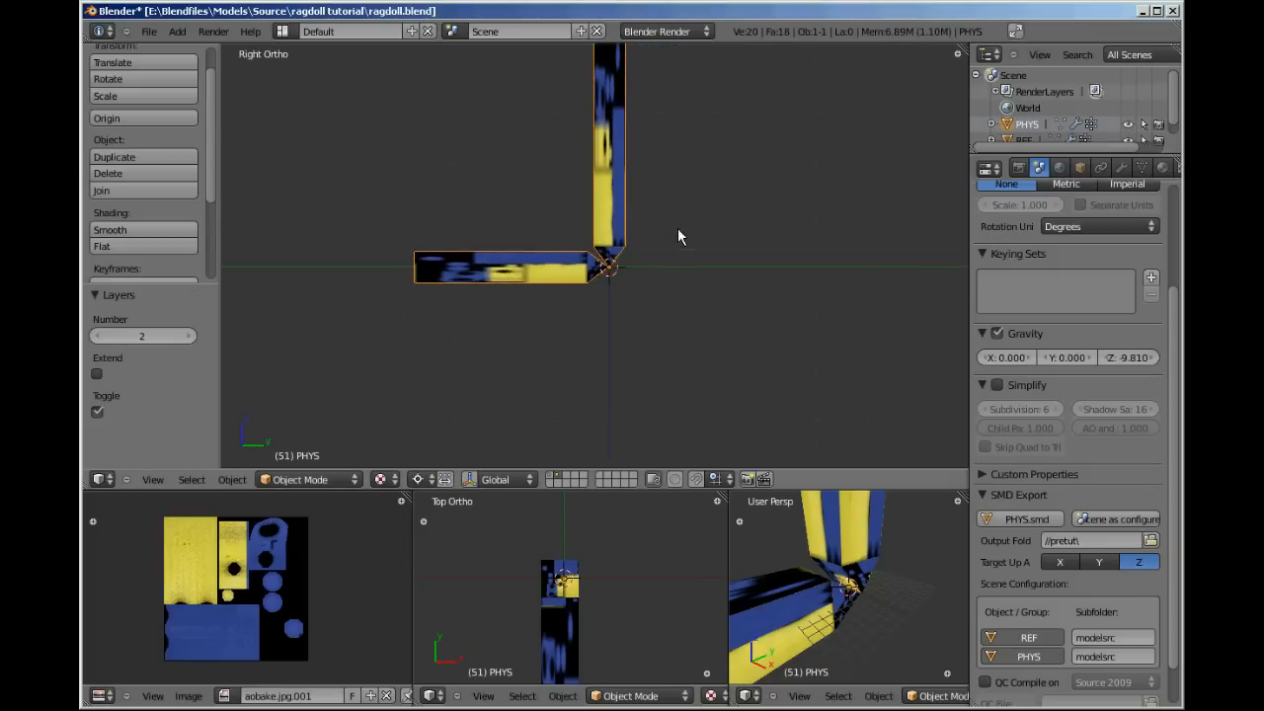
Add a two-bone armature through the blue and yellow pieces, displayed as X-Ray sticks
left_click(177, 31)
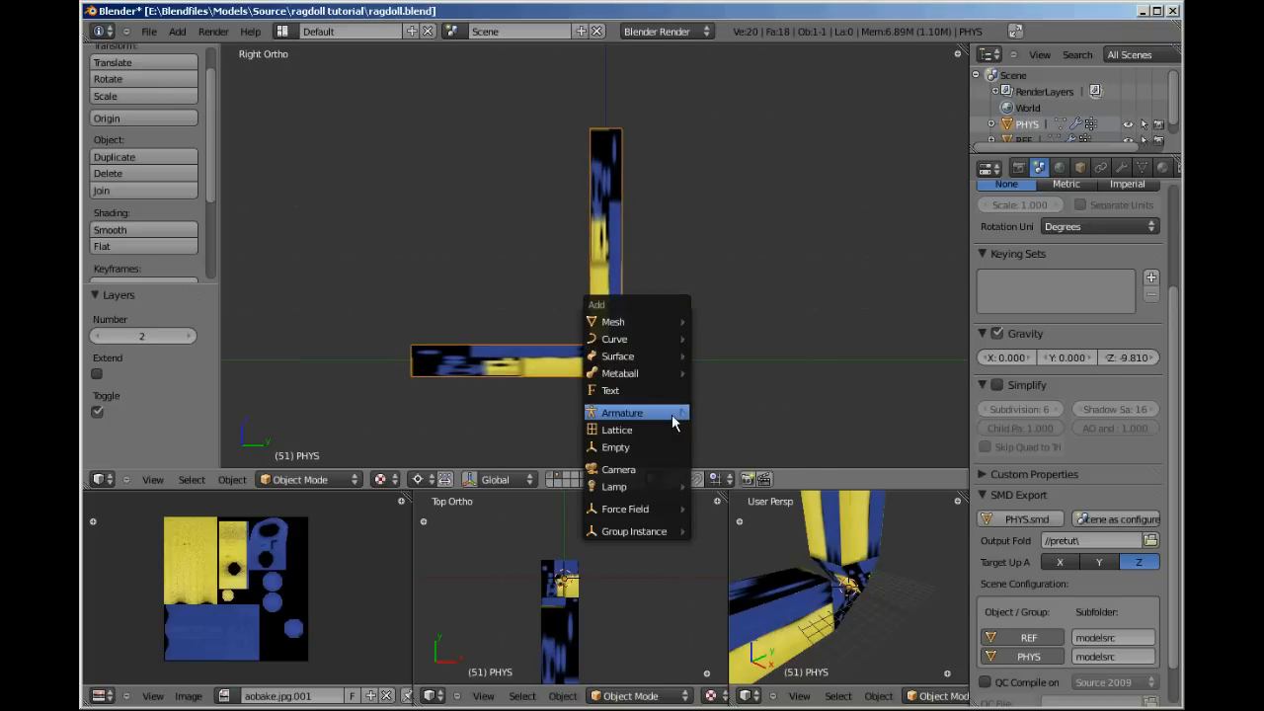
left_click(623, 411)
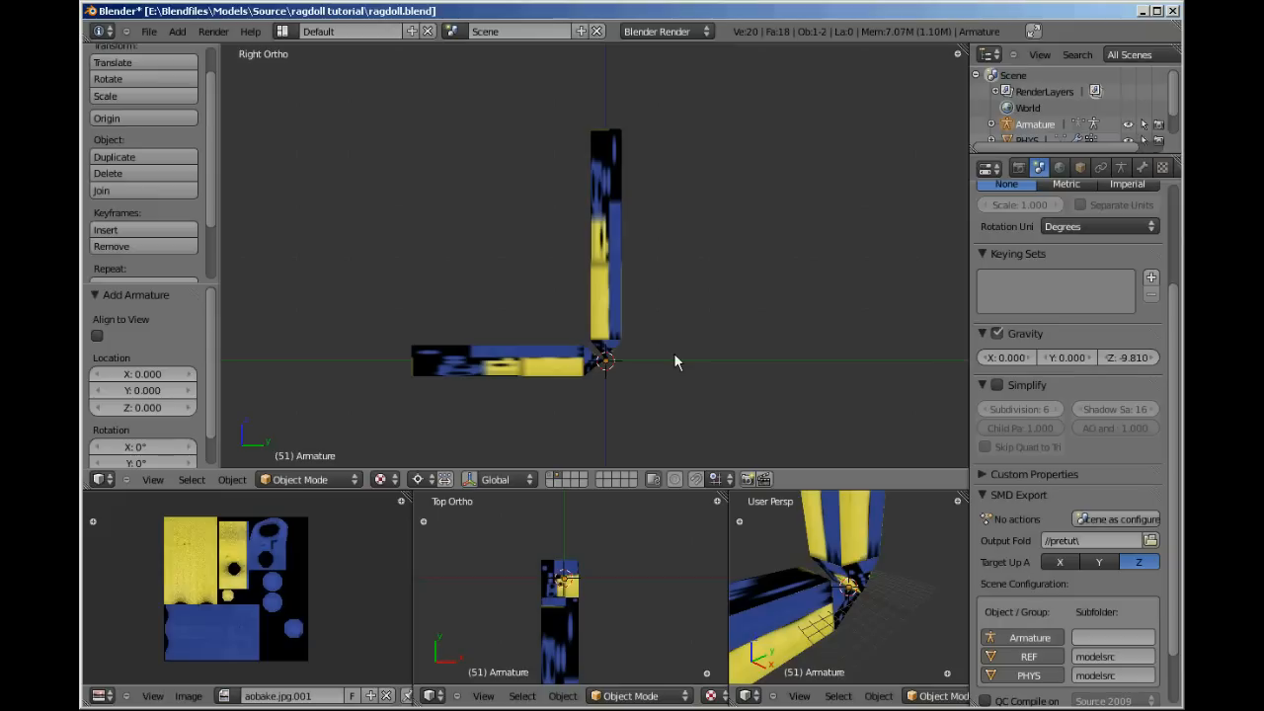
key("Tab")
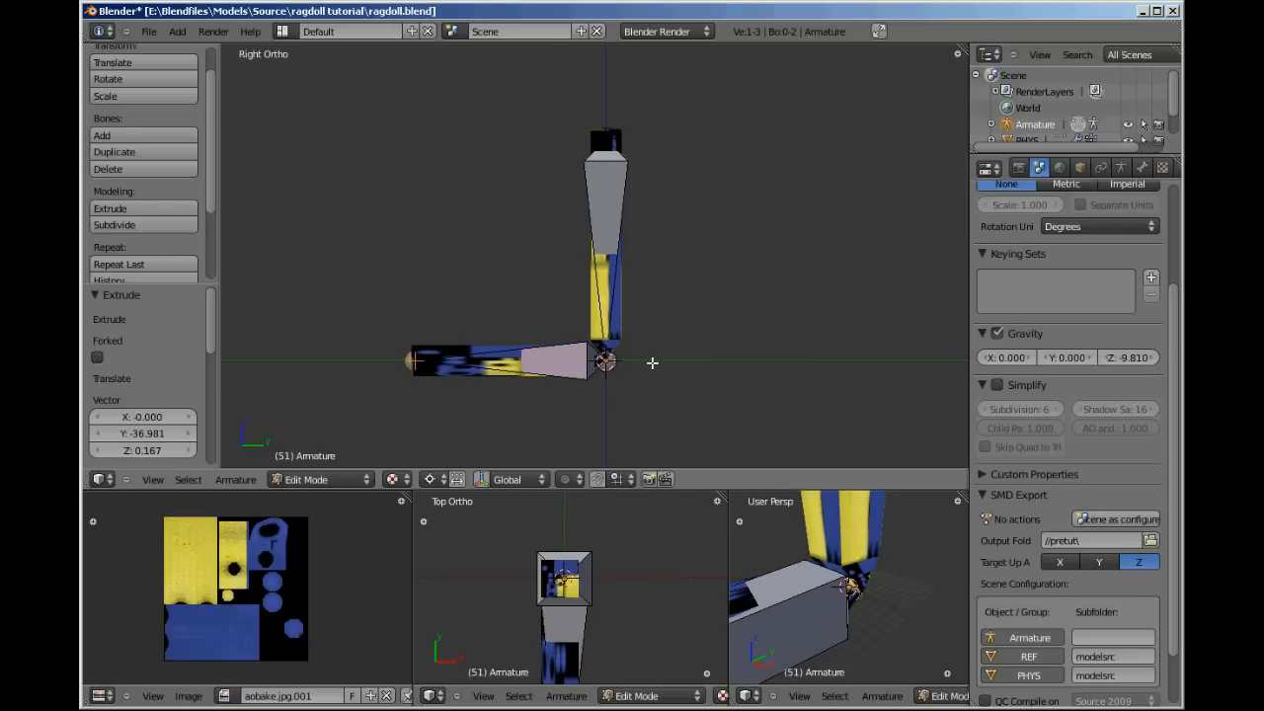
key("Tab")
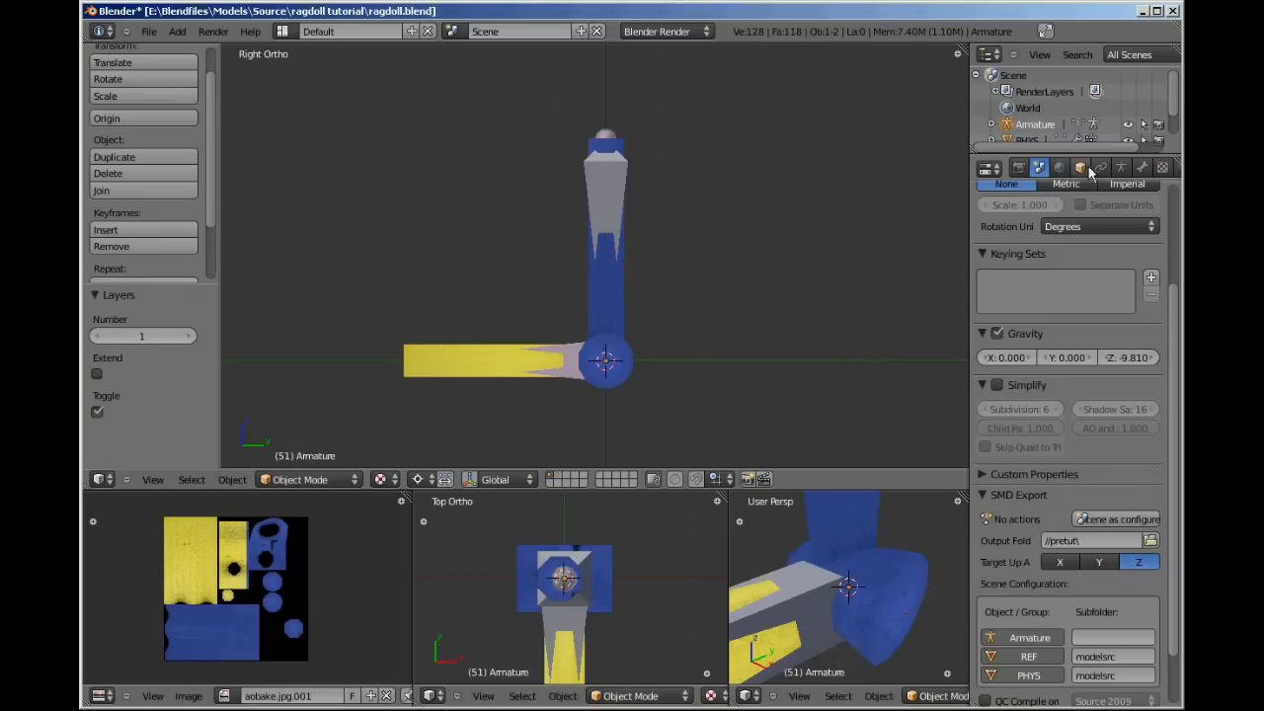
left_click(1119, 167)
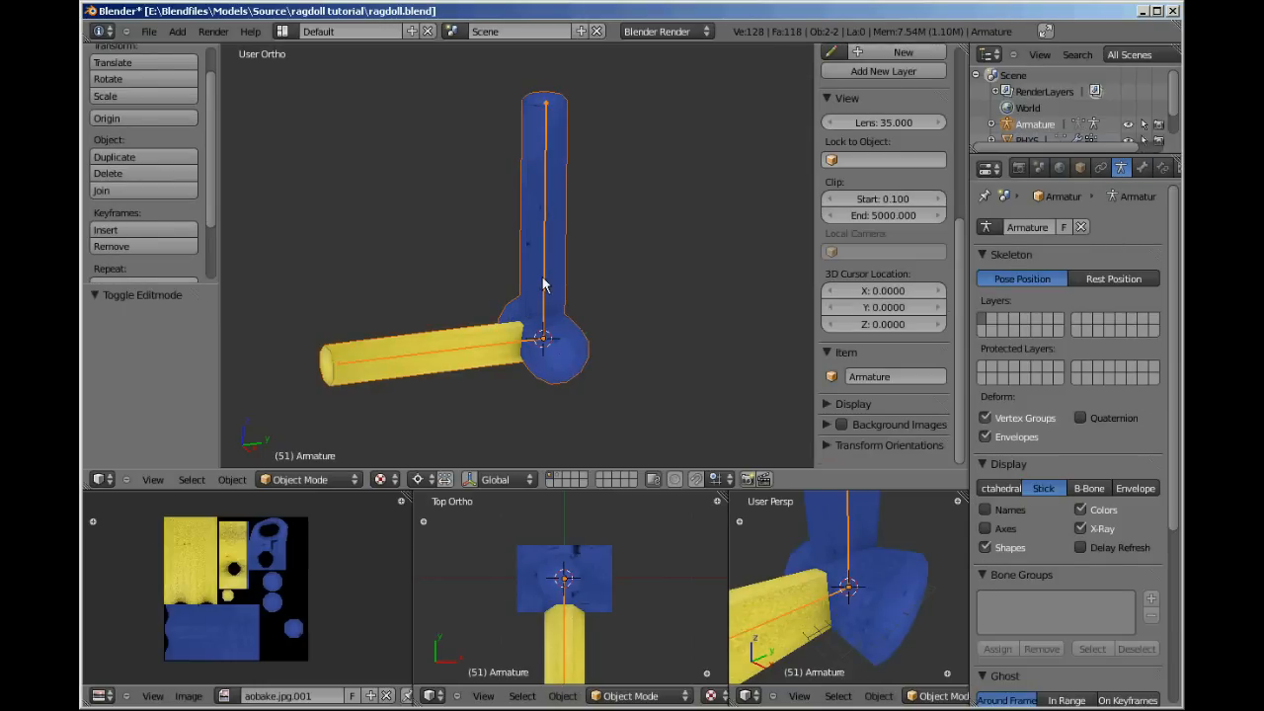
Parent REF to the armature with Armature Deform and empty top and bottom groups
key("ctrl+p")
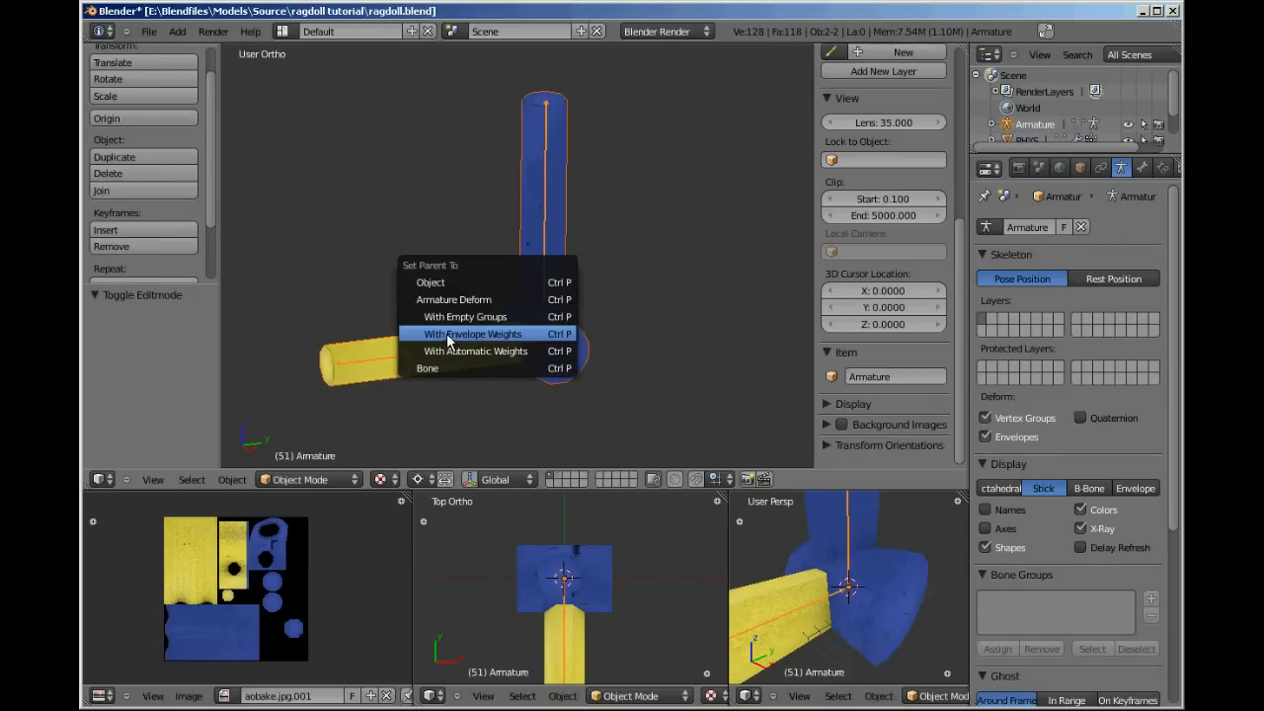
left_click(471, 334)
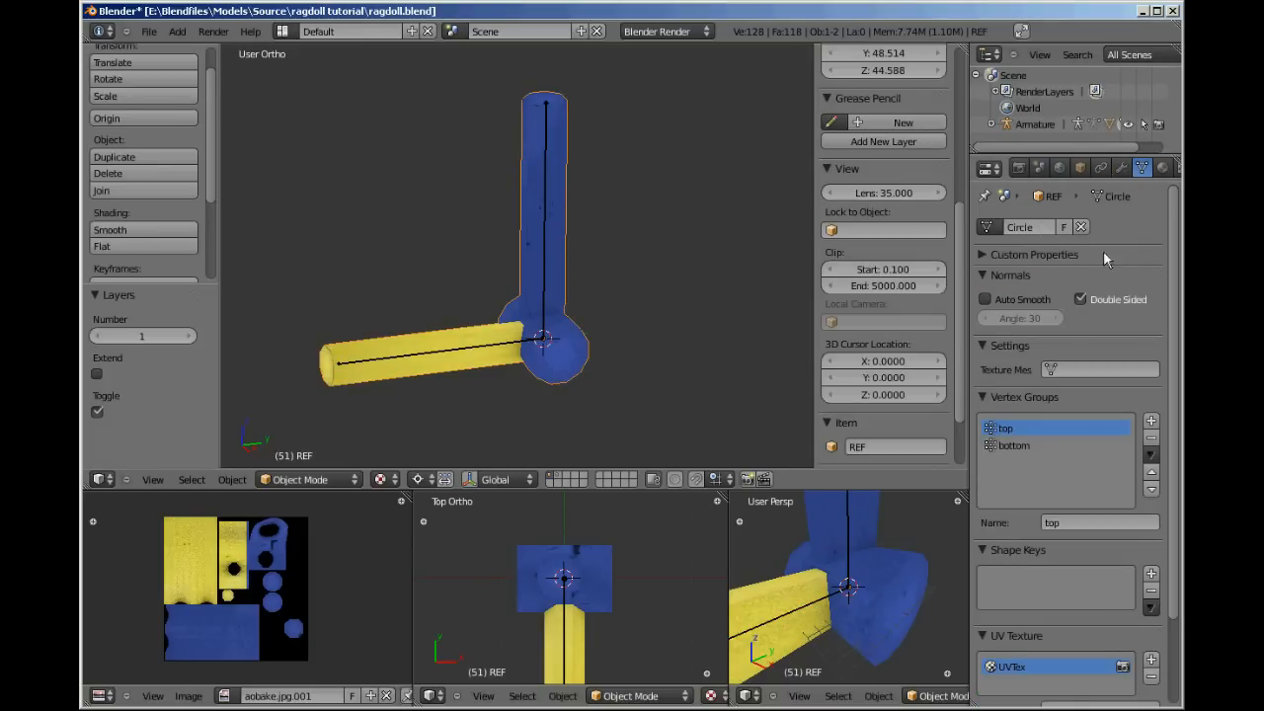
Assign REF's lower vertices to the bottom group and the remaining vertices to top
key("Tab")
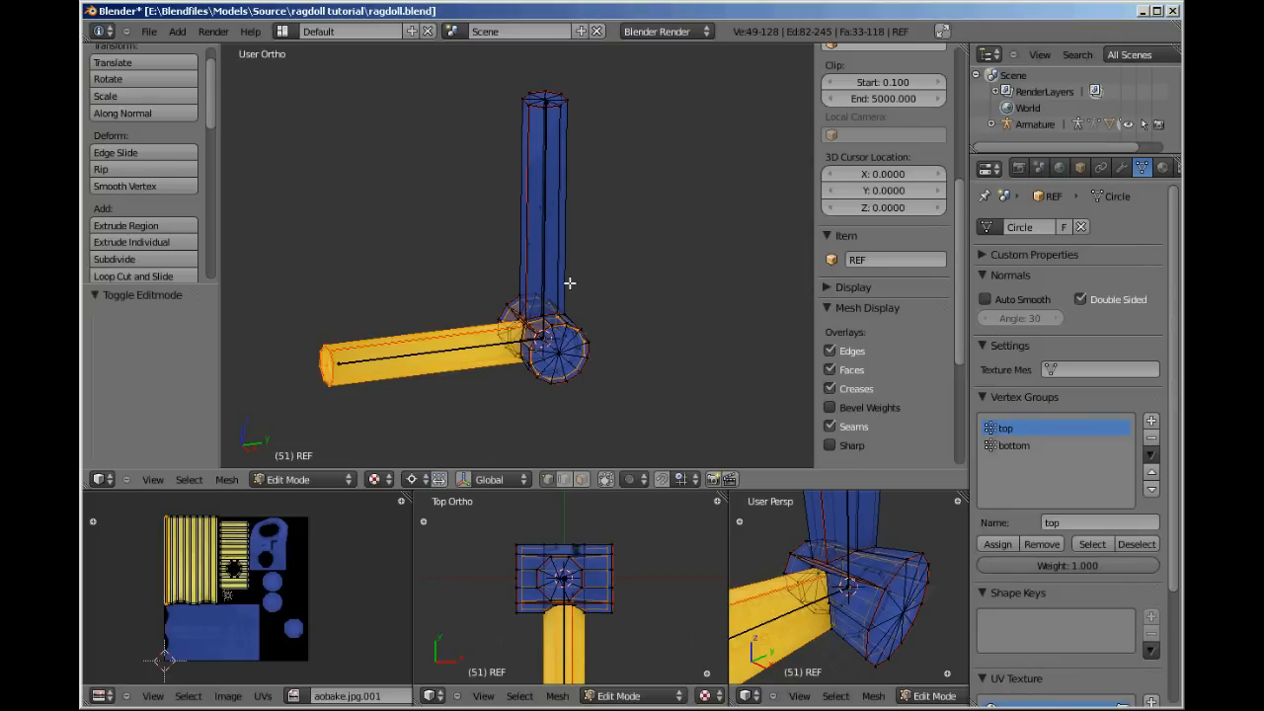
key("a")
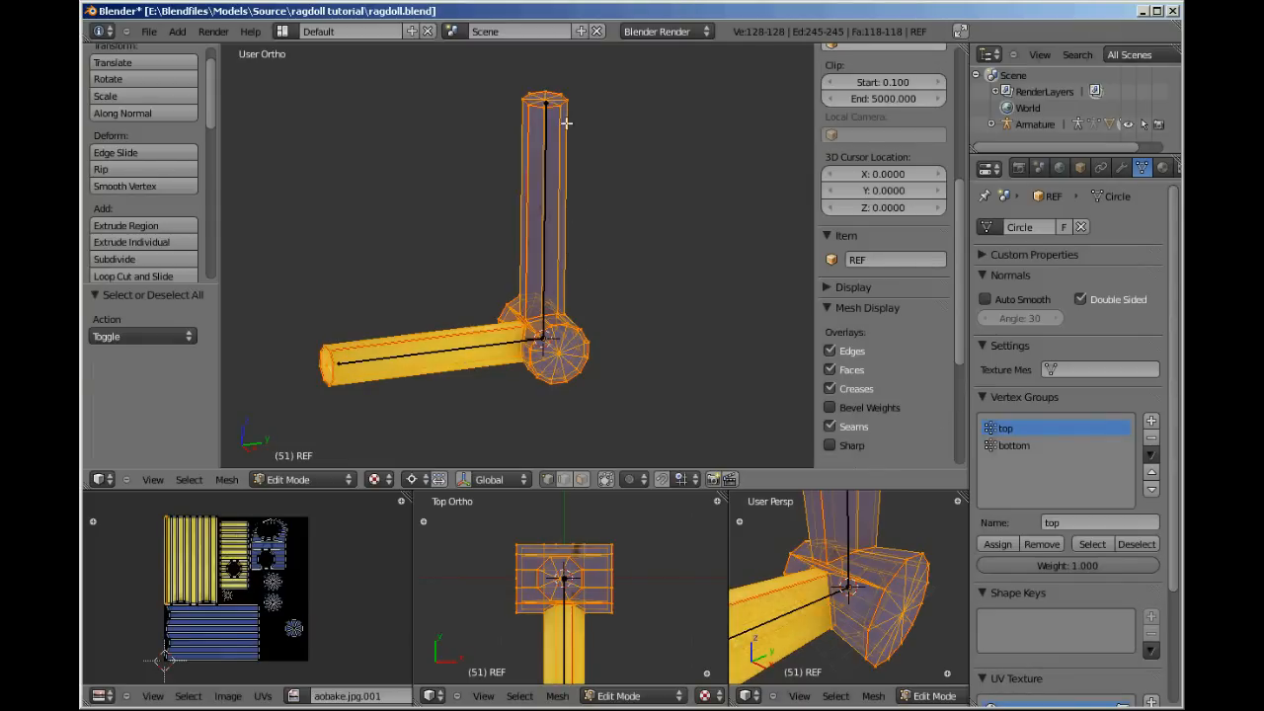
left_click(1014, 445)
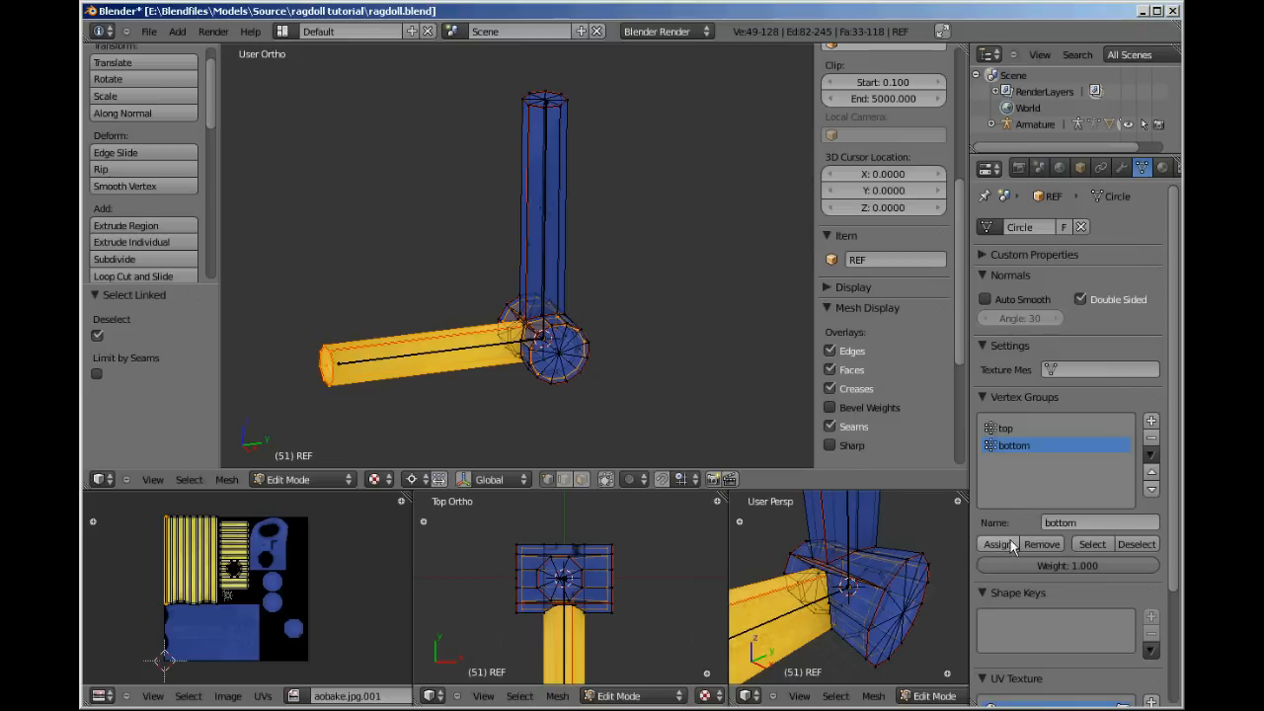
mouse_move(997, 544)
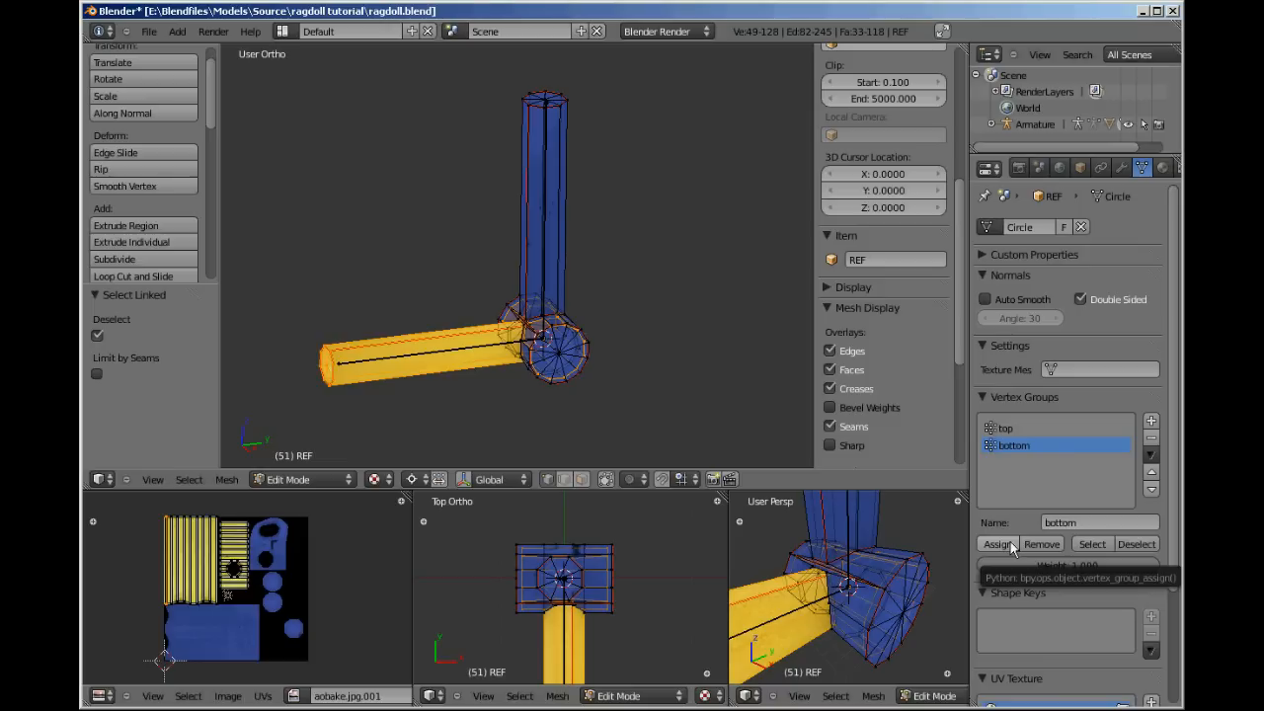
left_click(996, 544)
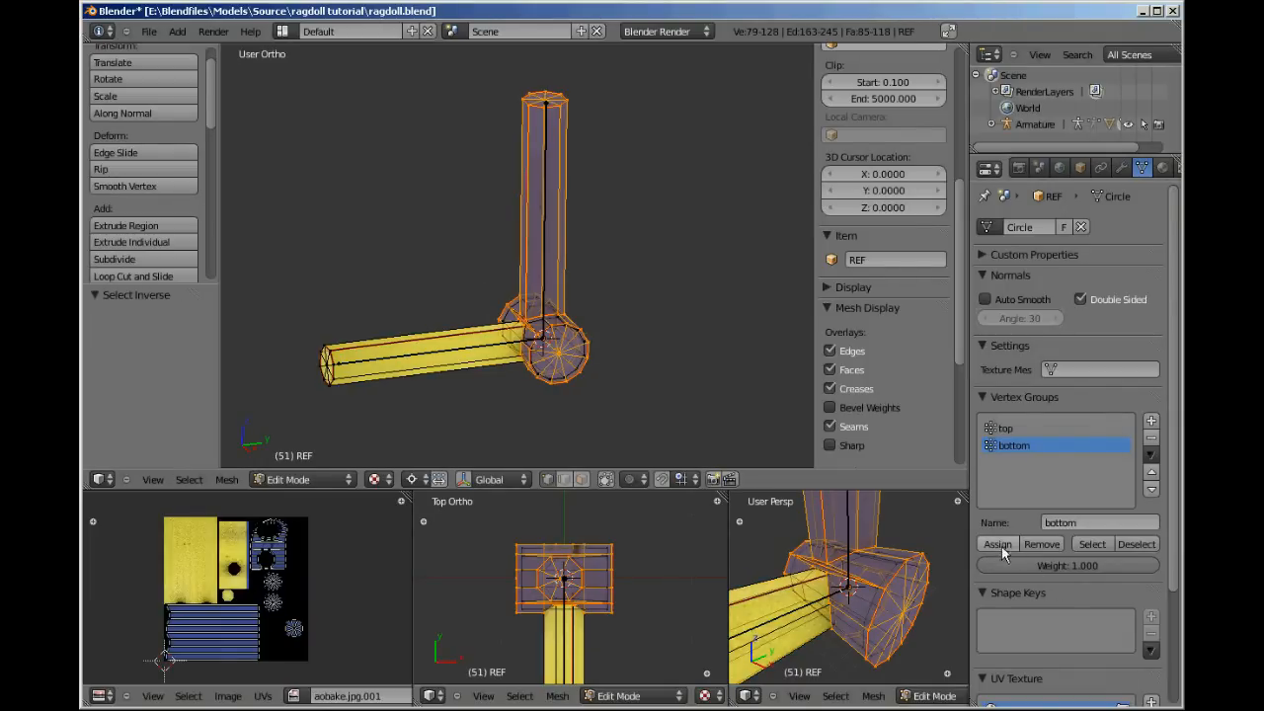
left_click(1006, 428)
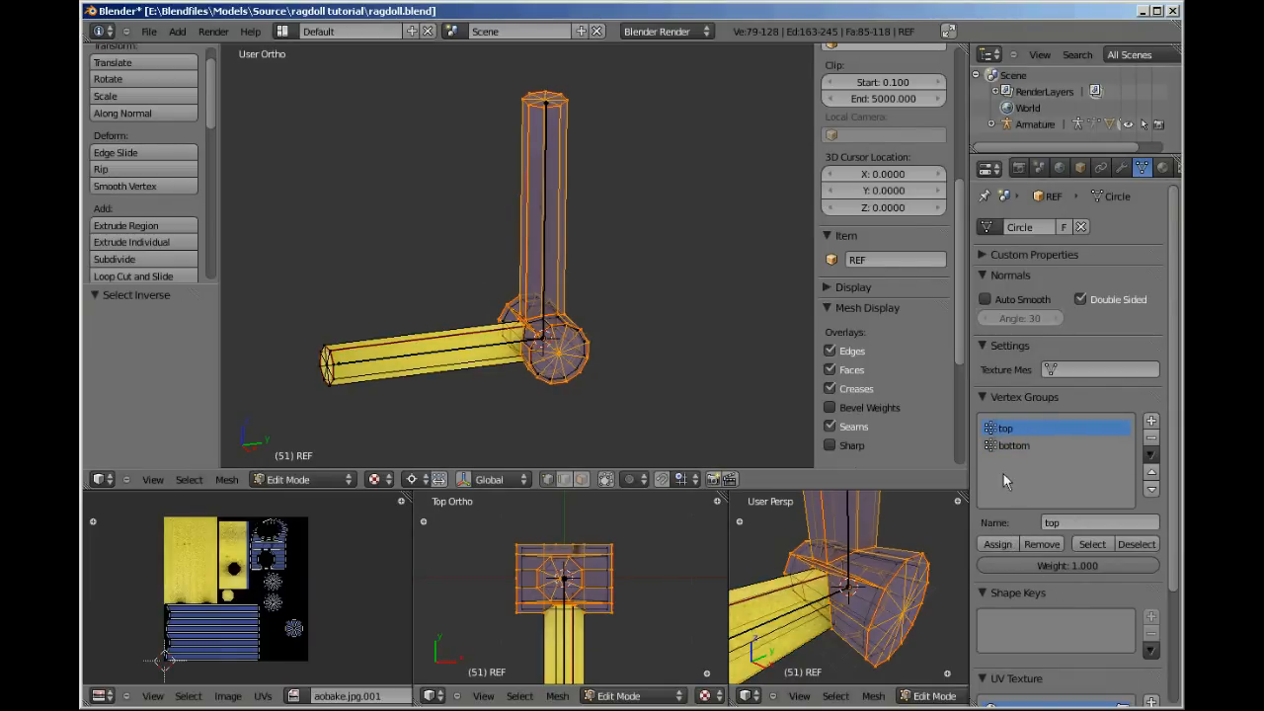
key("Tab")
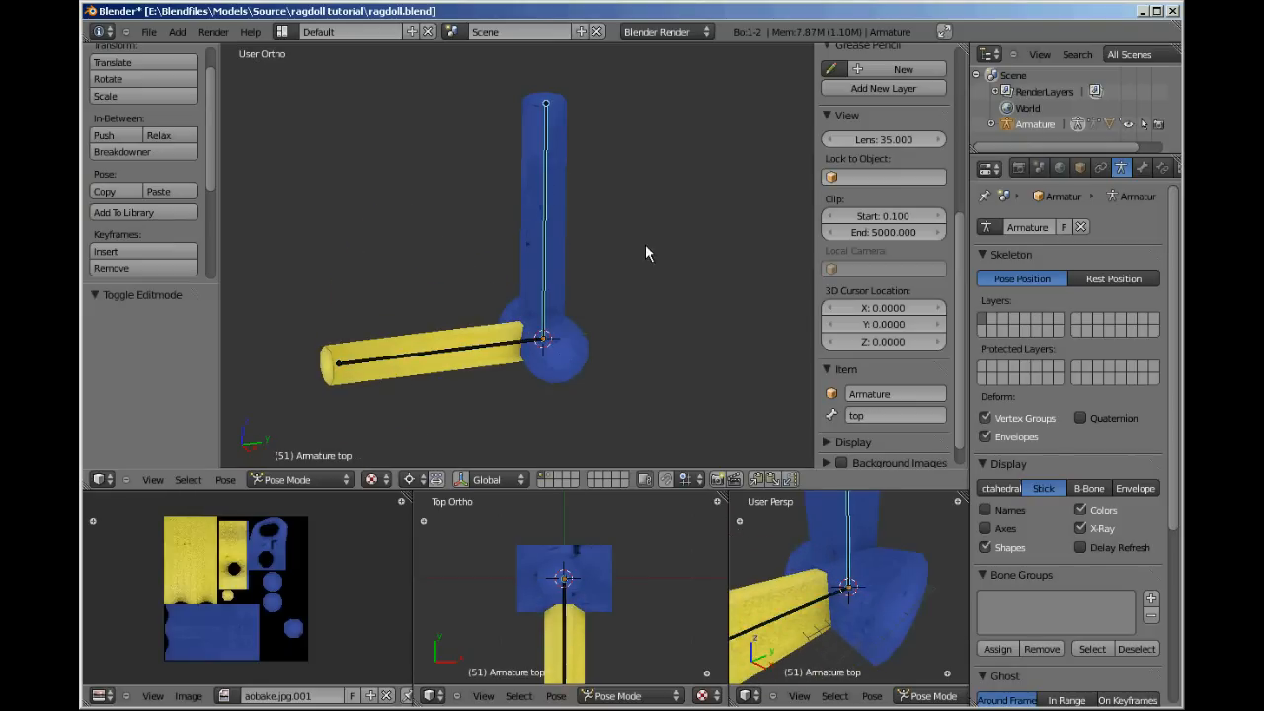
mouse_move(676, 354)
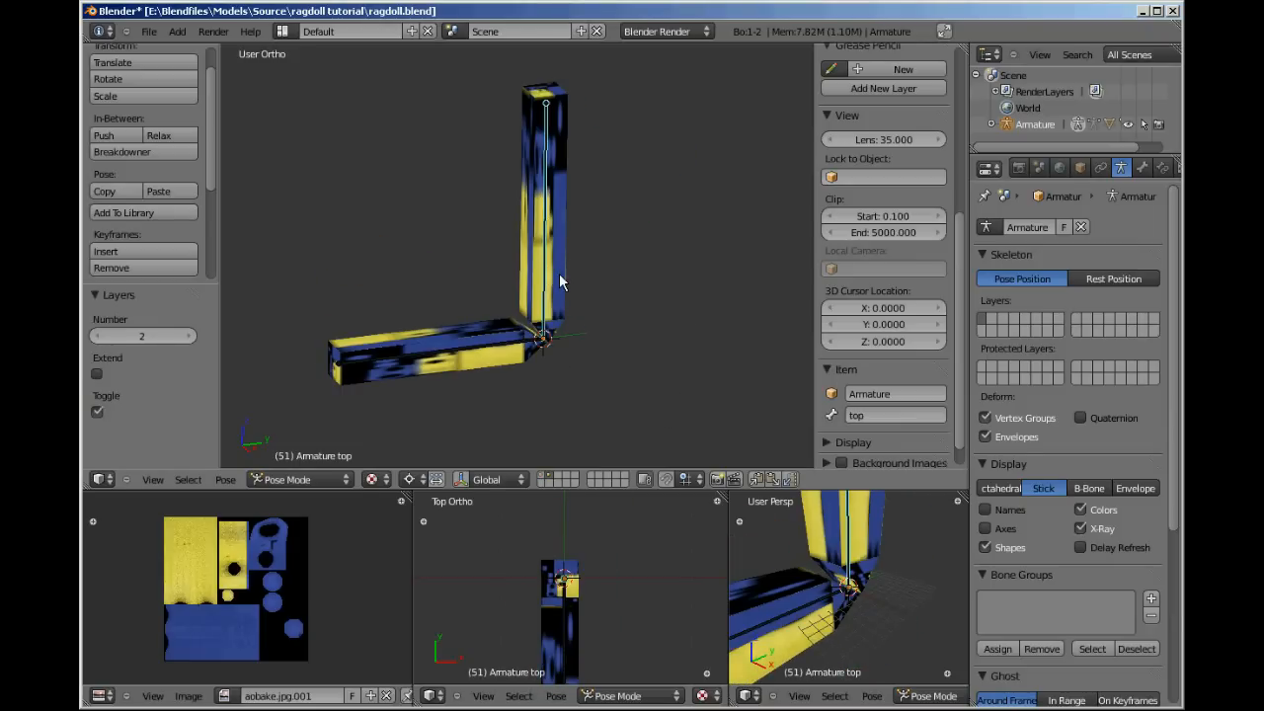
Assign the PHYS mesh's vertices to the vertex groups and put the armature in Pose Mode
left_click(297, 479)
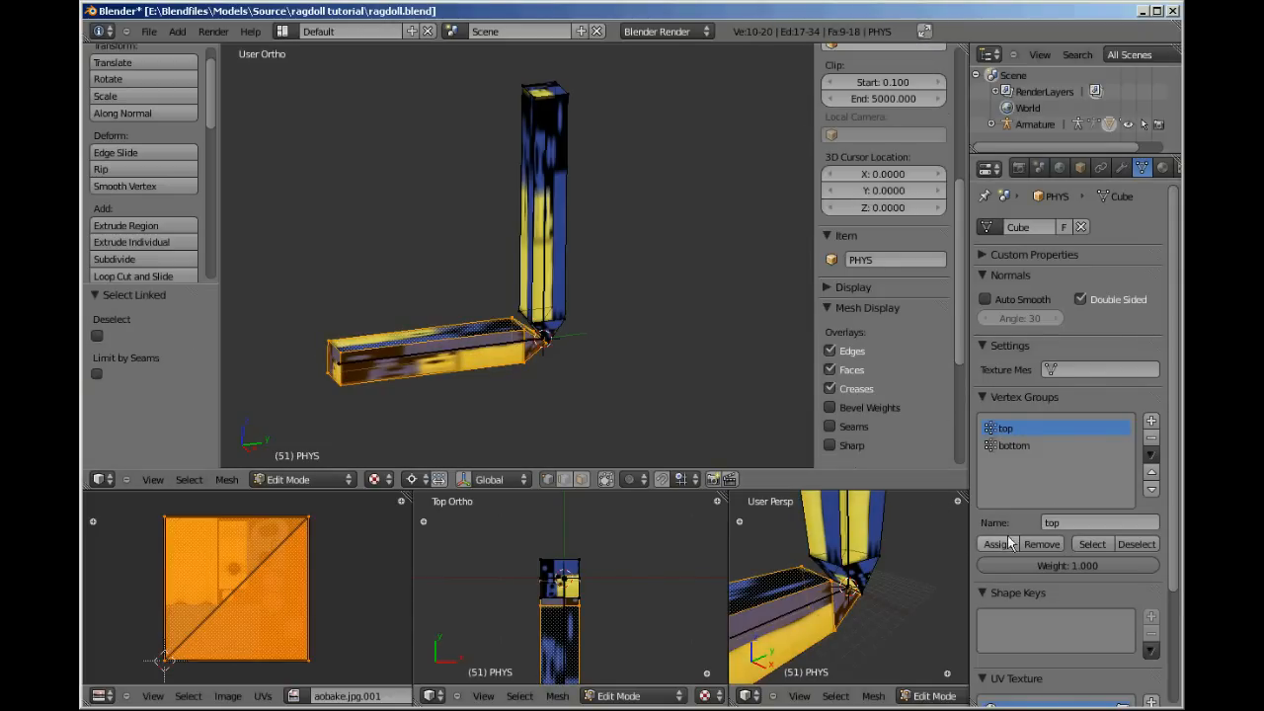
left_click(1014, 446)
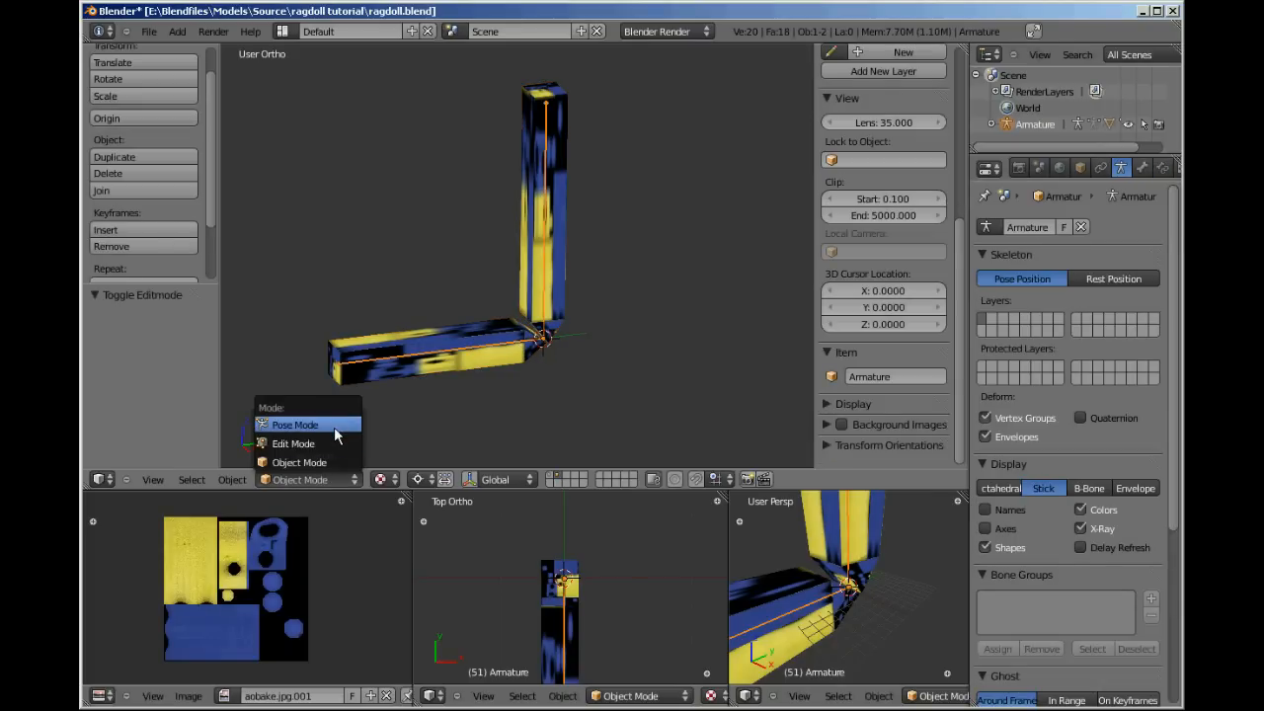
left_click(294, 424)
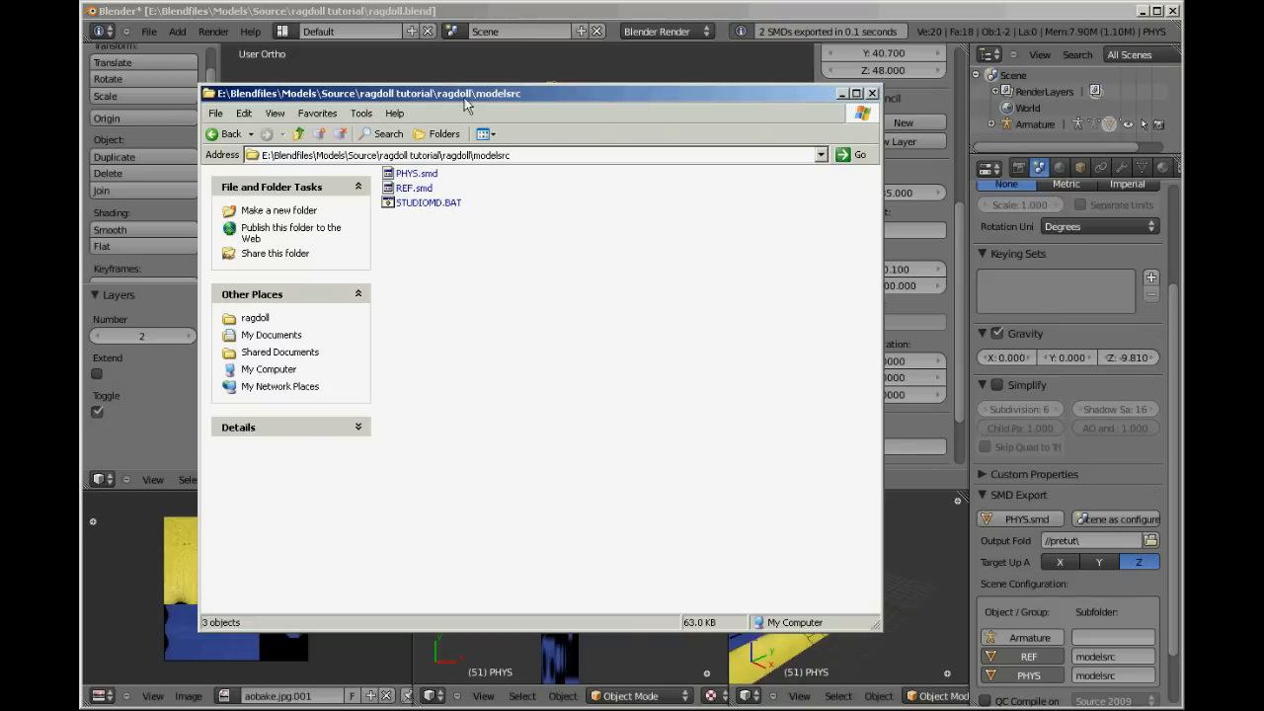
mouse_move(426, 245)
type("ragdoll.qc")
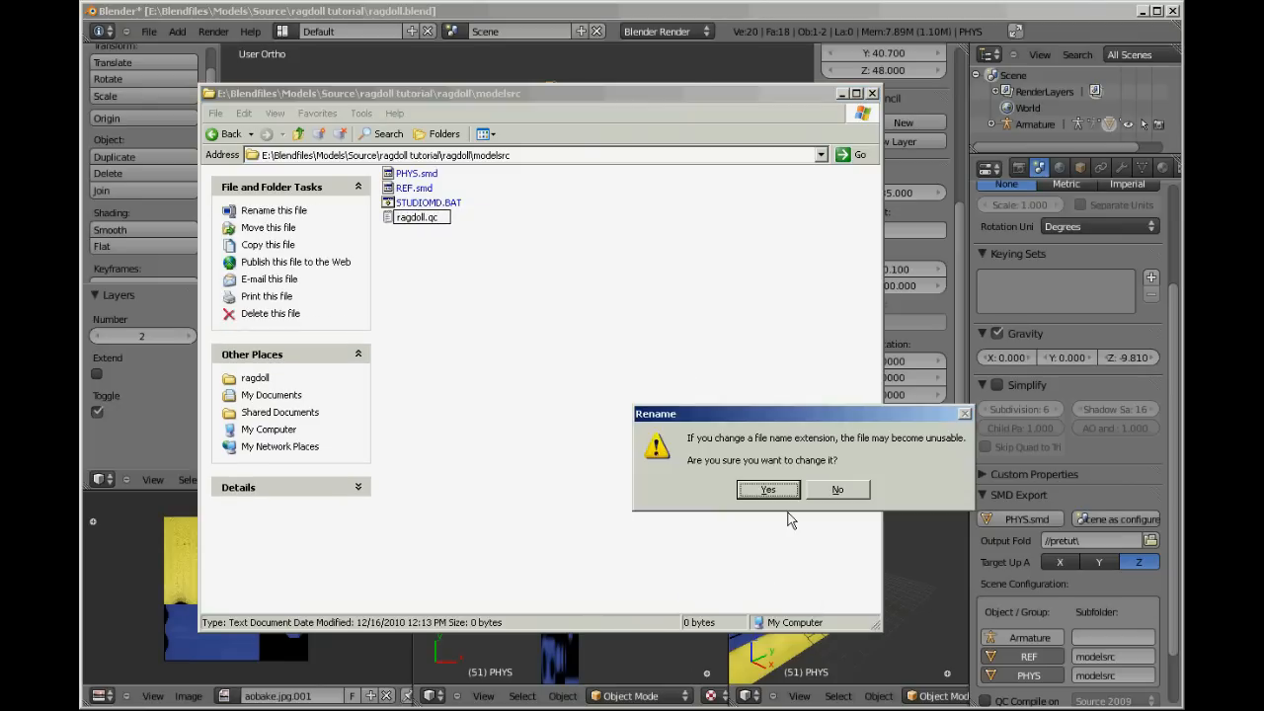
Accept the extension-change warning so the new text file becomes ragdoll.qc
left_click(768, 490)
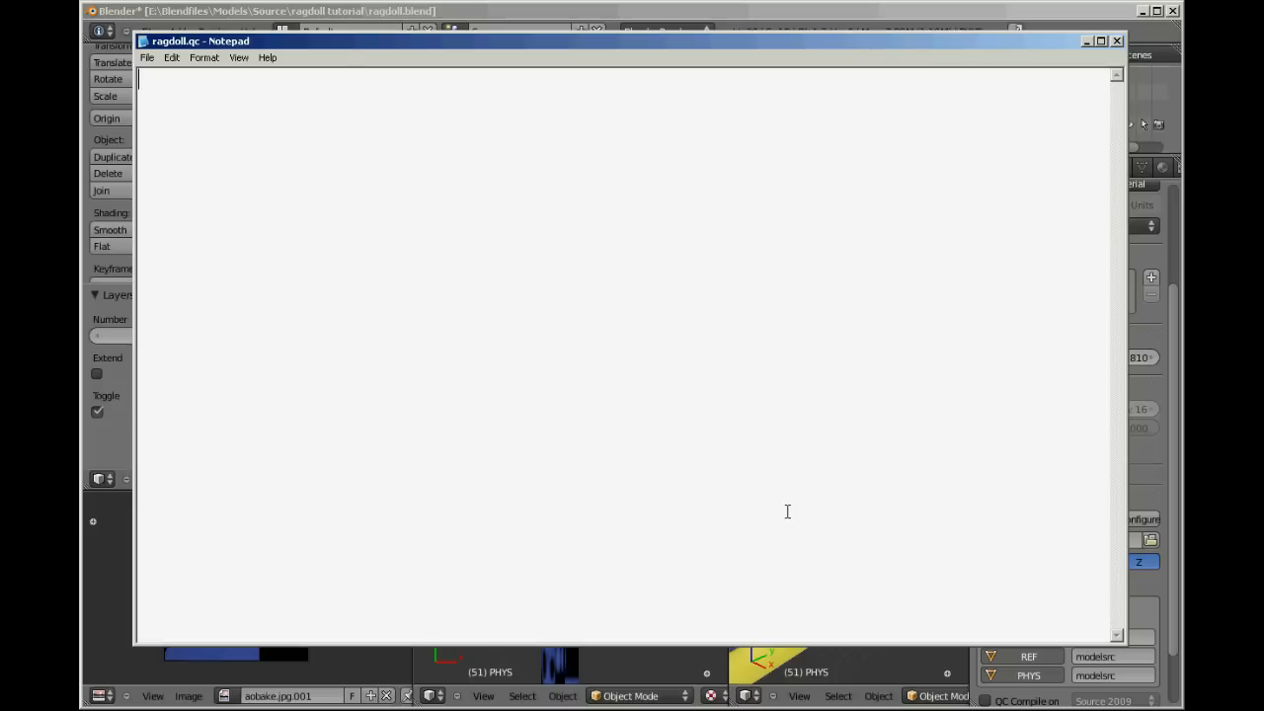
mouse_move(738, 351)
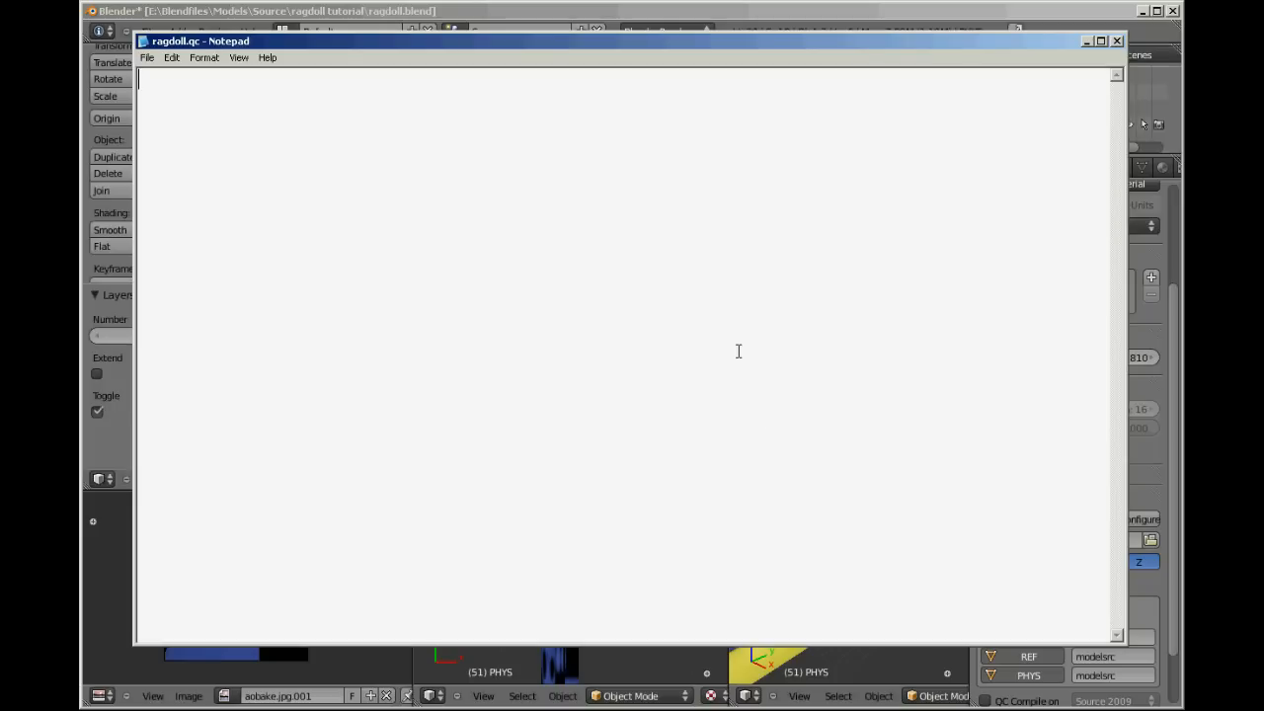
Set Notepad's font to Lucida Console at size 22
left_click(204, 57)
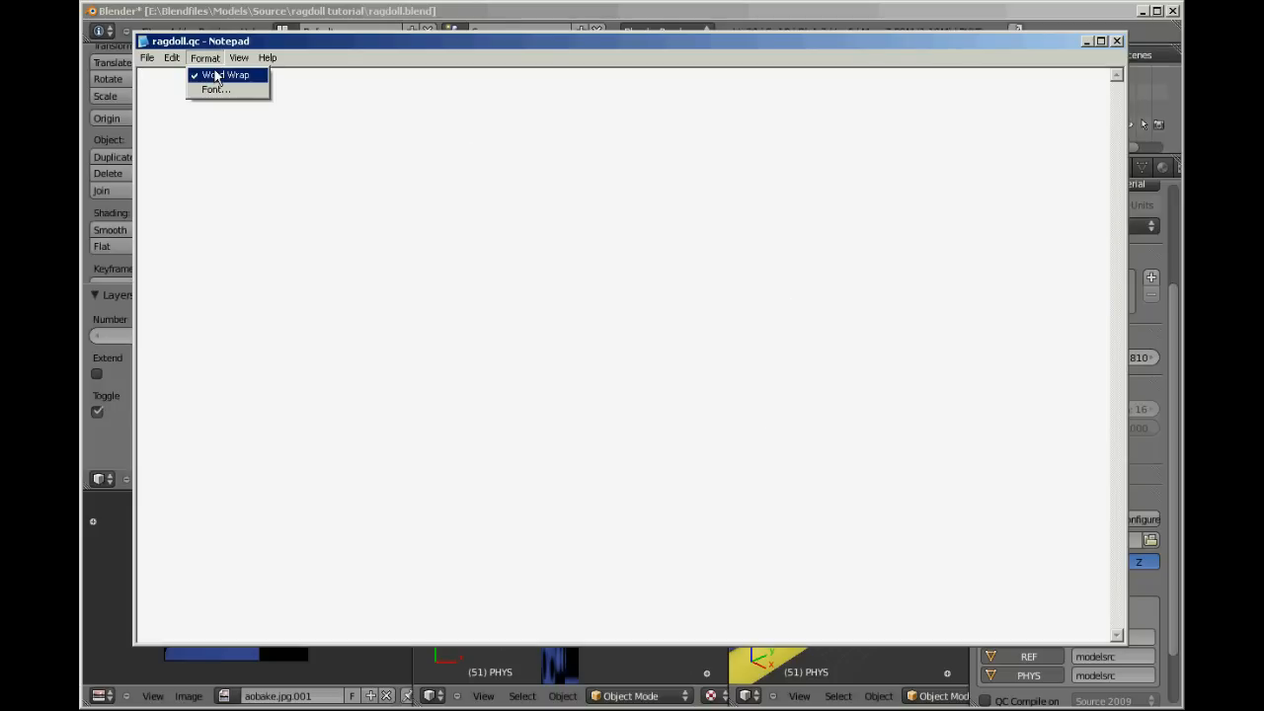
left_click(215, 89)
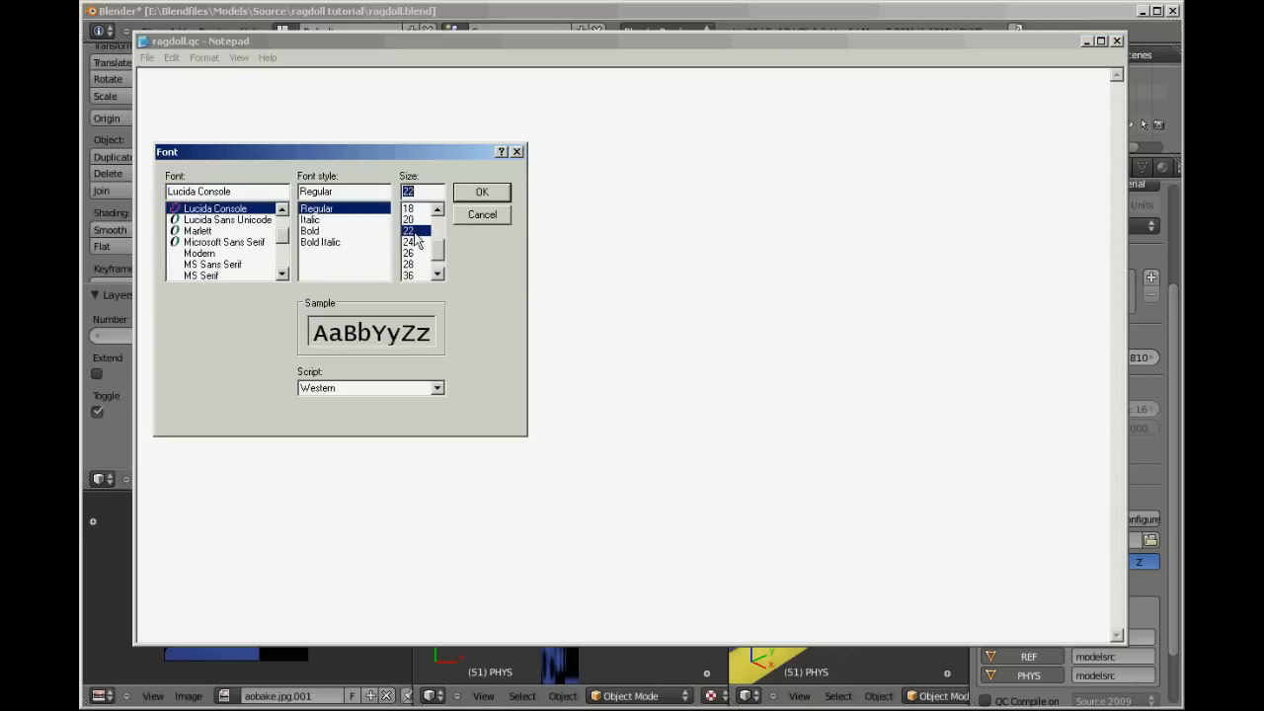
left_click(482, 190)
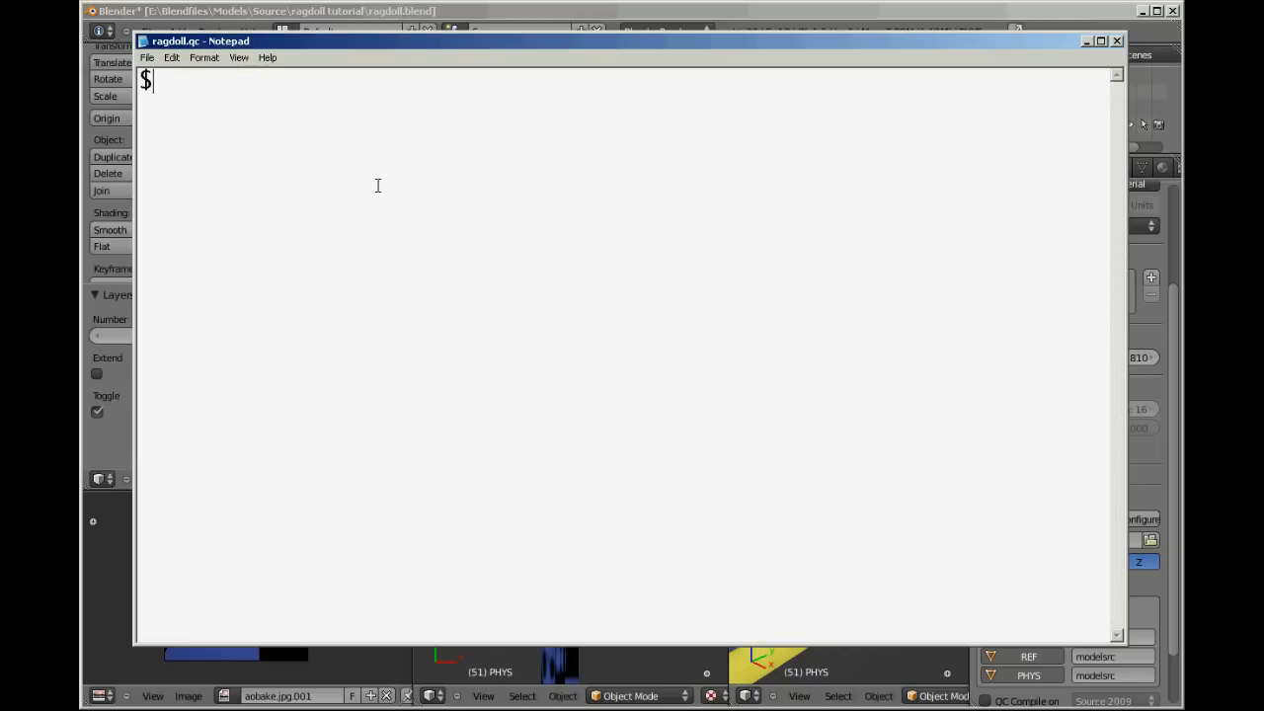
Type $modelname stormy/tutorials/ragdoll, $cdmaterials models/stormy and $model studio
type("model")
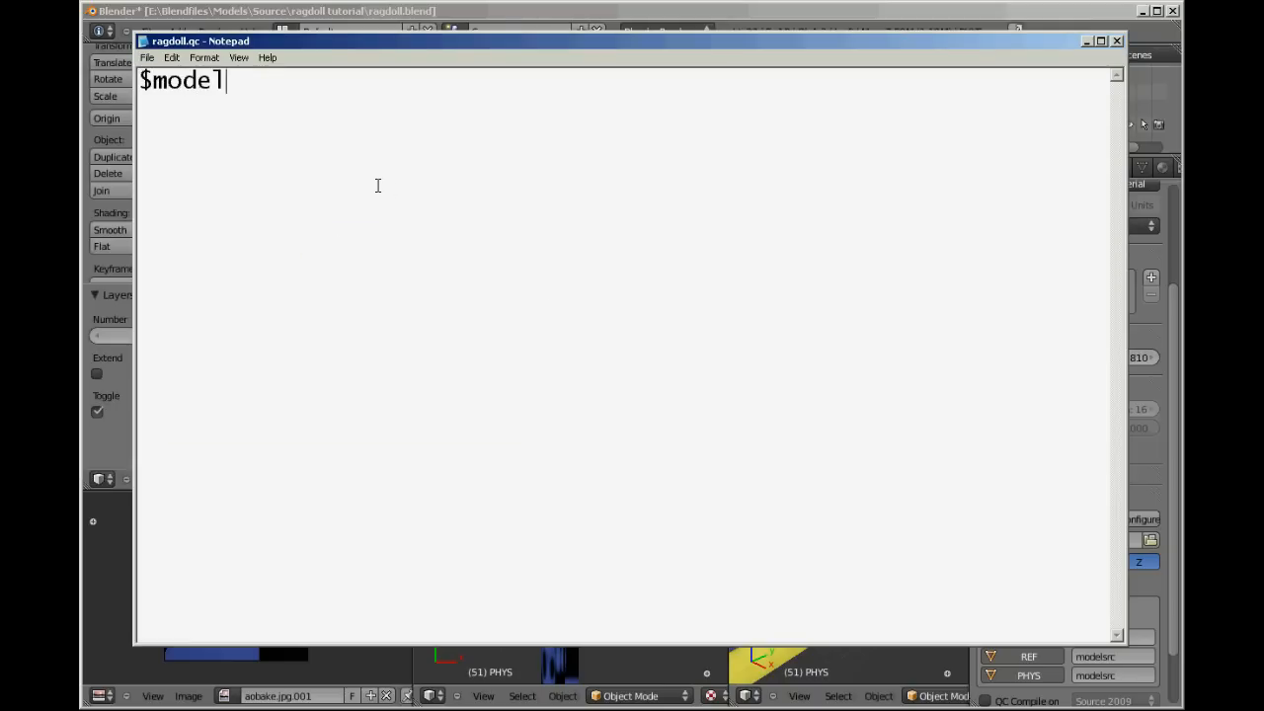
type("name")
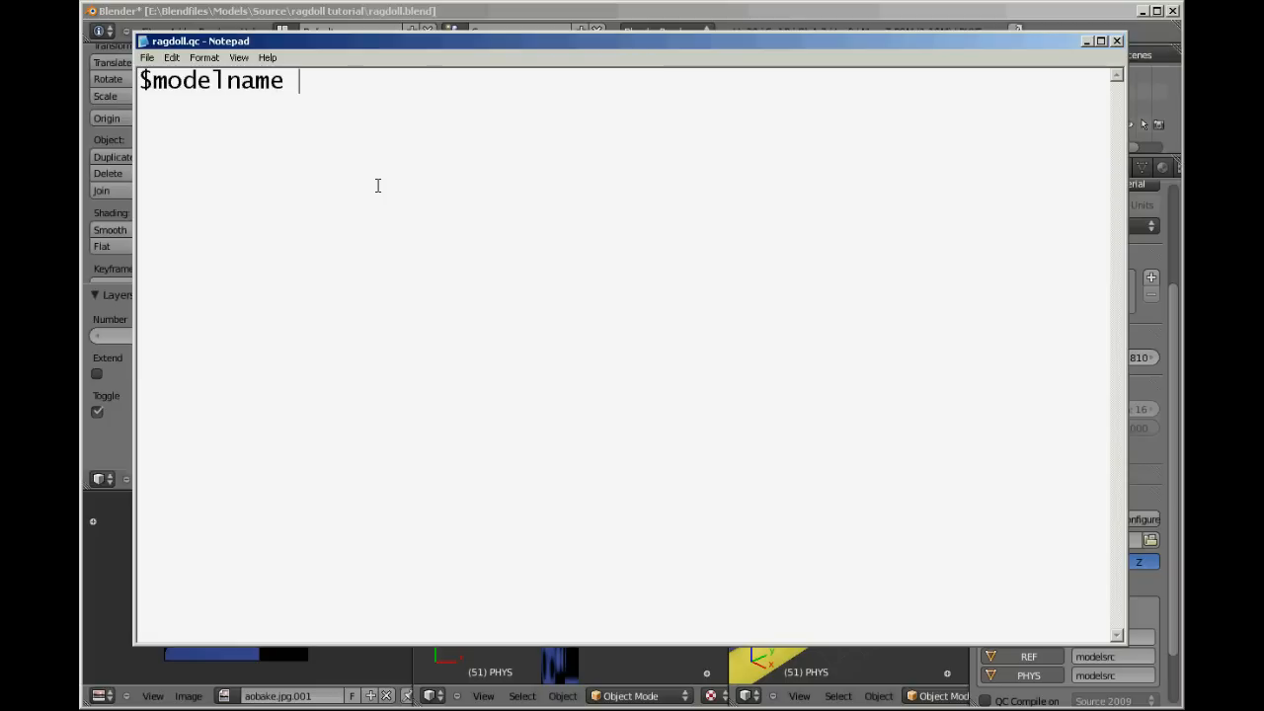
type("stormy/")
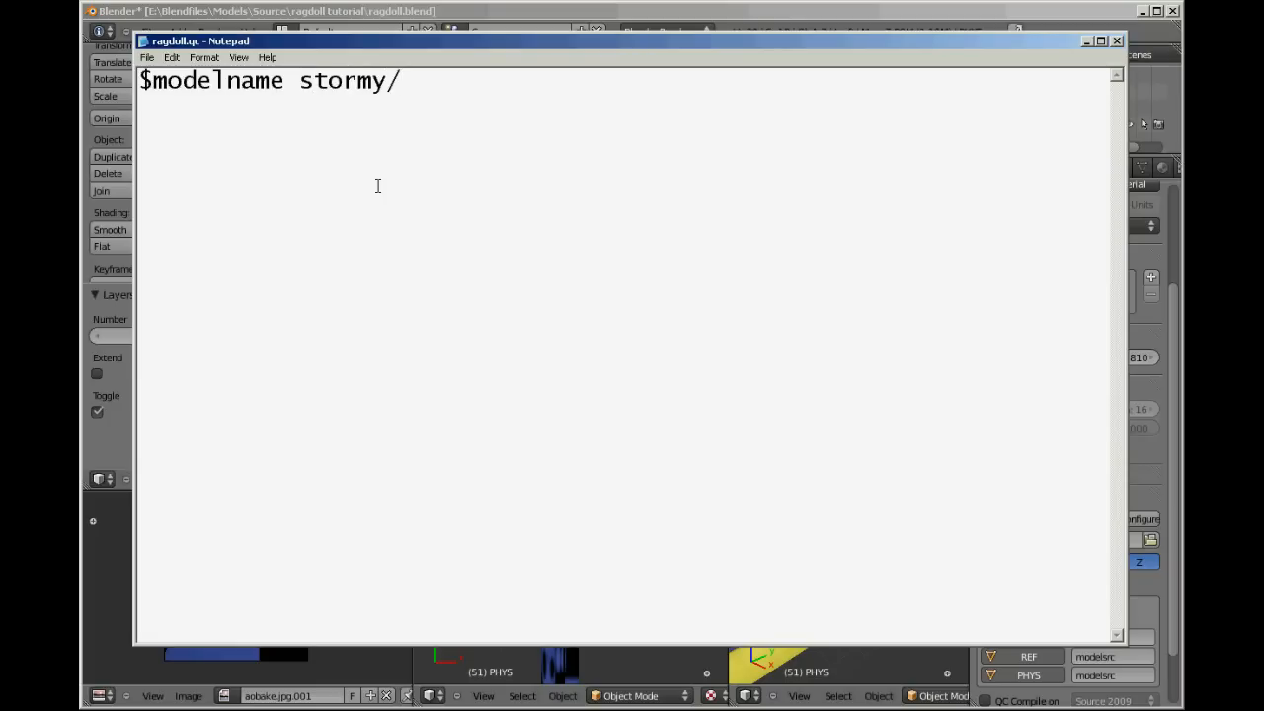
type("tutorials")
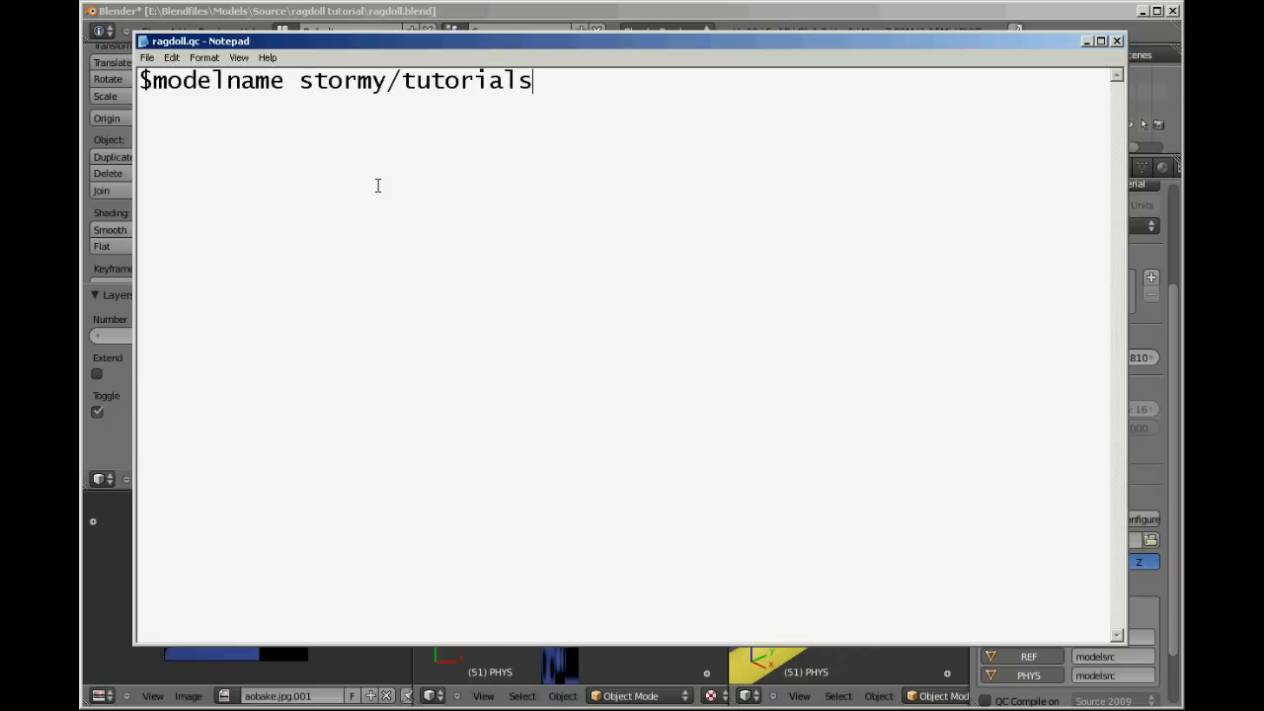
type("/")
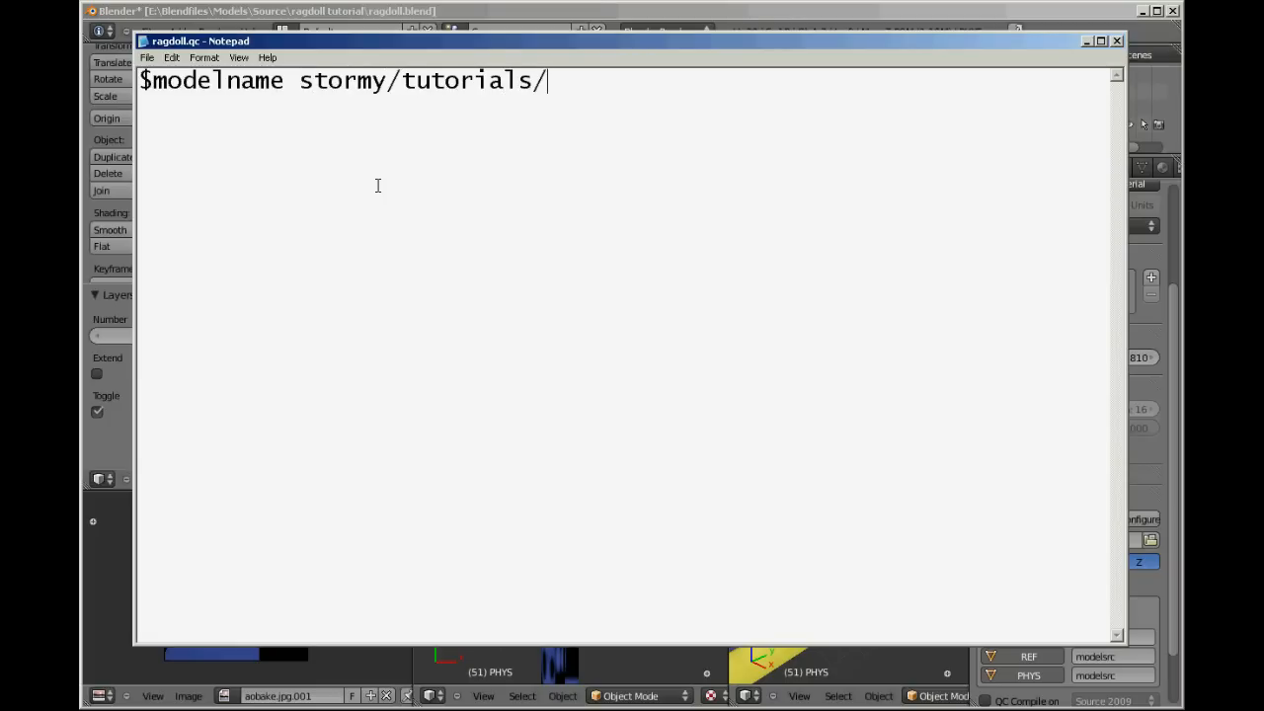
type("rag")
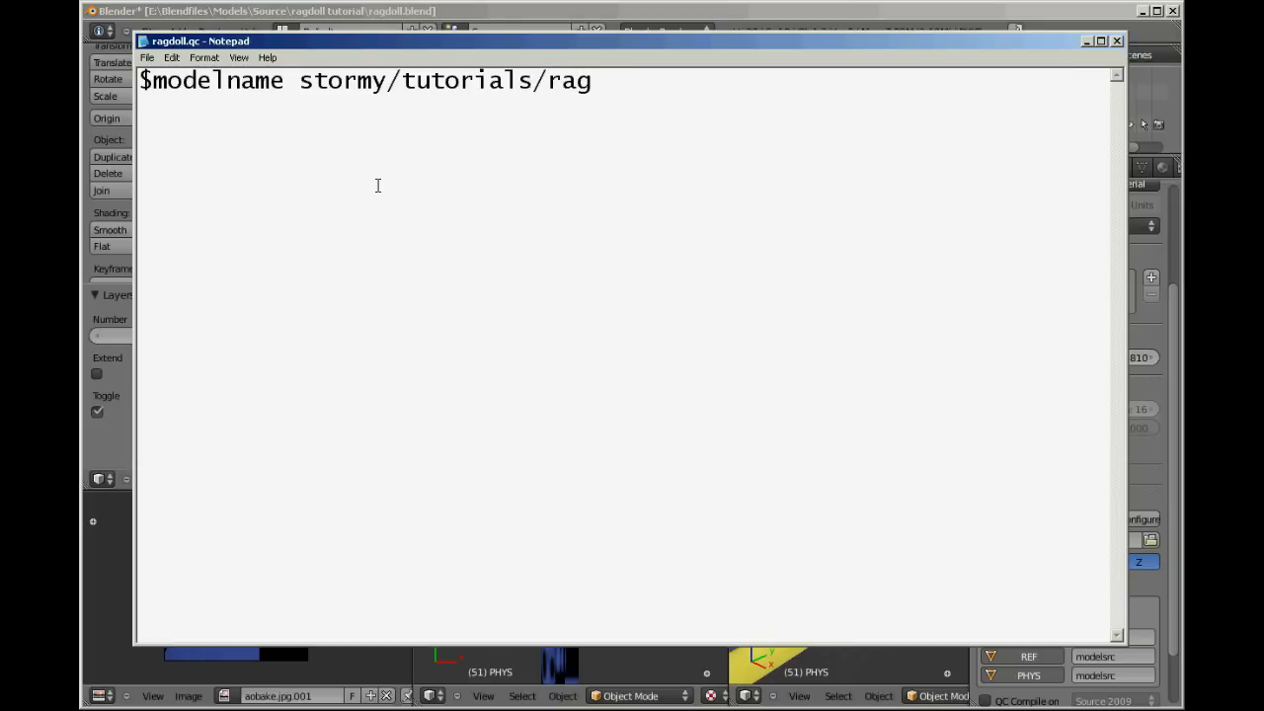
type("doll")
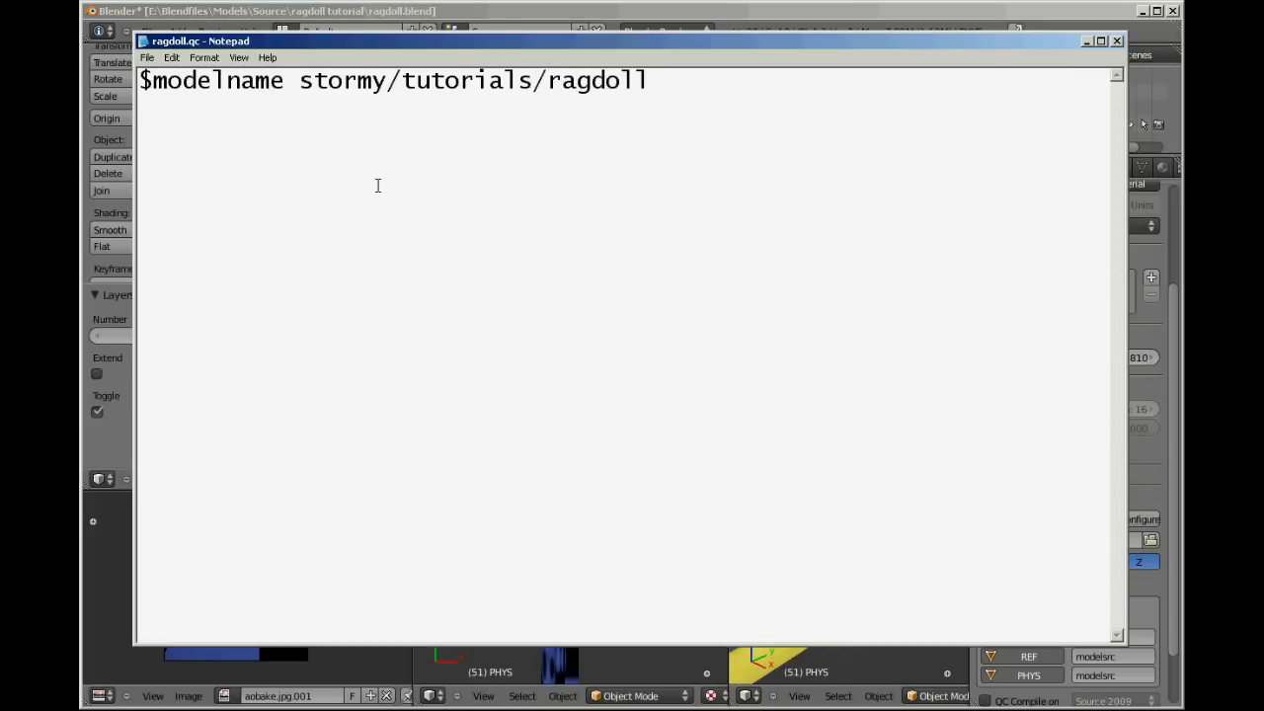
type("$cdmateri")
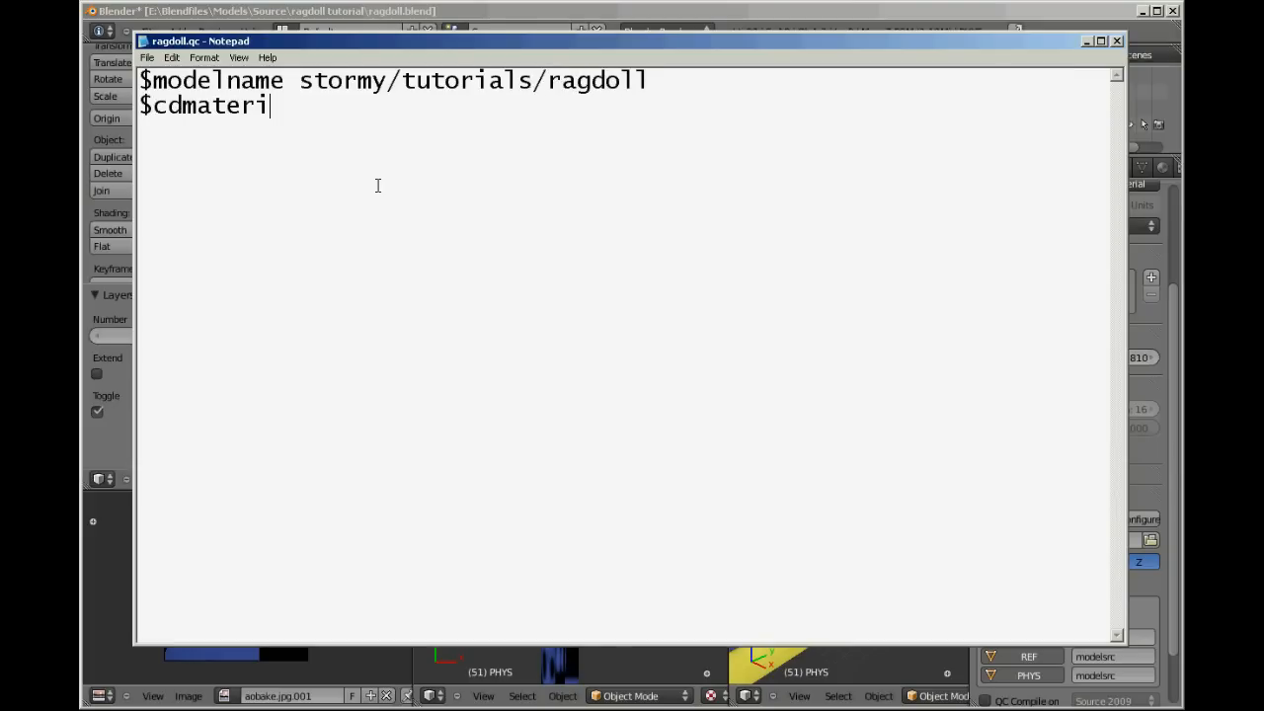
type("als moe")
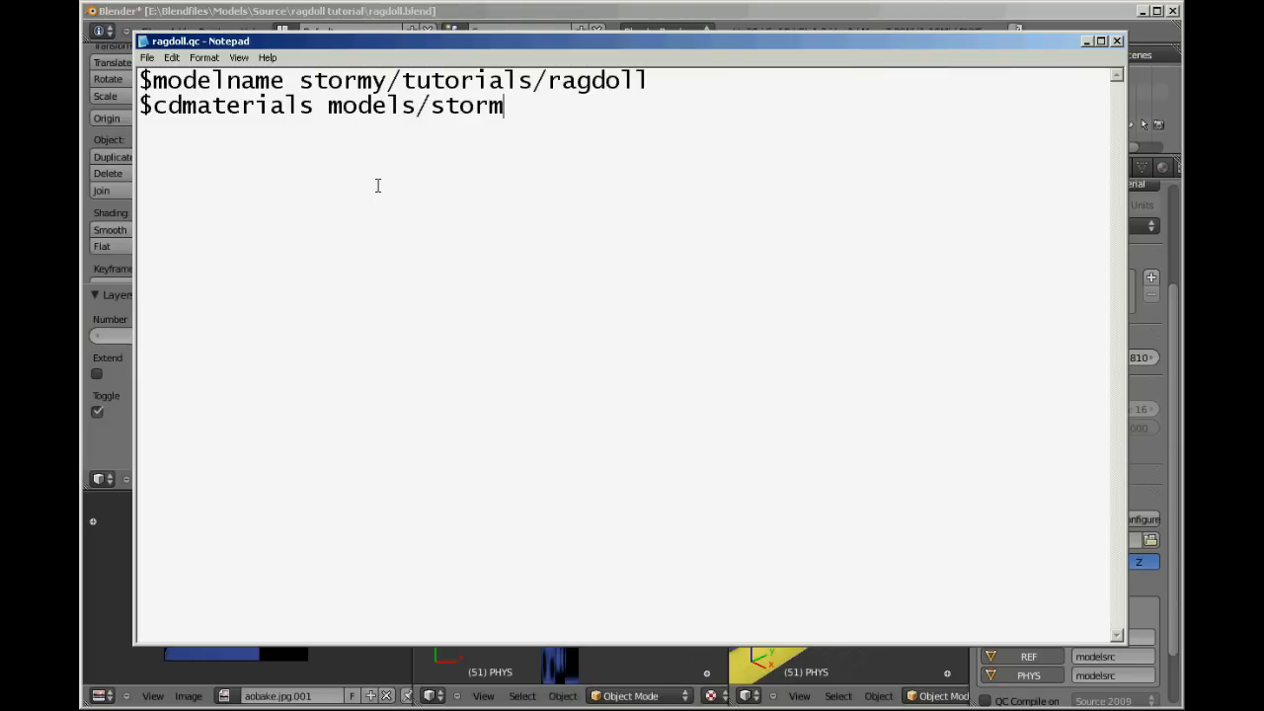
type("y")
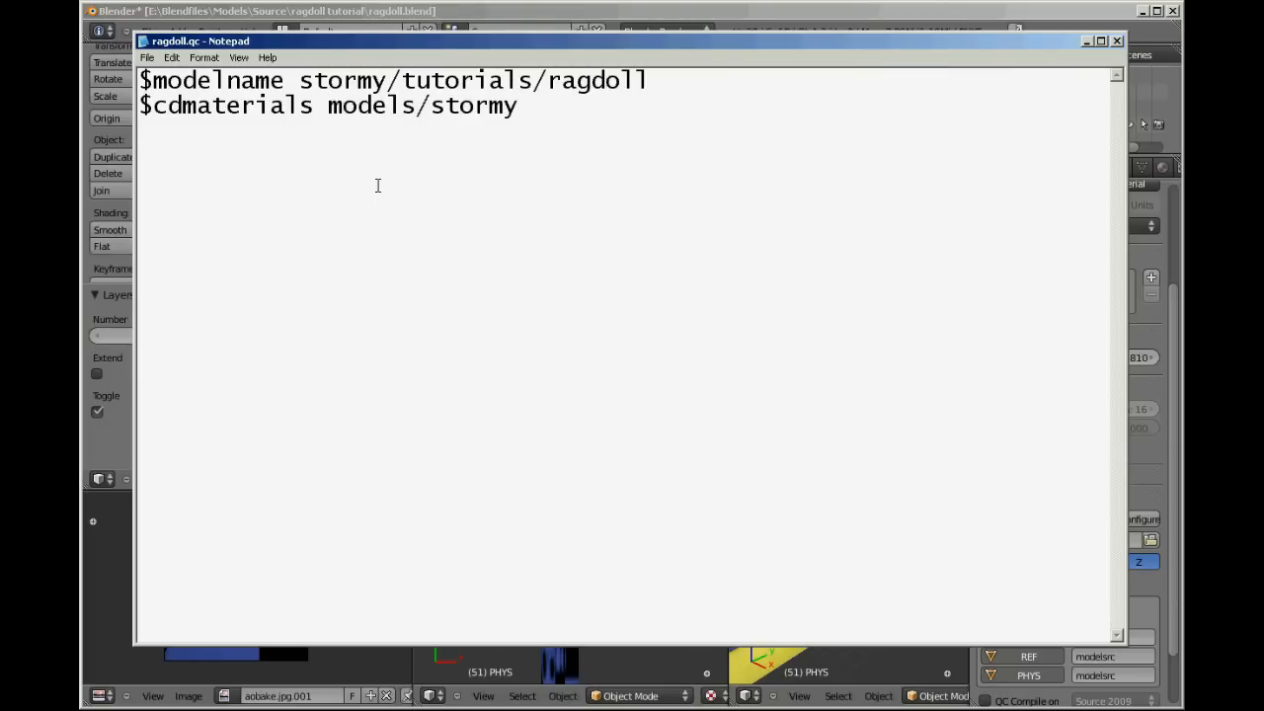
type("$")
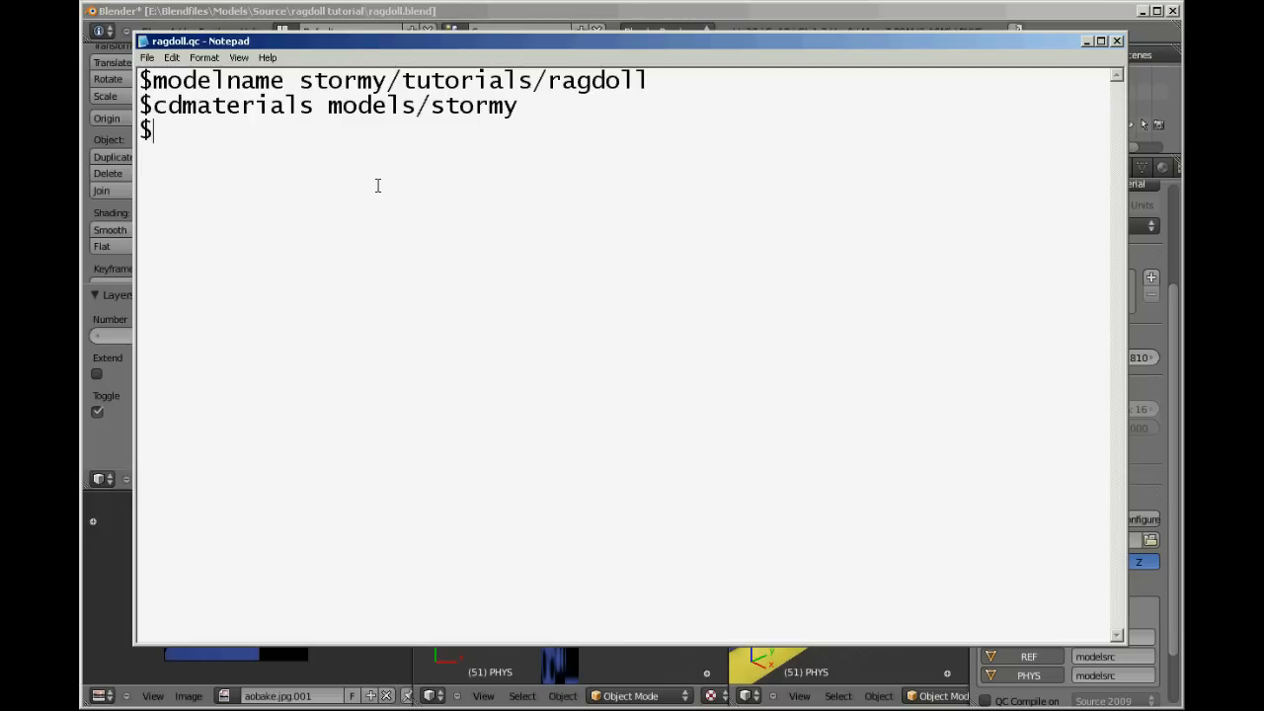
type("model")
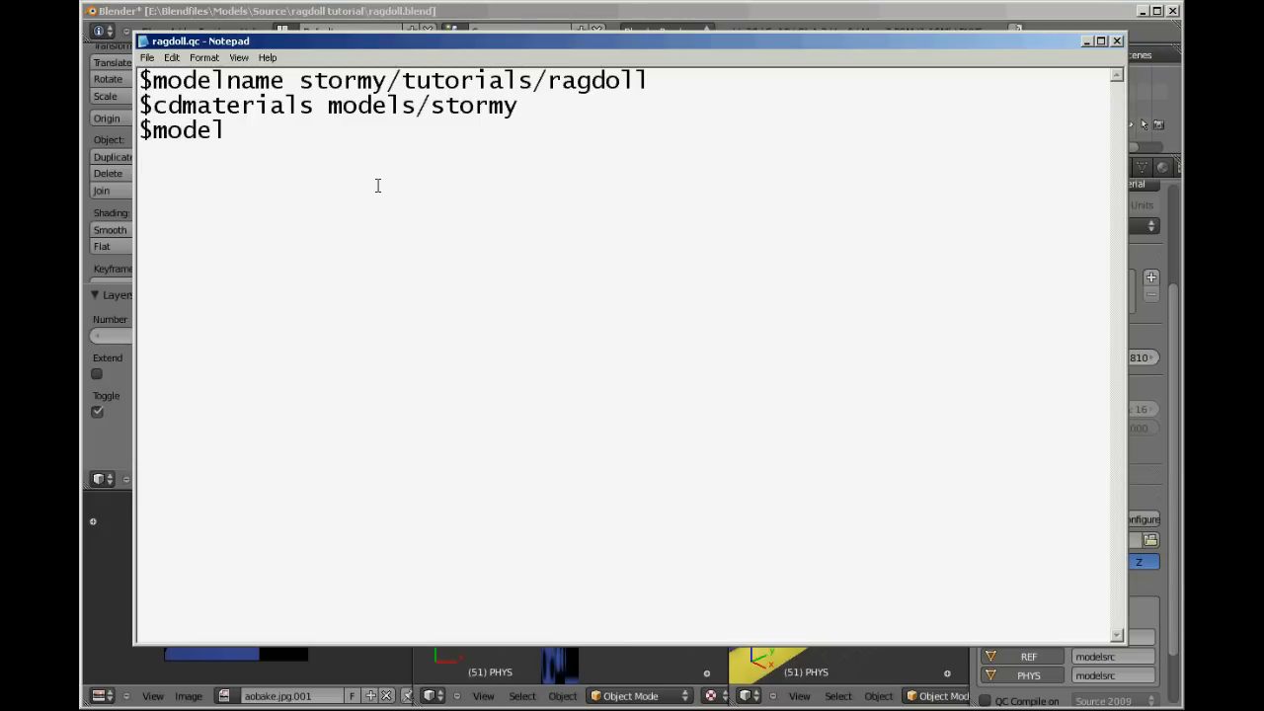
type("\" \"")
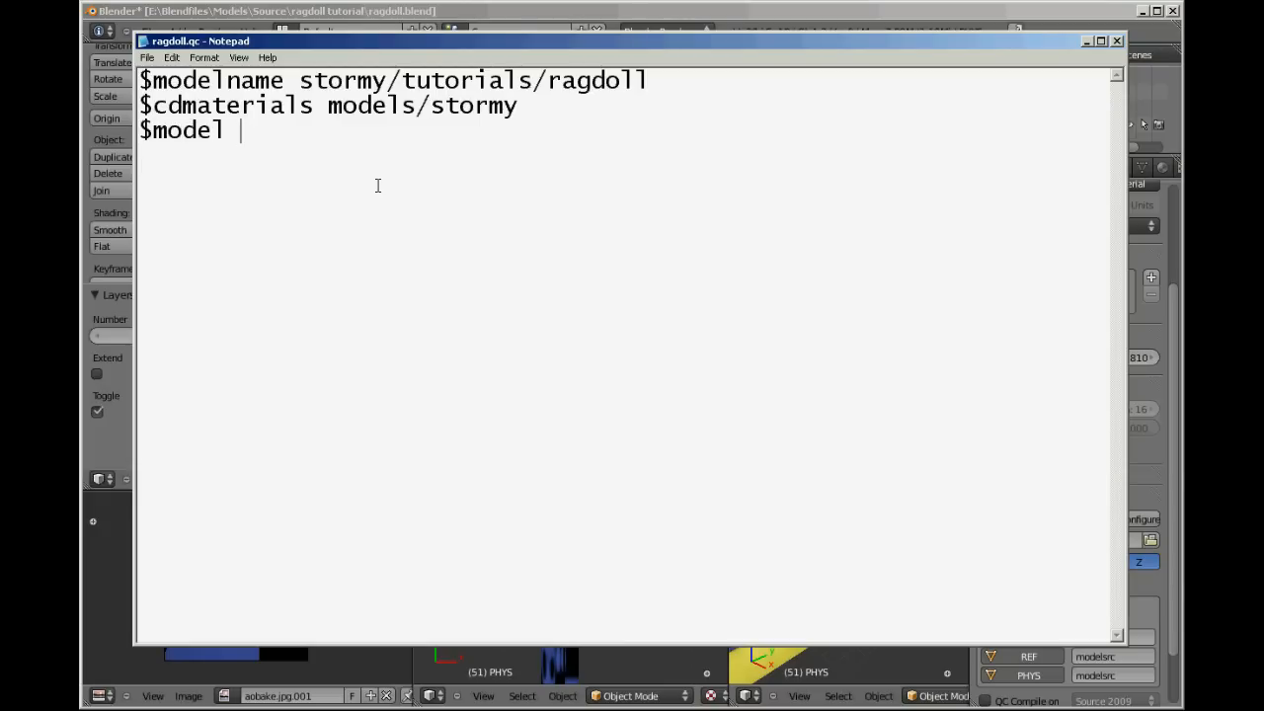
type("studio")
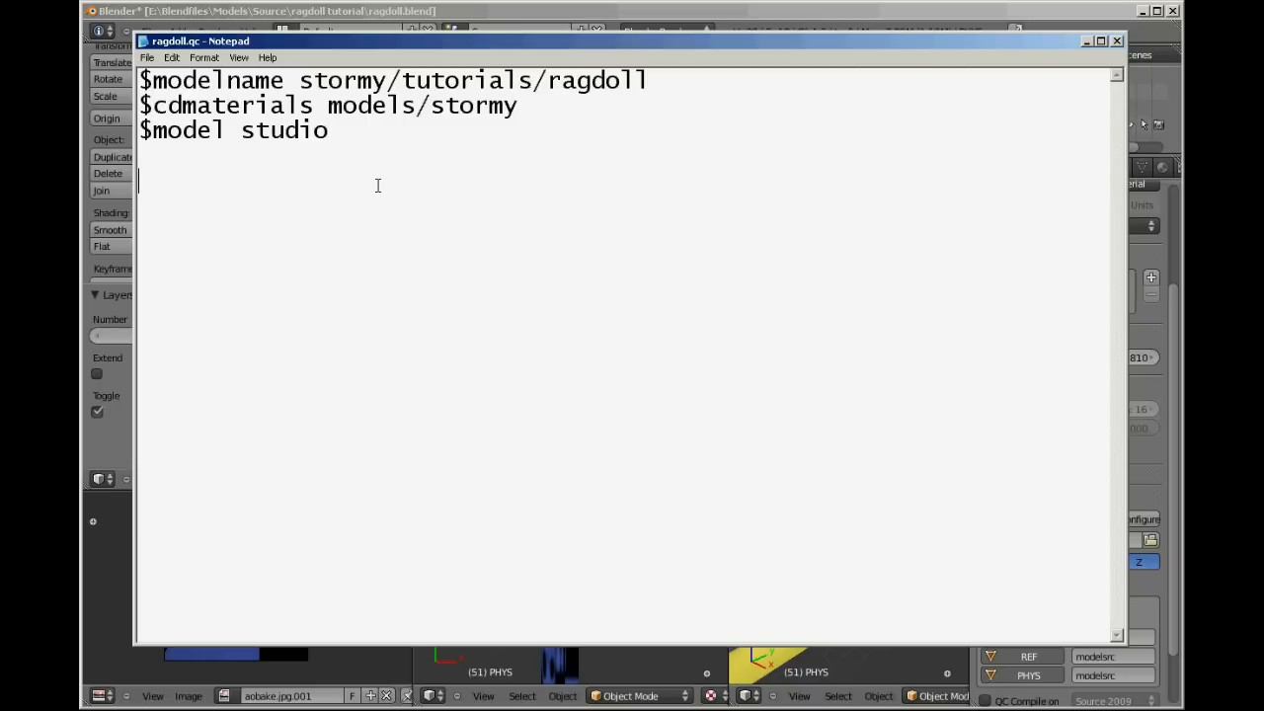
Add the lines $collisionjoints phys and $sequence ragdoll phys
type("$")
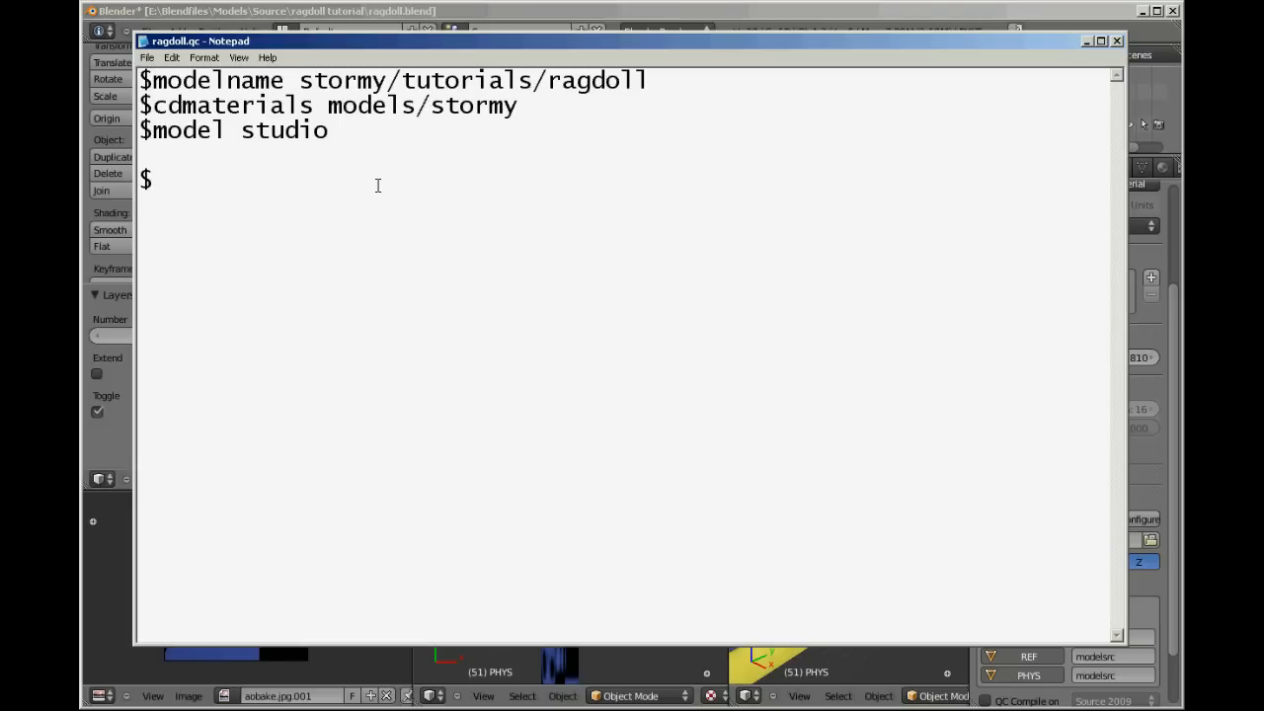
type("co")
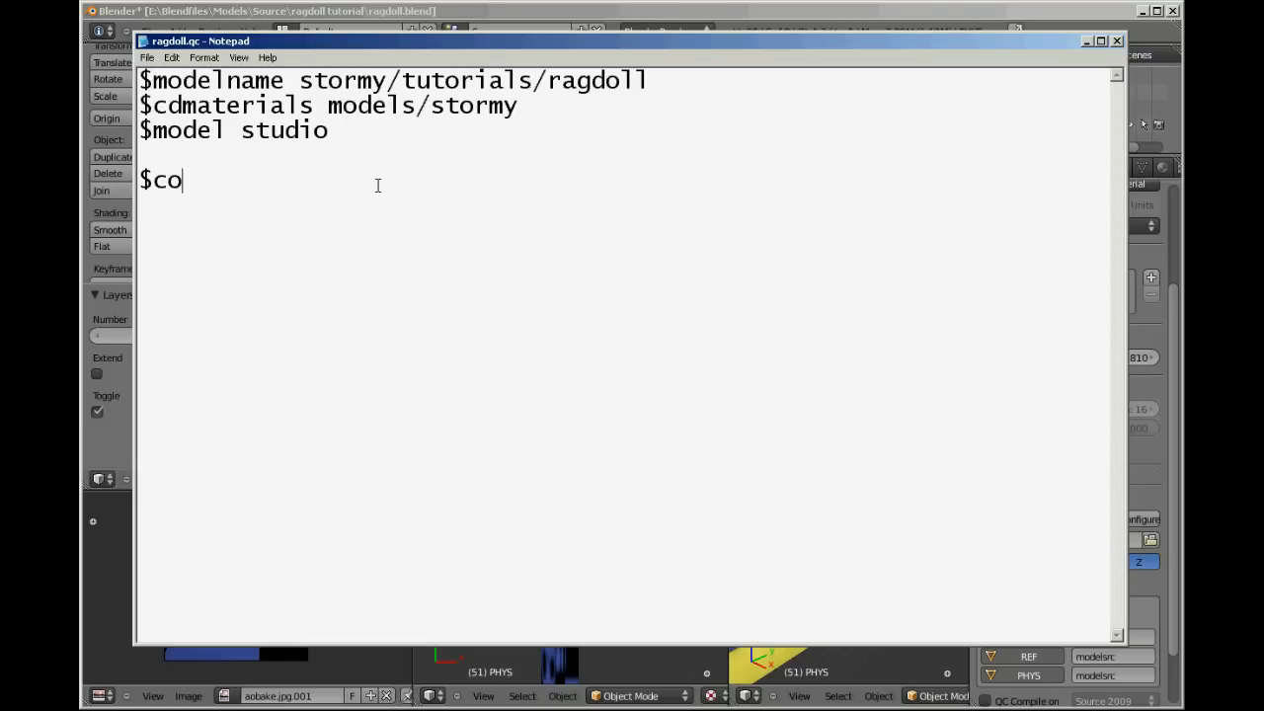
type("llisio")
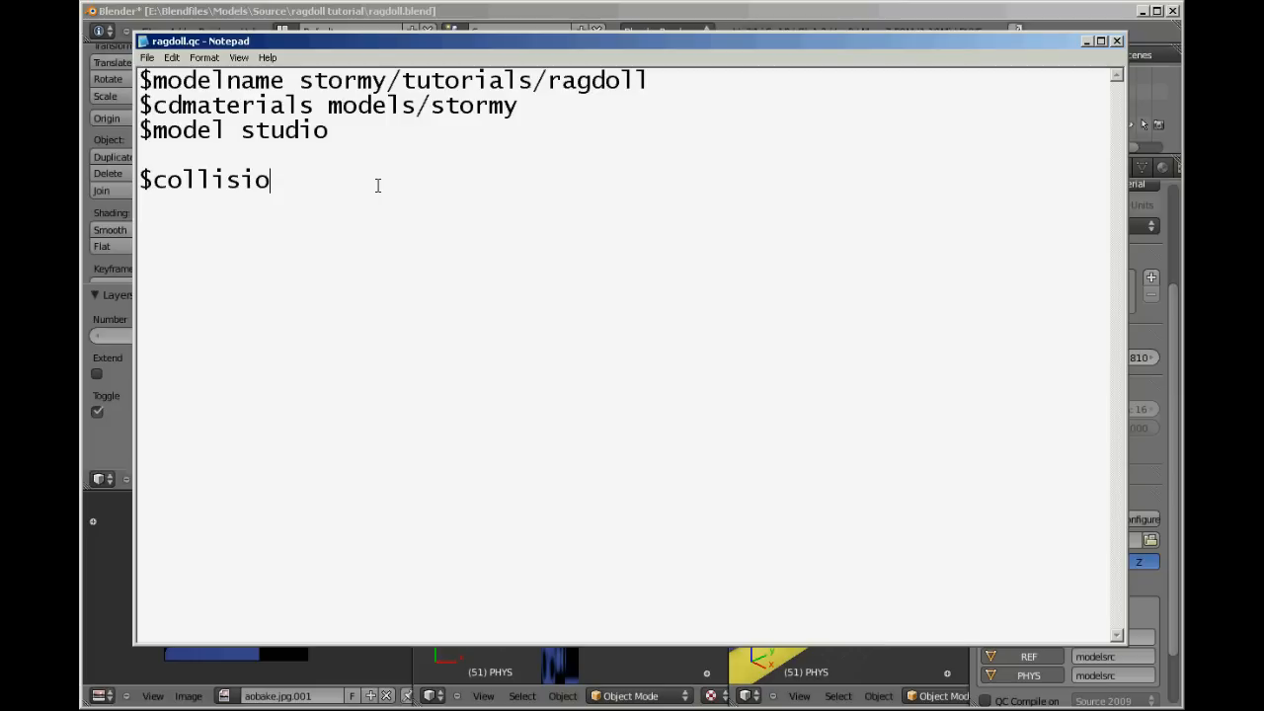
type("njoi")
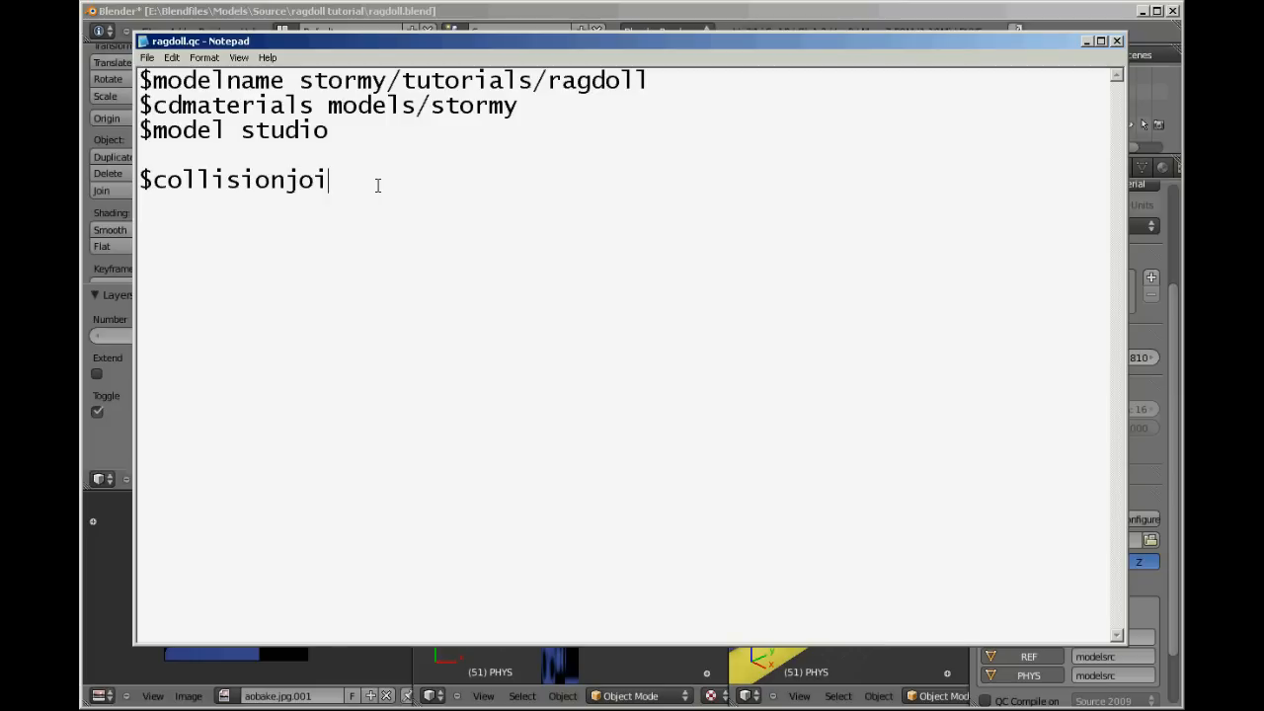
type("nts")
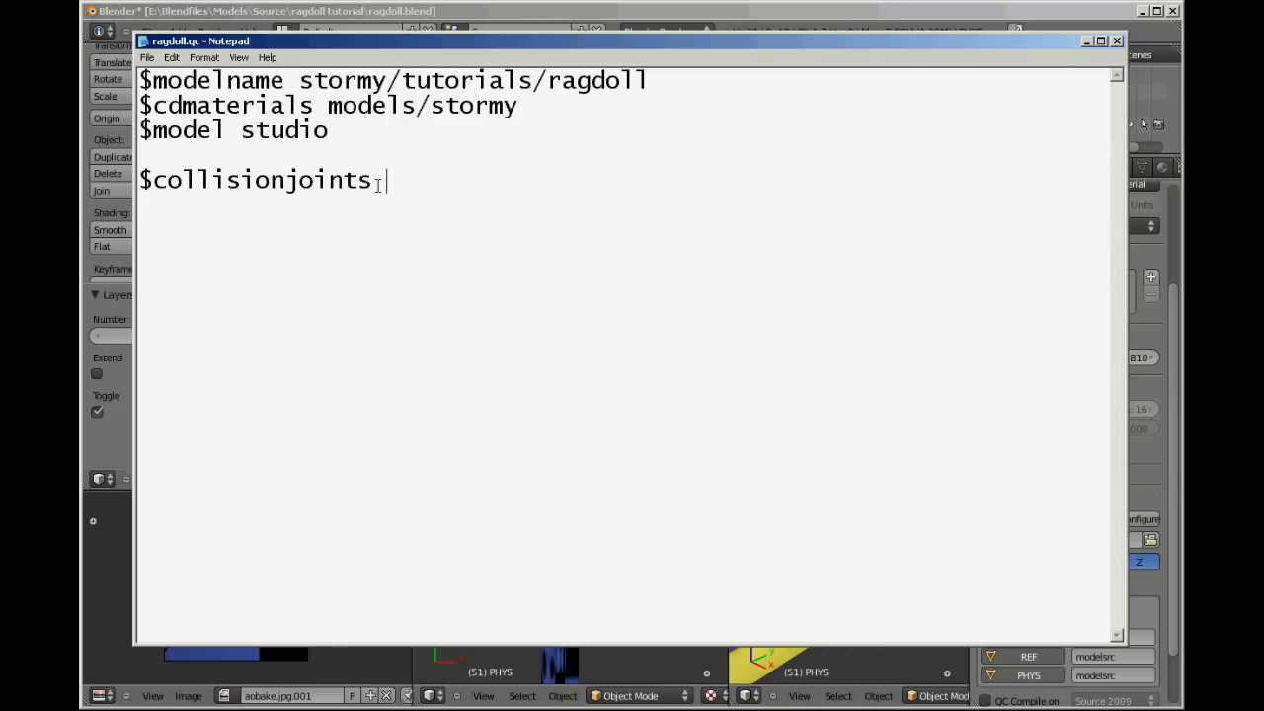
type("phys")
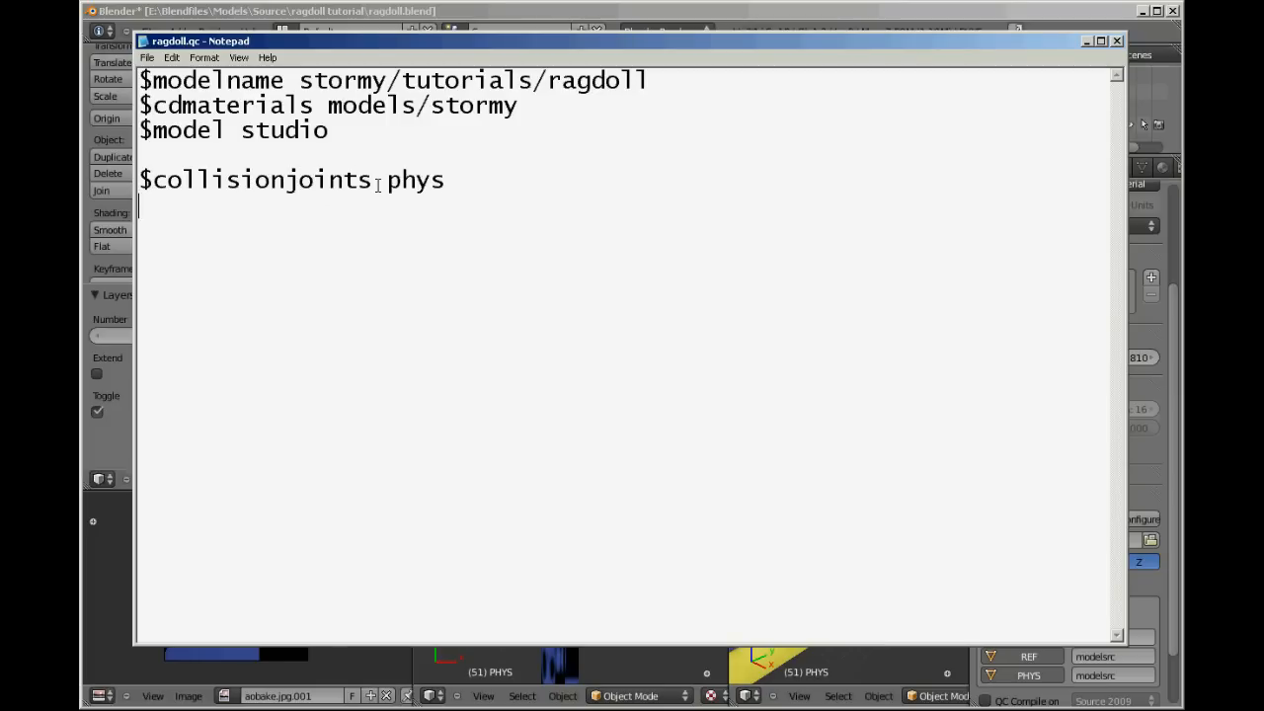
type("$")
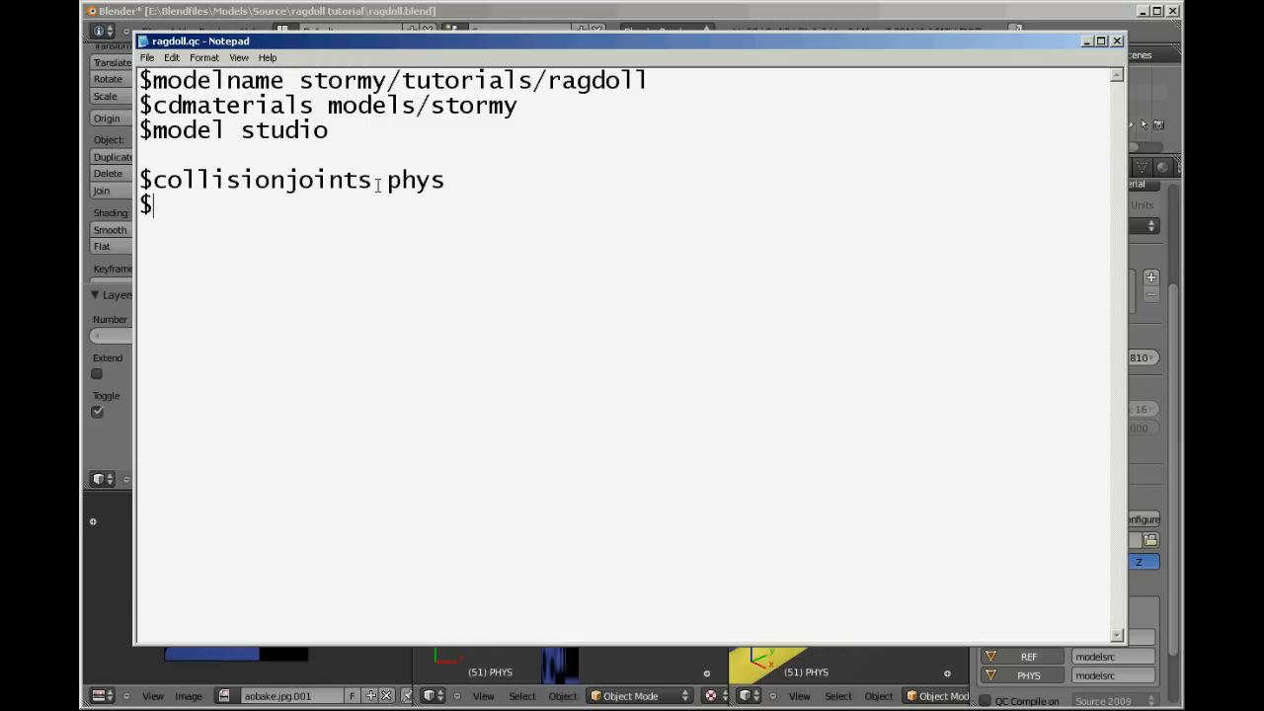
type("seque")
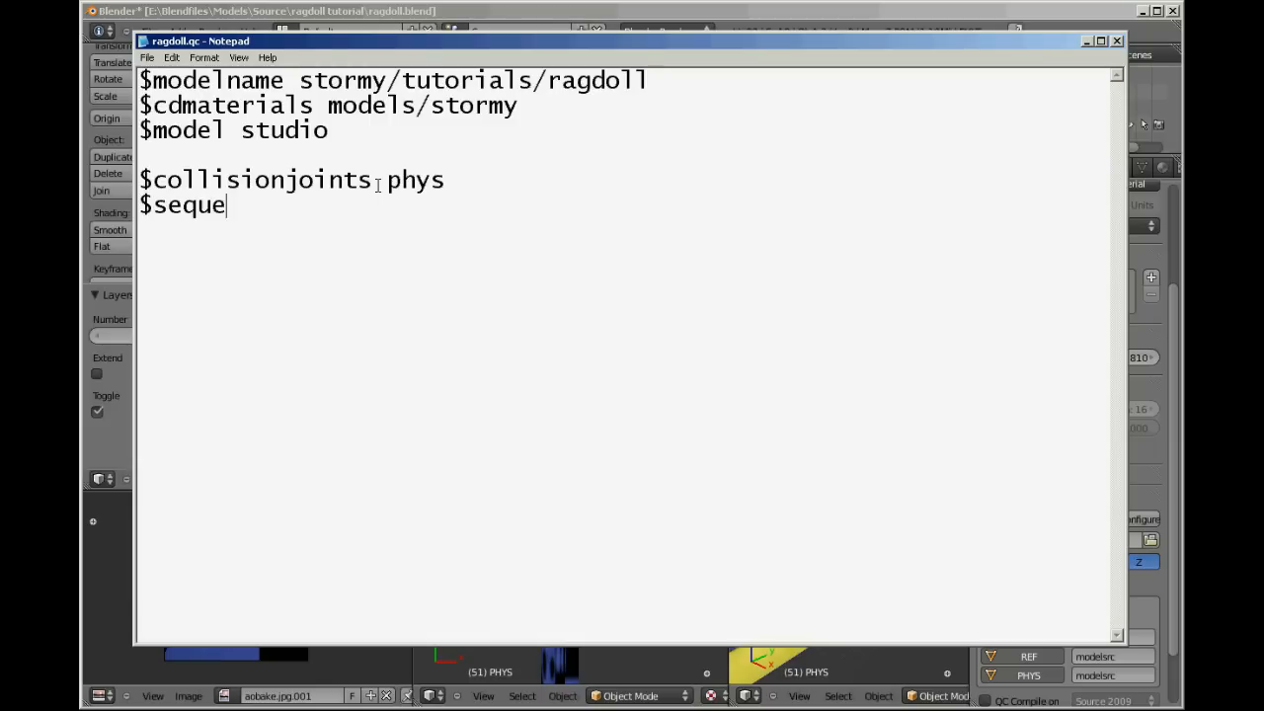
type("nce ragdo")
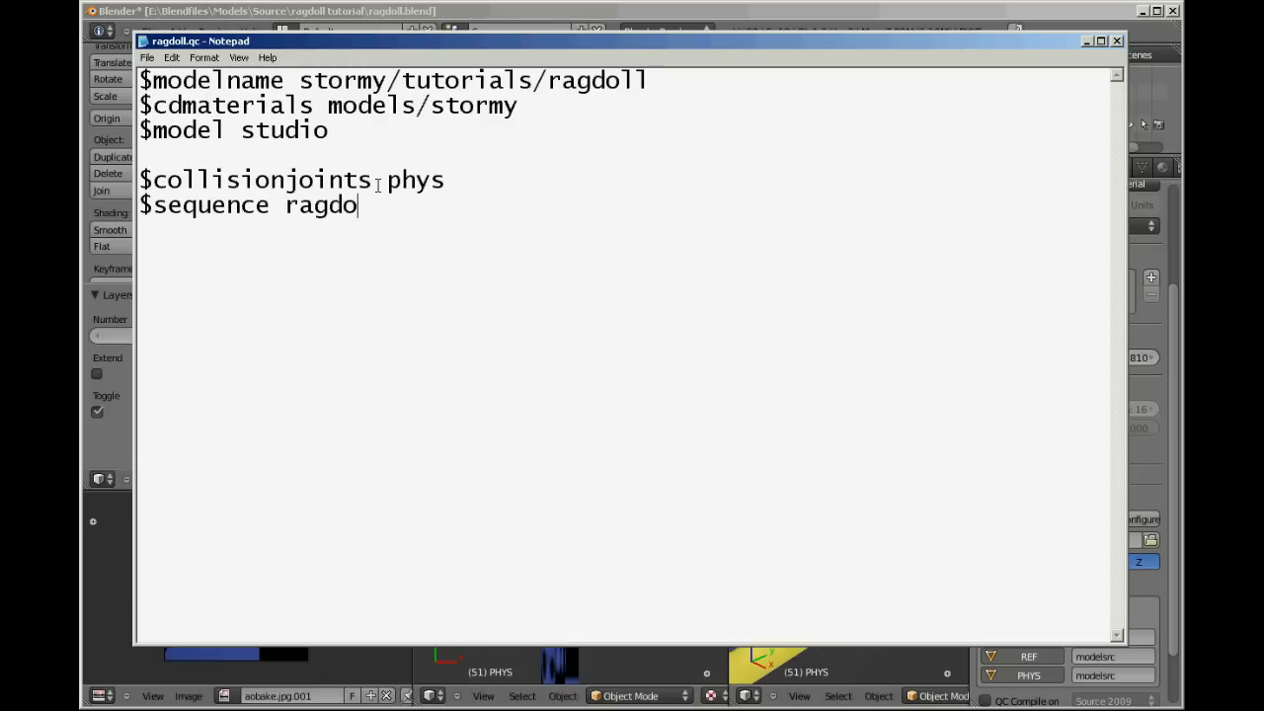
type("ll")
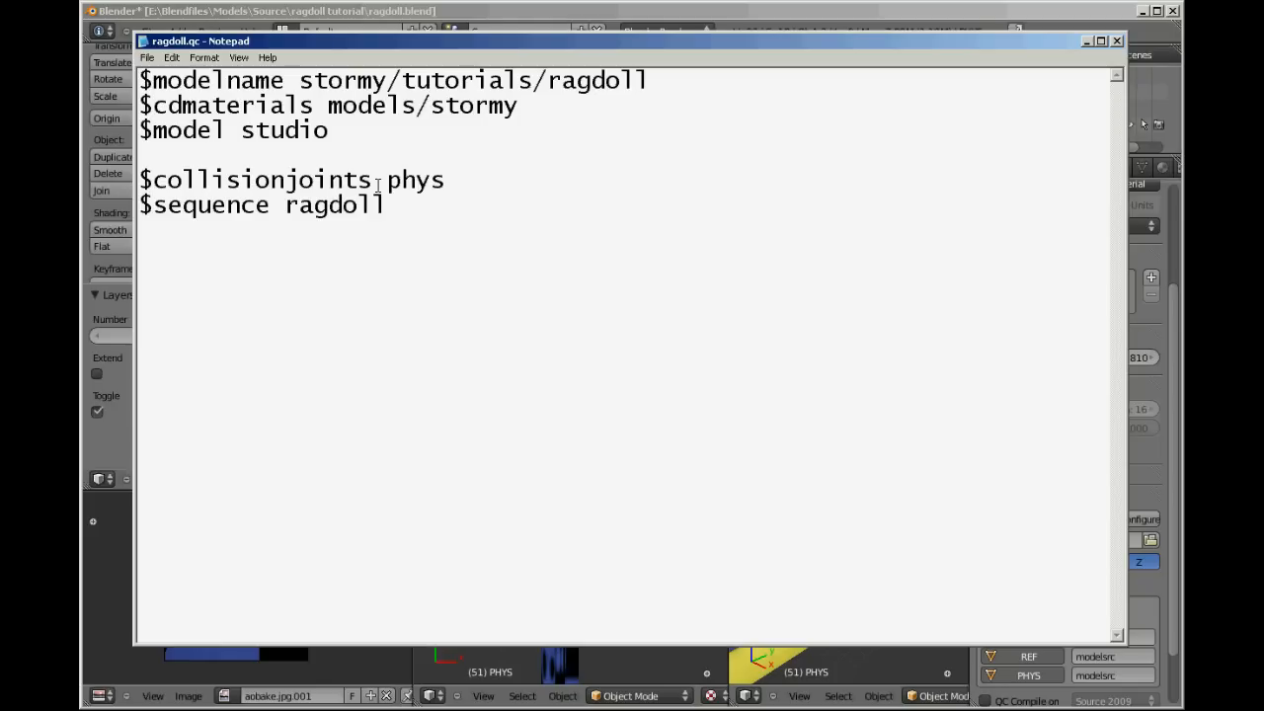
type("phys")
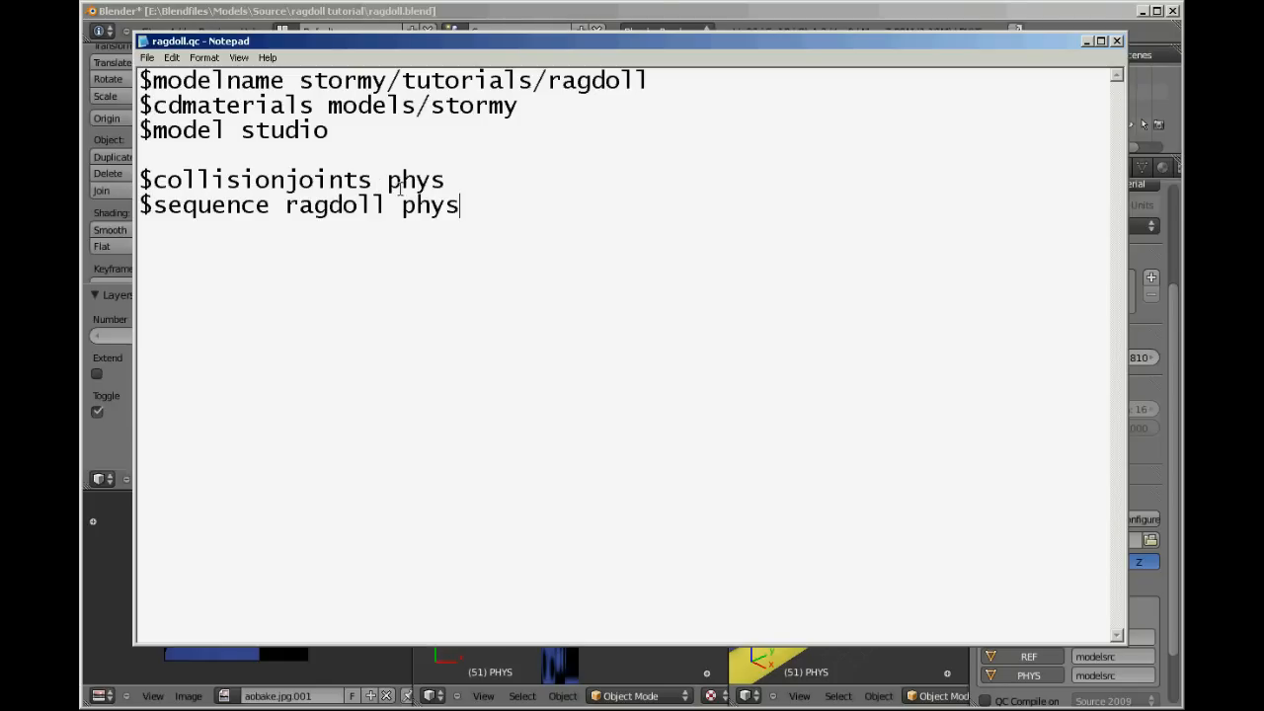
double_click(415, 179)
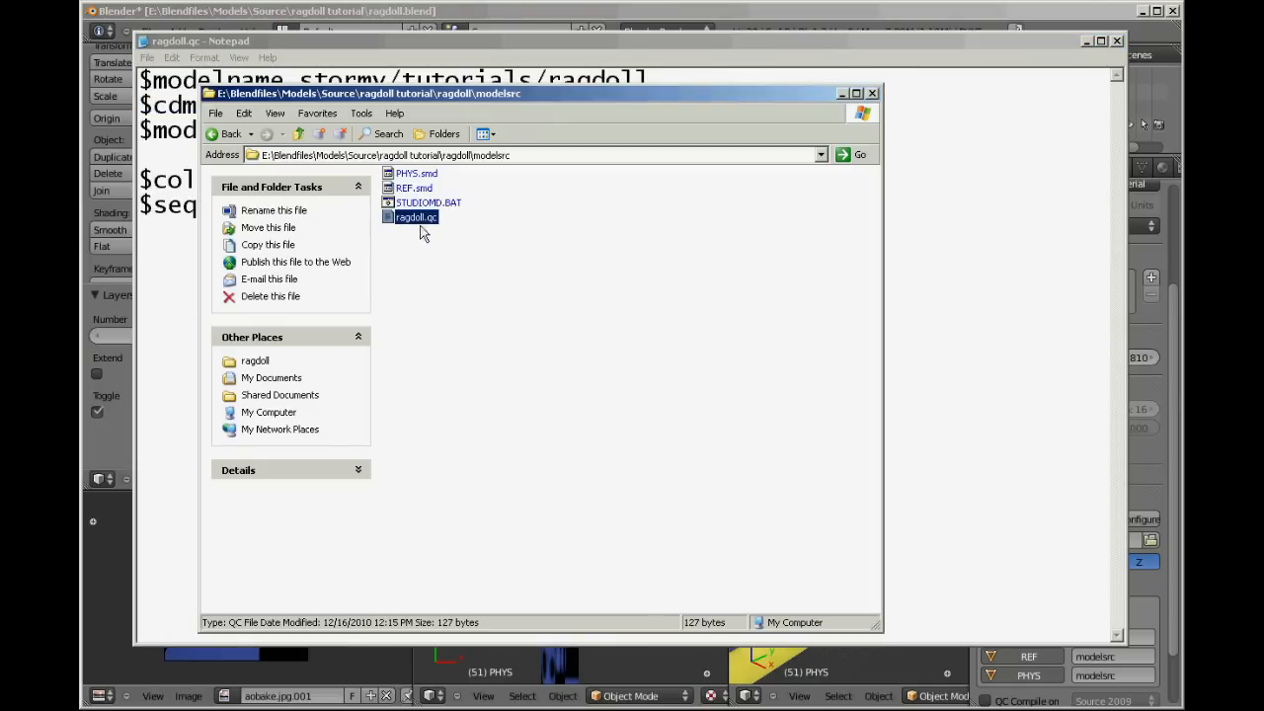
Append 'ref' so the model line reads 'studio ref', then open the modelsrc folder
double_click(427, 203)
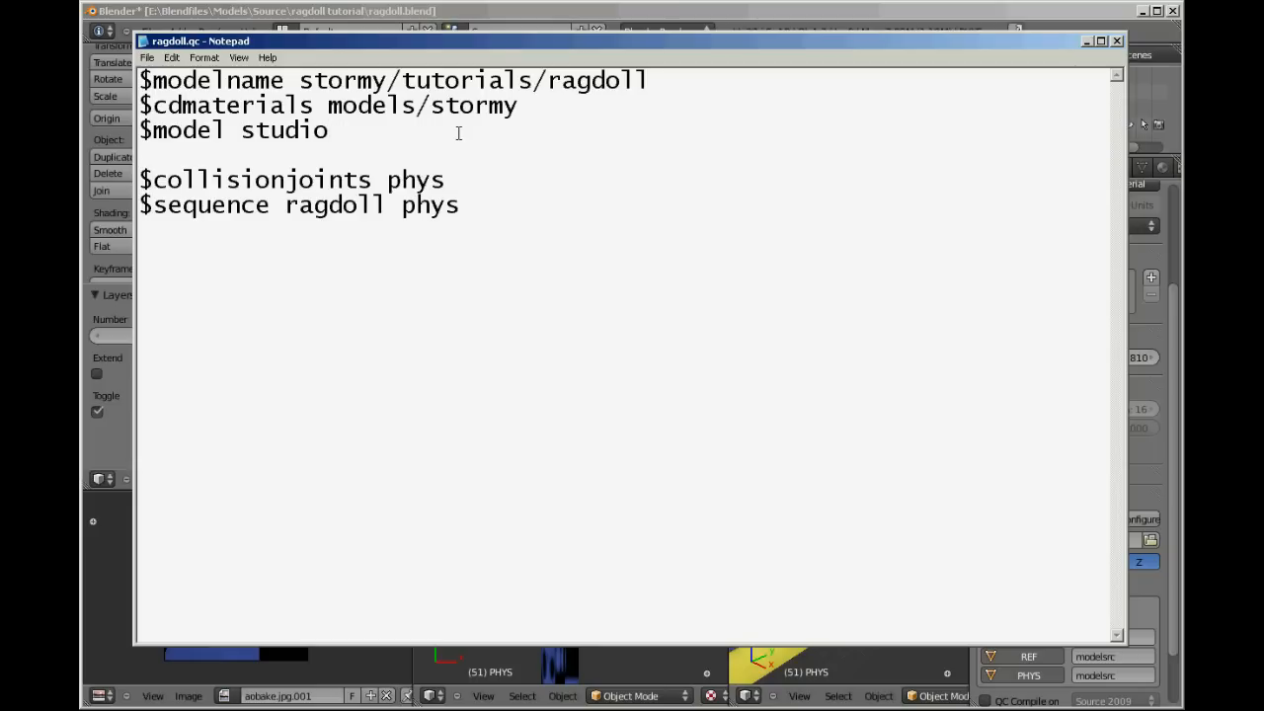
type("ref")
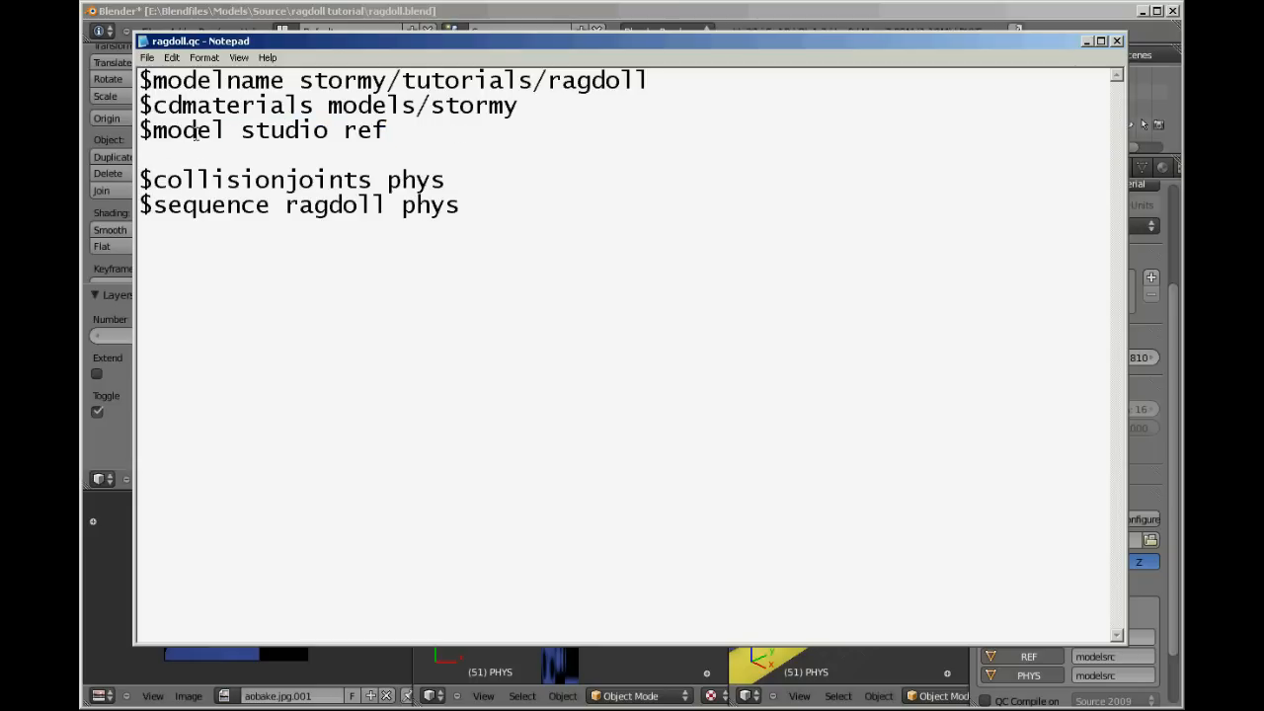
double_click(284, 130)
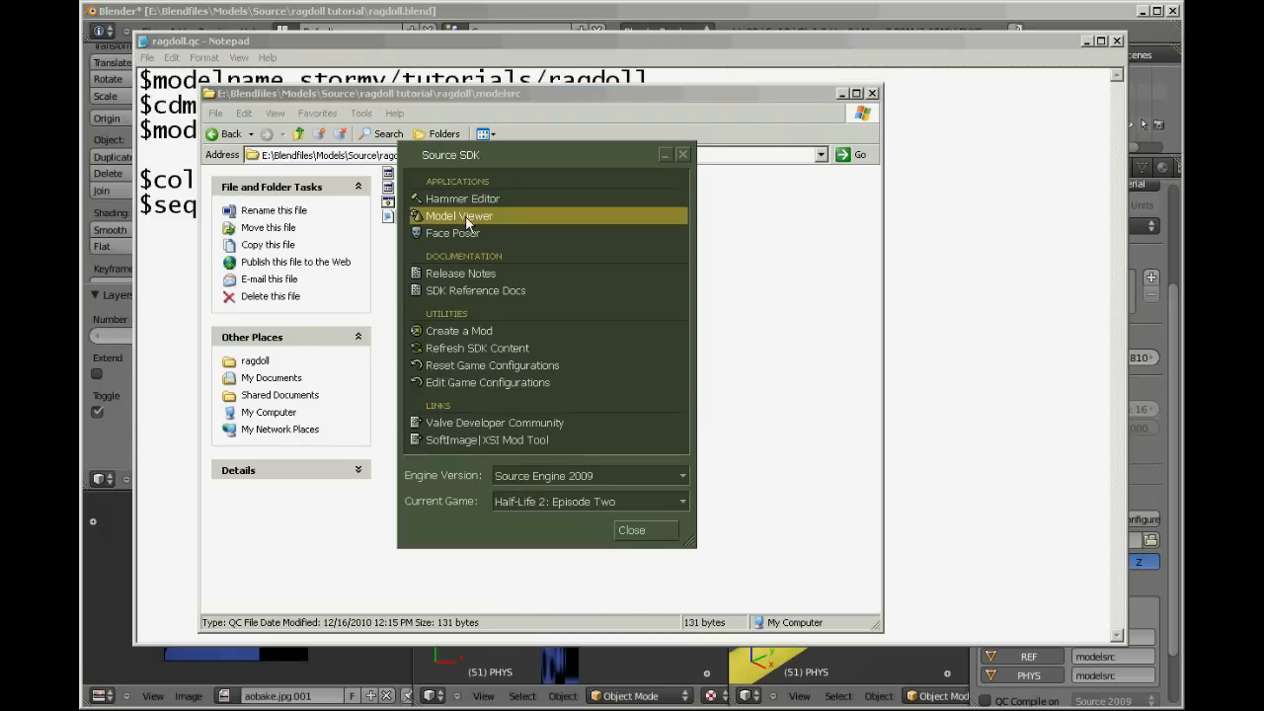
Launch Model Viewer, load ragdoll.mdl, and show the Physics tab
left_click(458, 215)
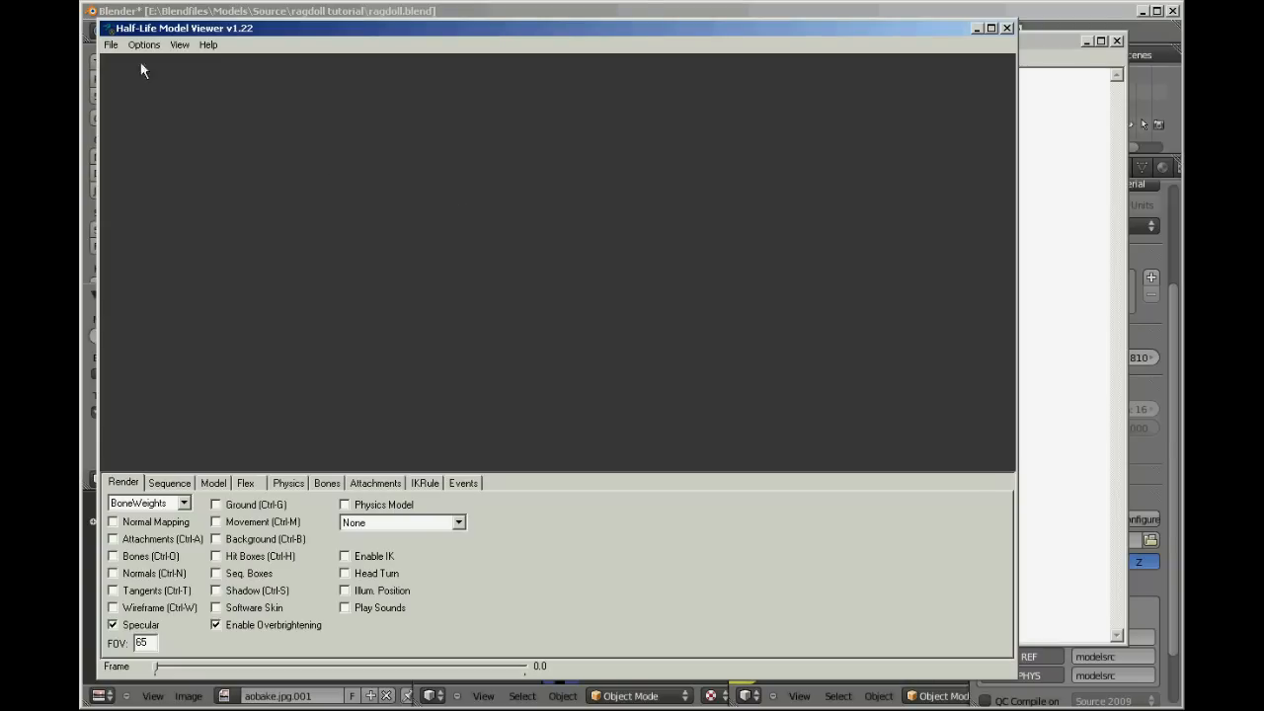
left_click(144, 45)
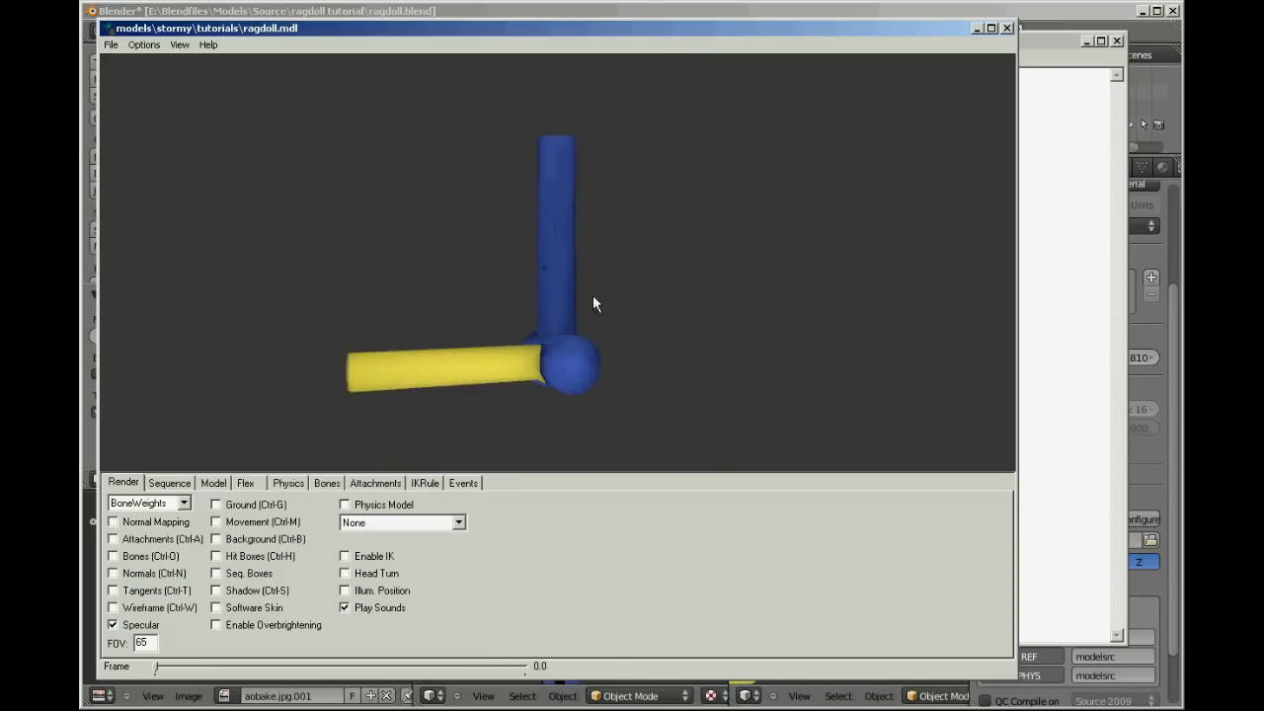
left_click(287, 483)
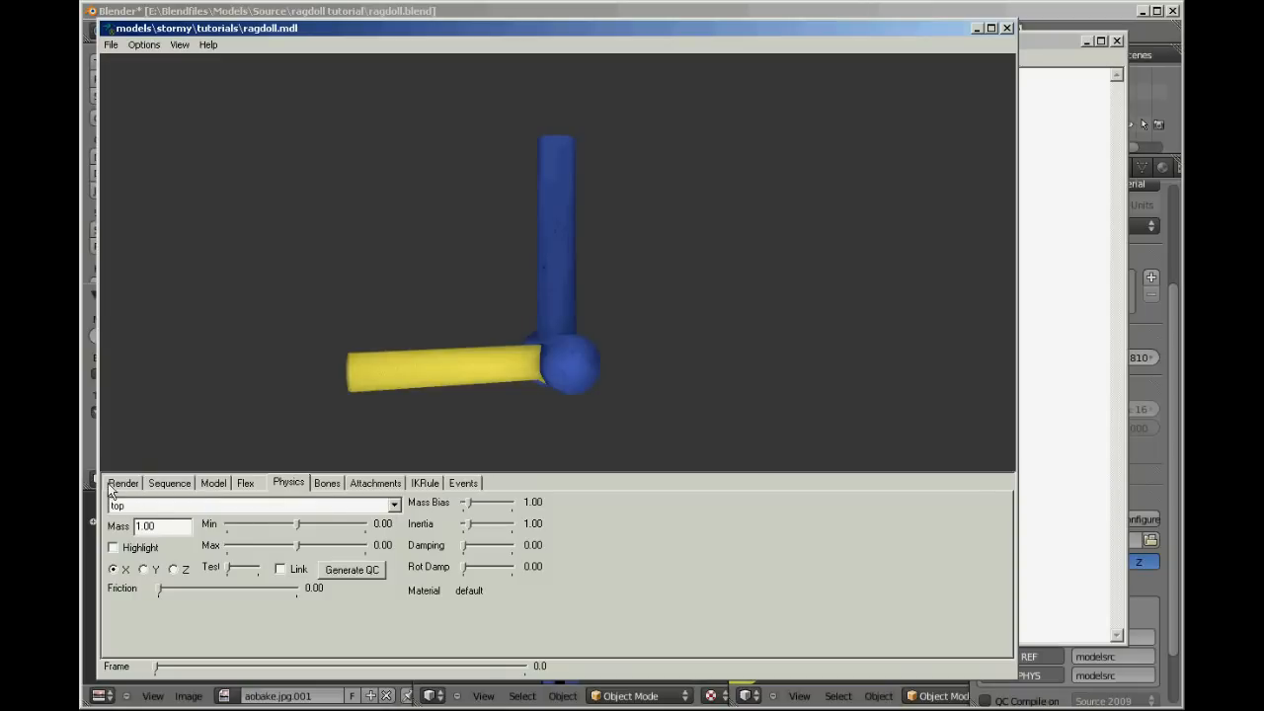
Show the physics model outlines, then inspect the top bone's physics settings from the bone list
left_click(123, 483)
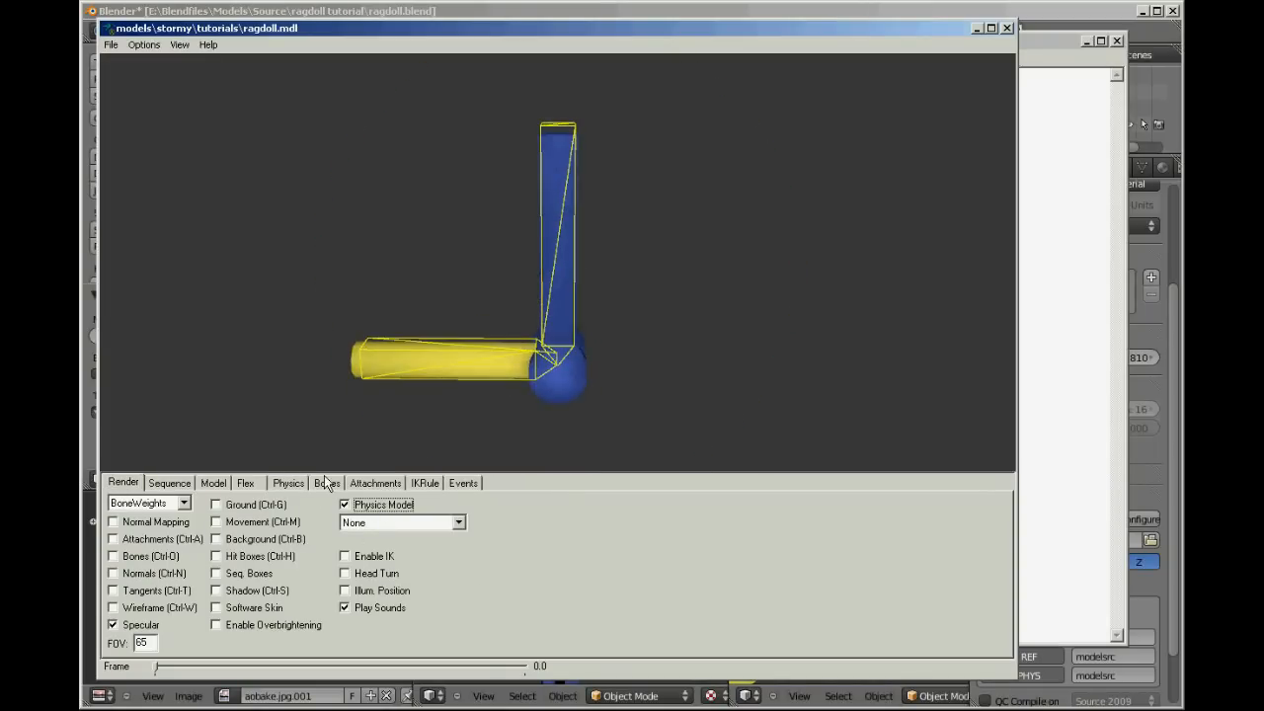
left_click(287, 483)
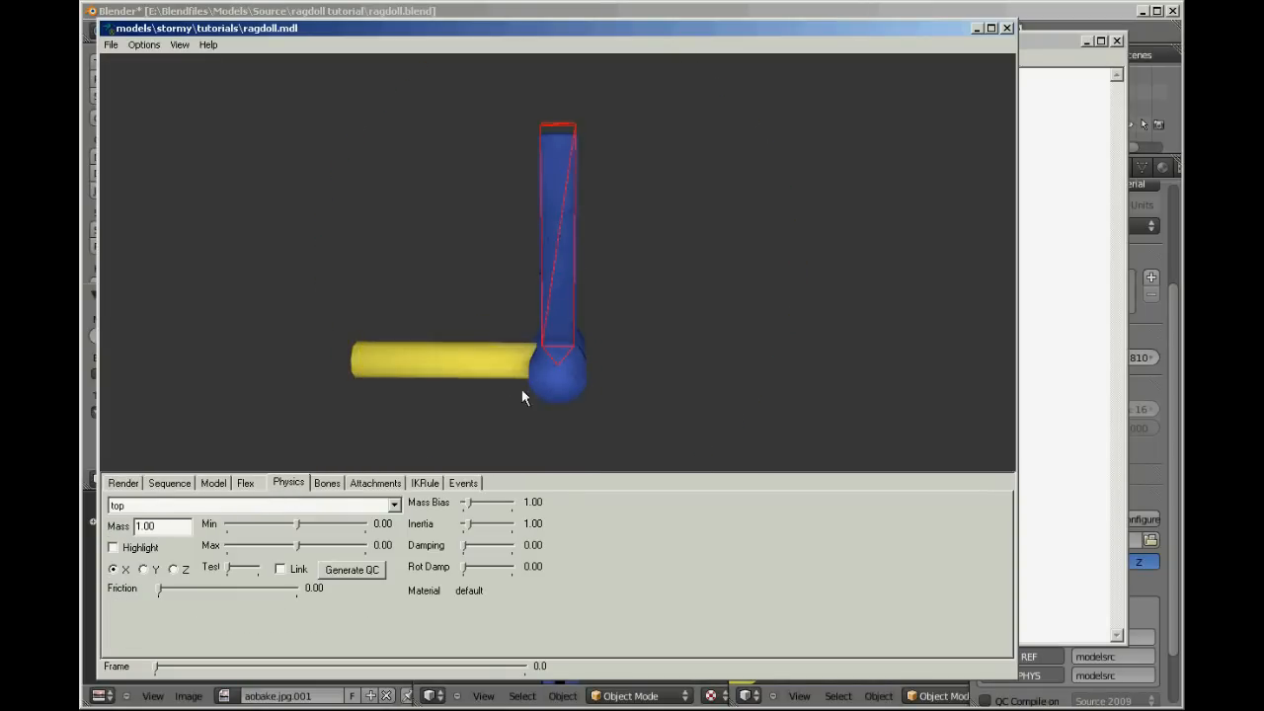
left_click(251, 504)
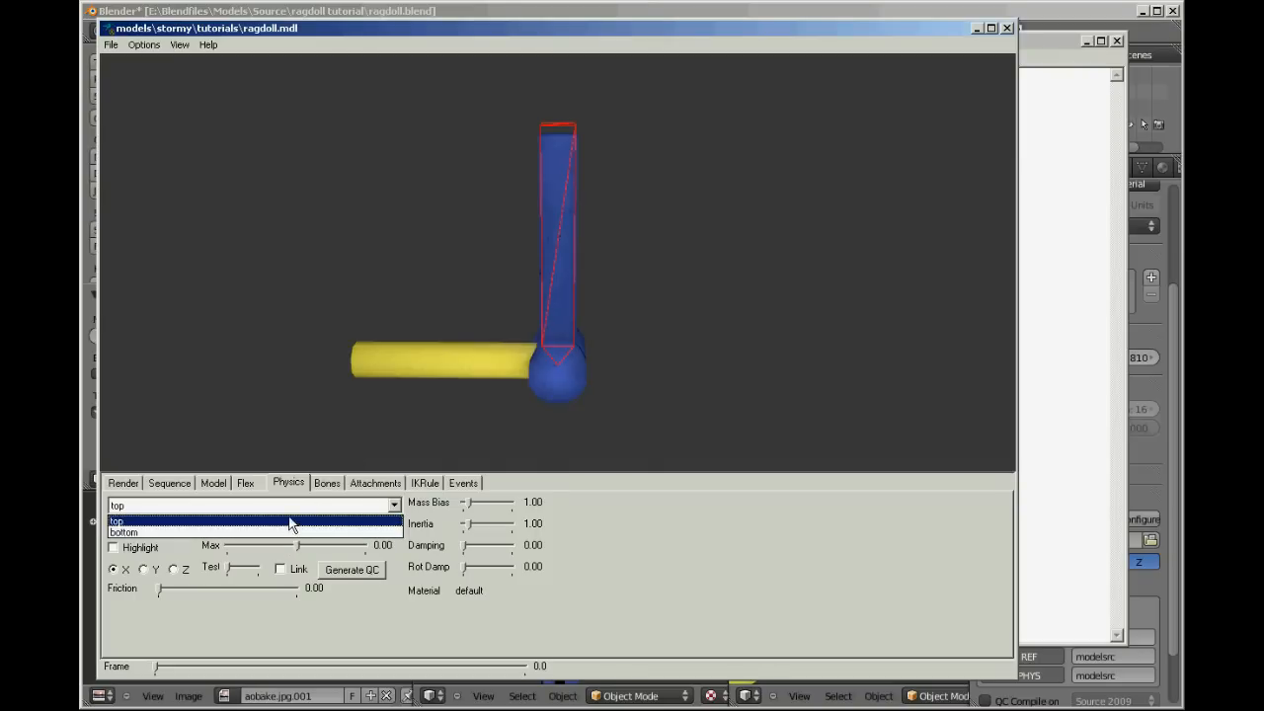
left_click(117, 520)
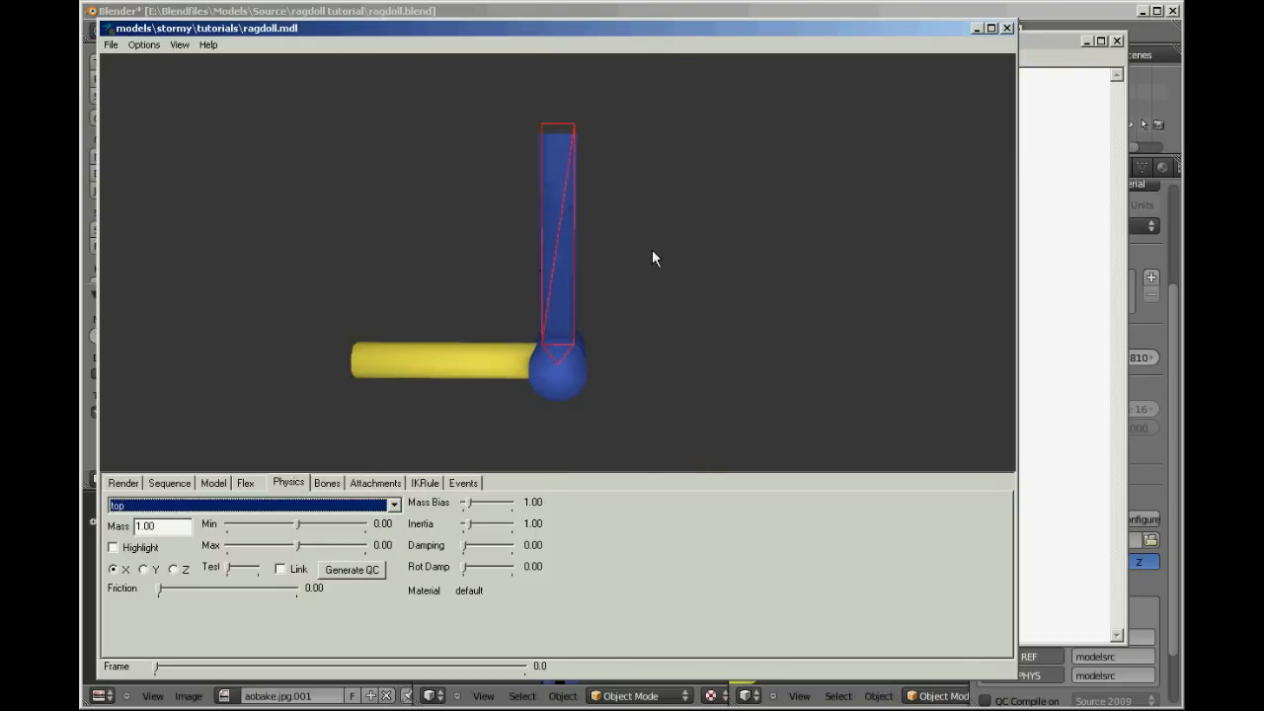
mouse_move(619, 234)
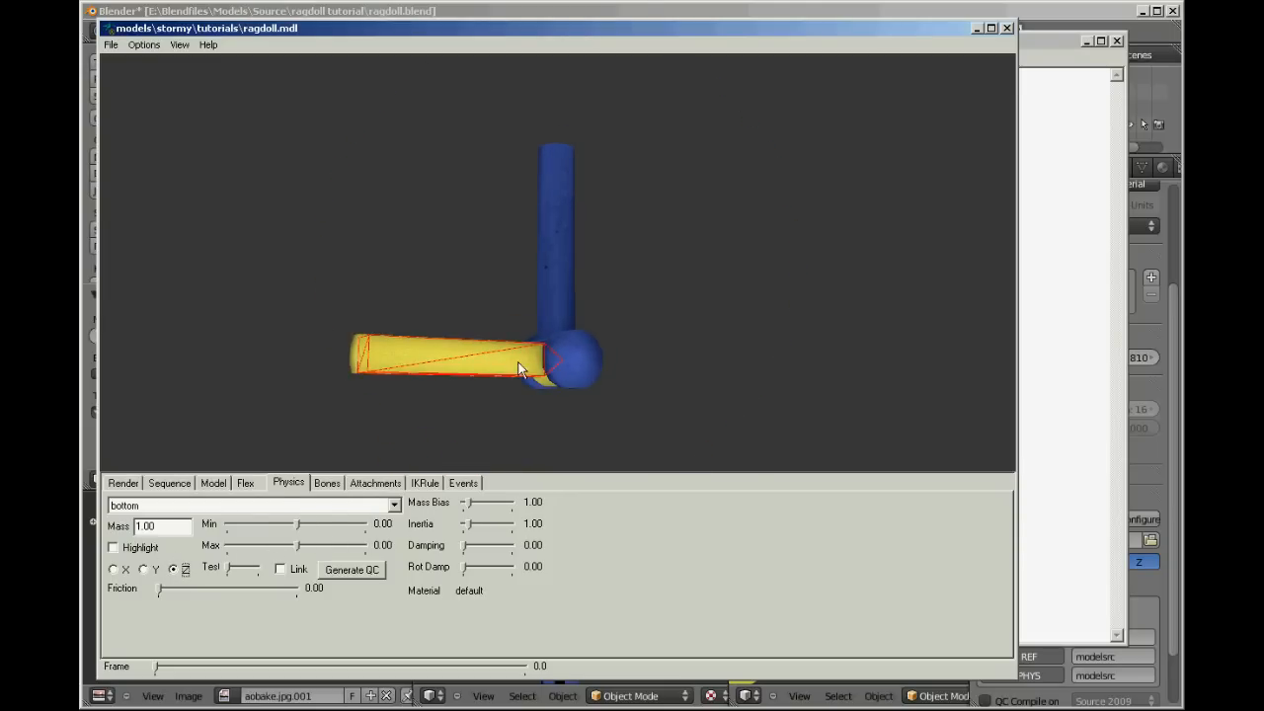
mouse_move(295, 536)
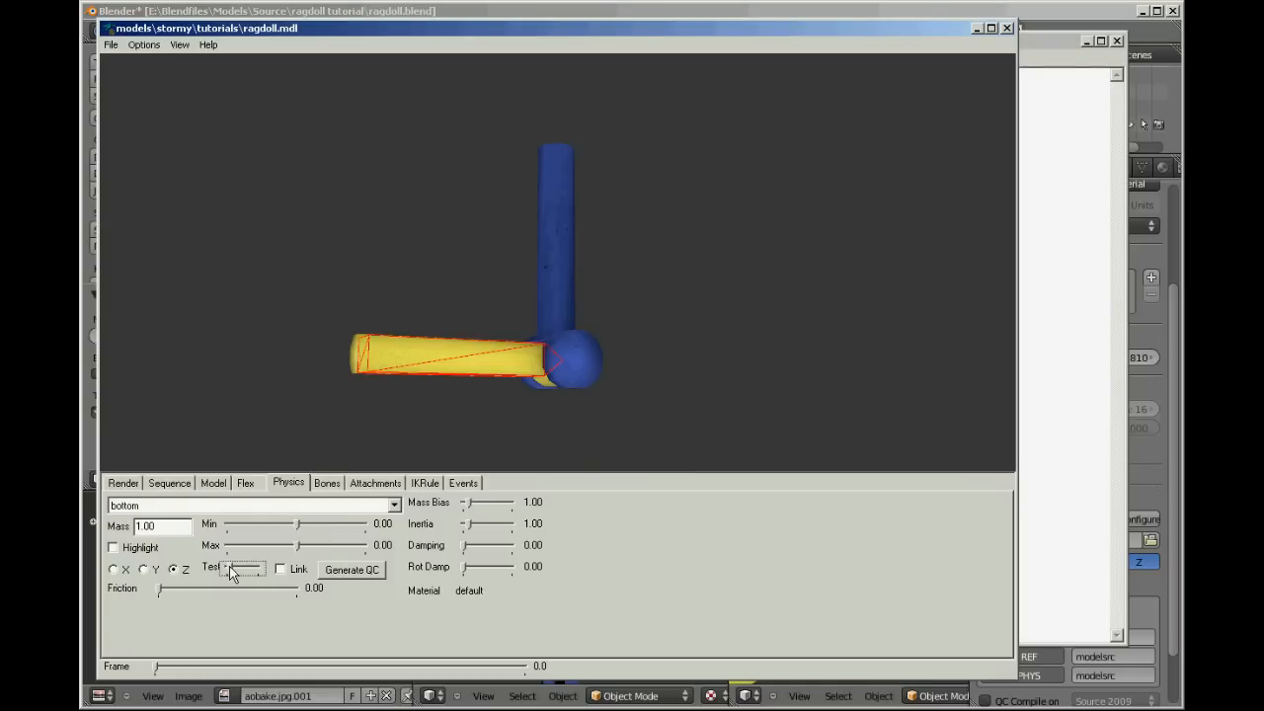
Test the bottom bone's swing and lower its Z minimum limit to -158
left_click_drag(242, 523, 289, 523)
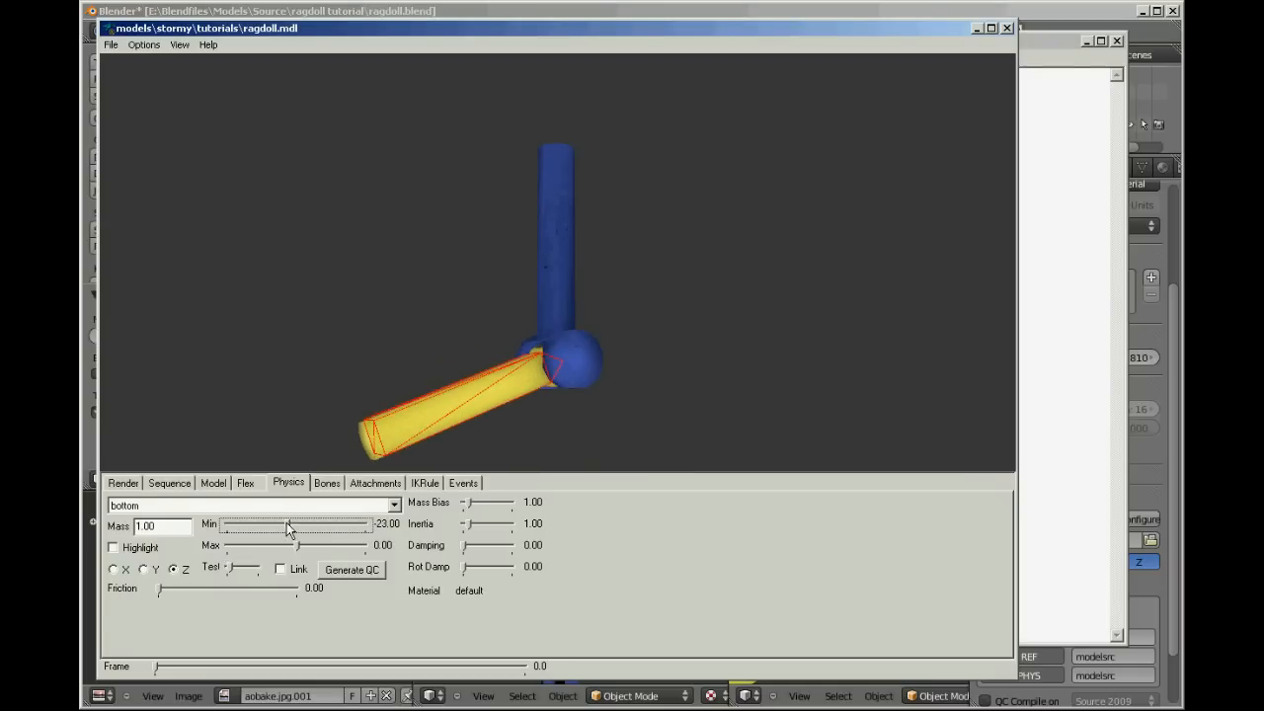
left_click_drag(289, 524, 274, 523)
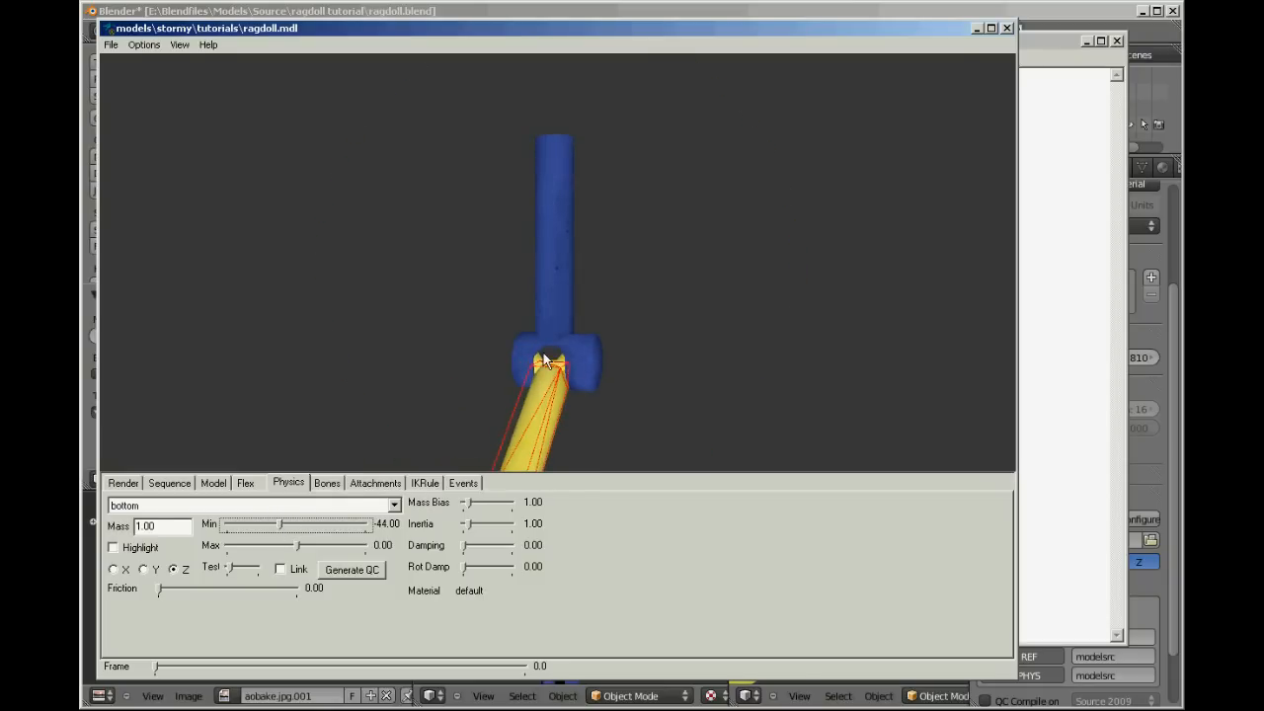
mouse_move(542, 386)
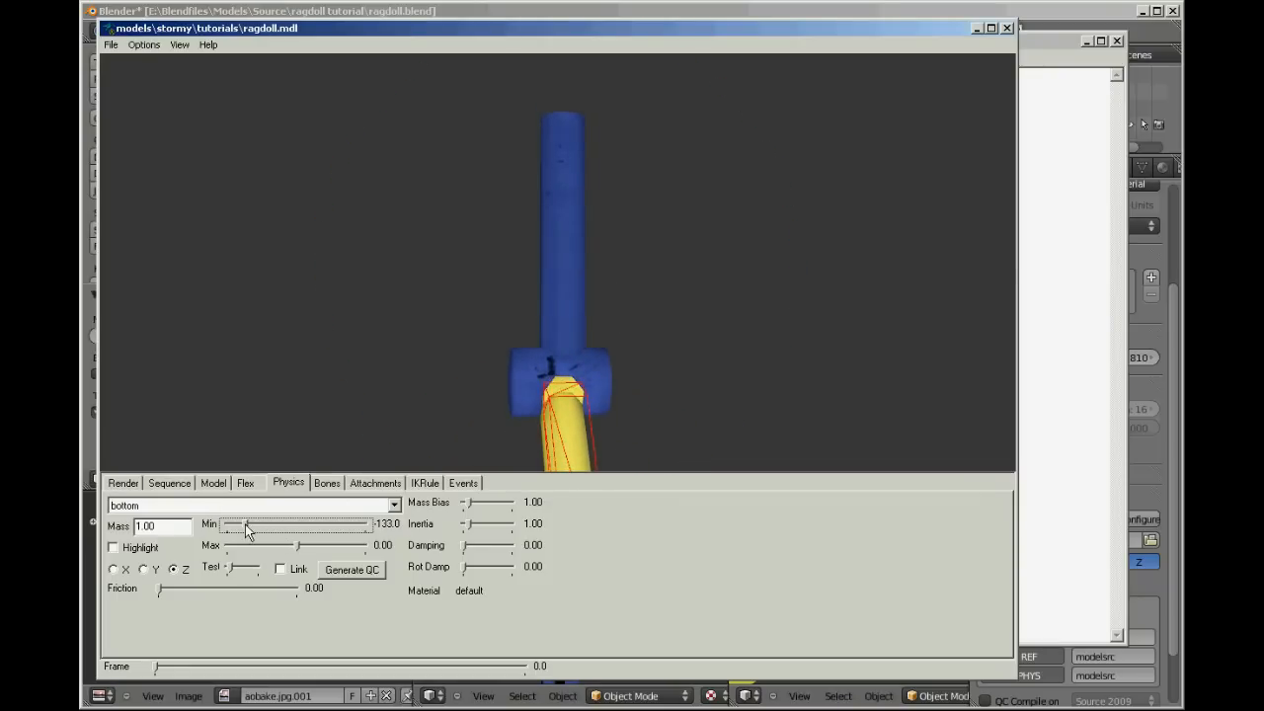
left_click_drag(245, 524, 230, 524)
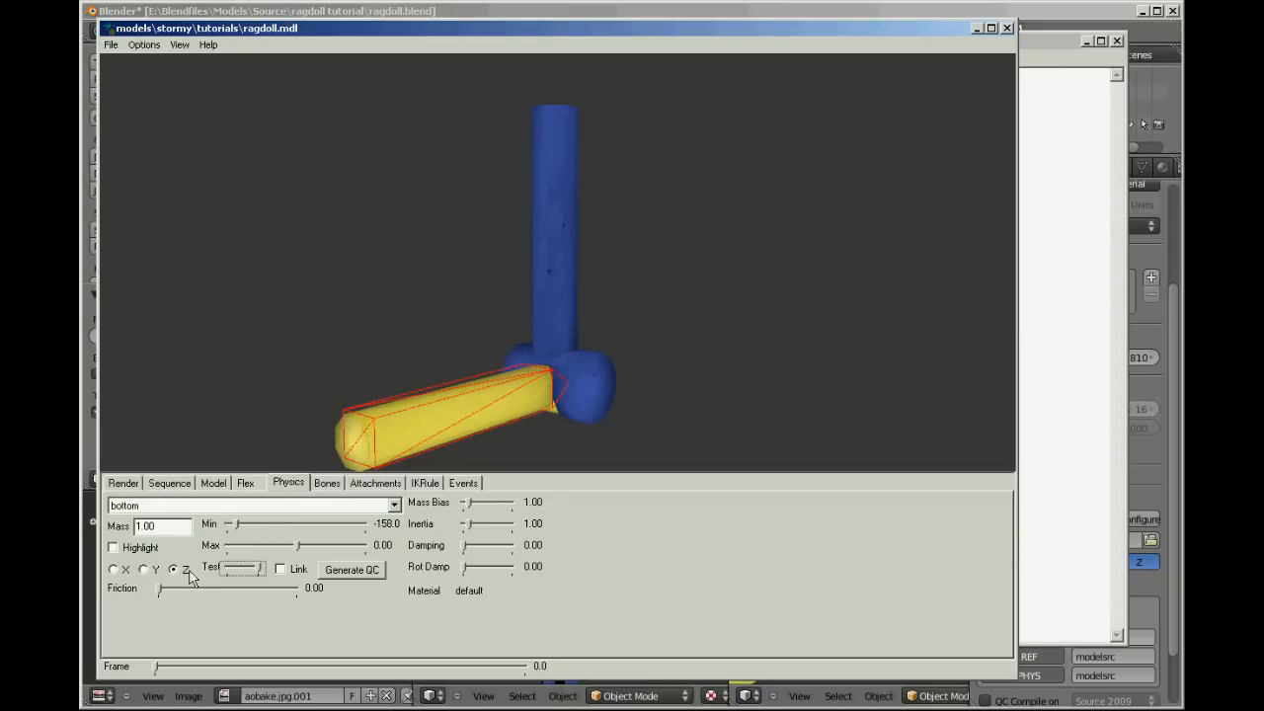
mouse_move(343, 575)
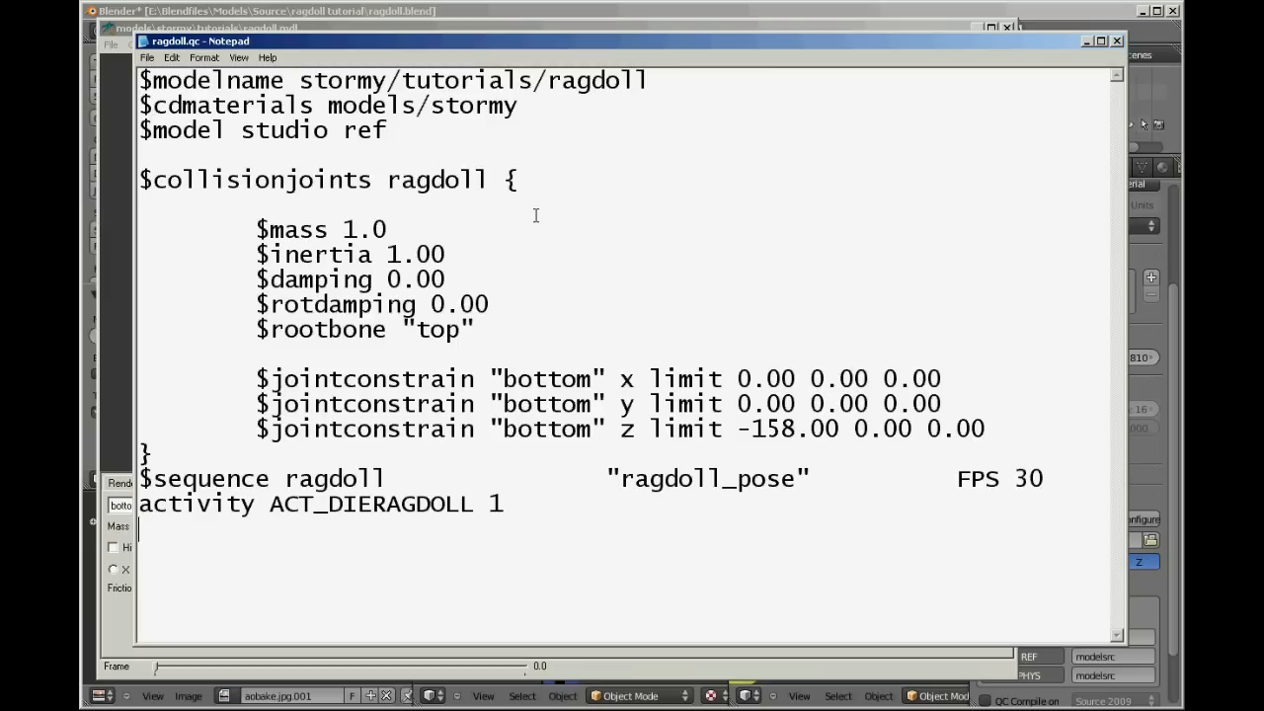
mouse_move(886, 531)
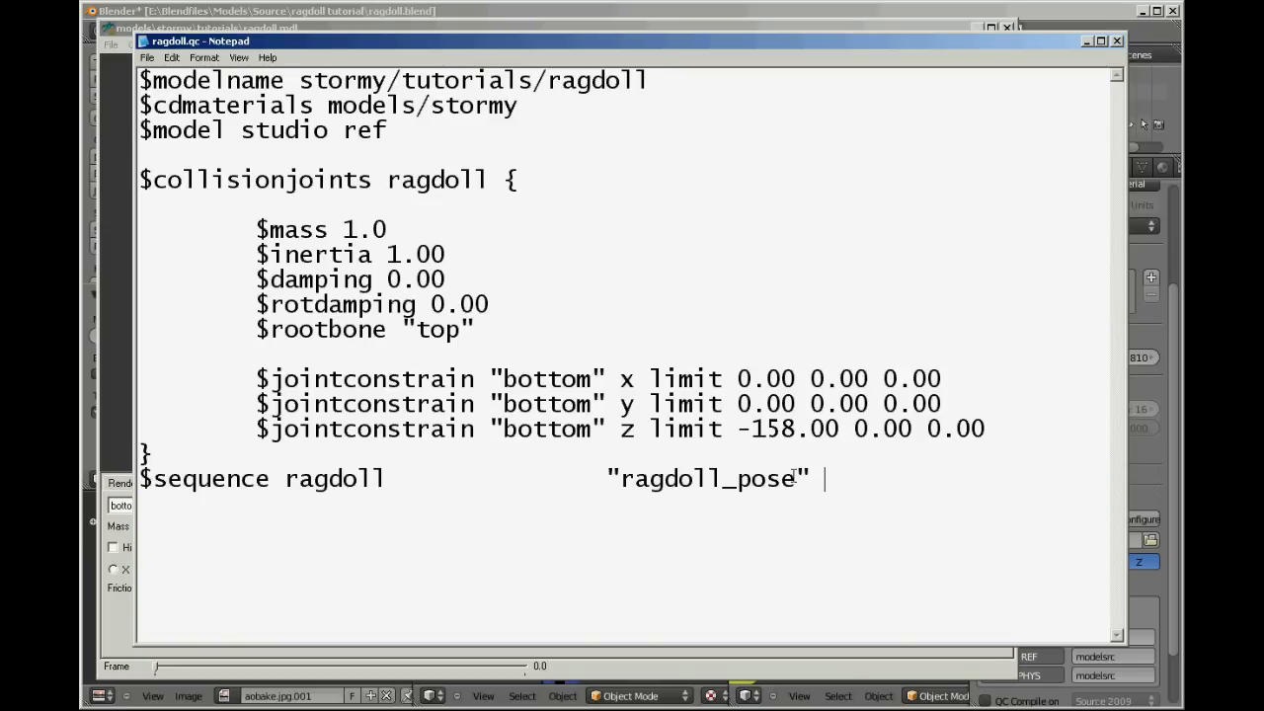
Rename the sequence's pose and the collision joints block in ragdoll.qc to 'phys'
double_click(713, 479)
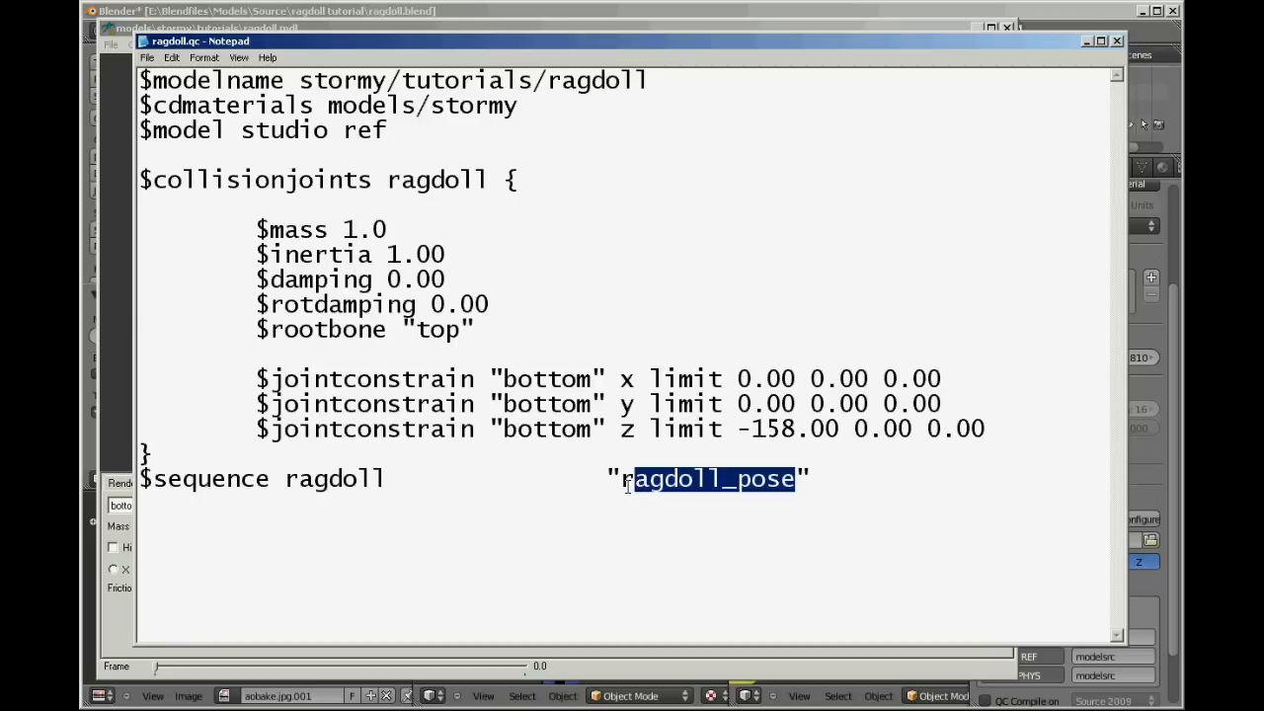
type("p")
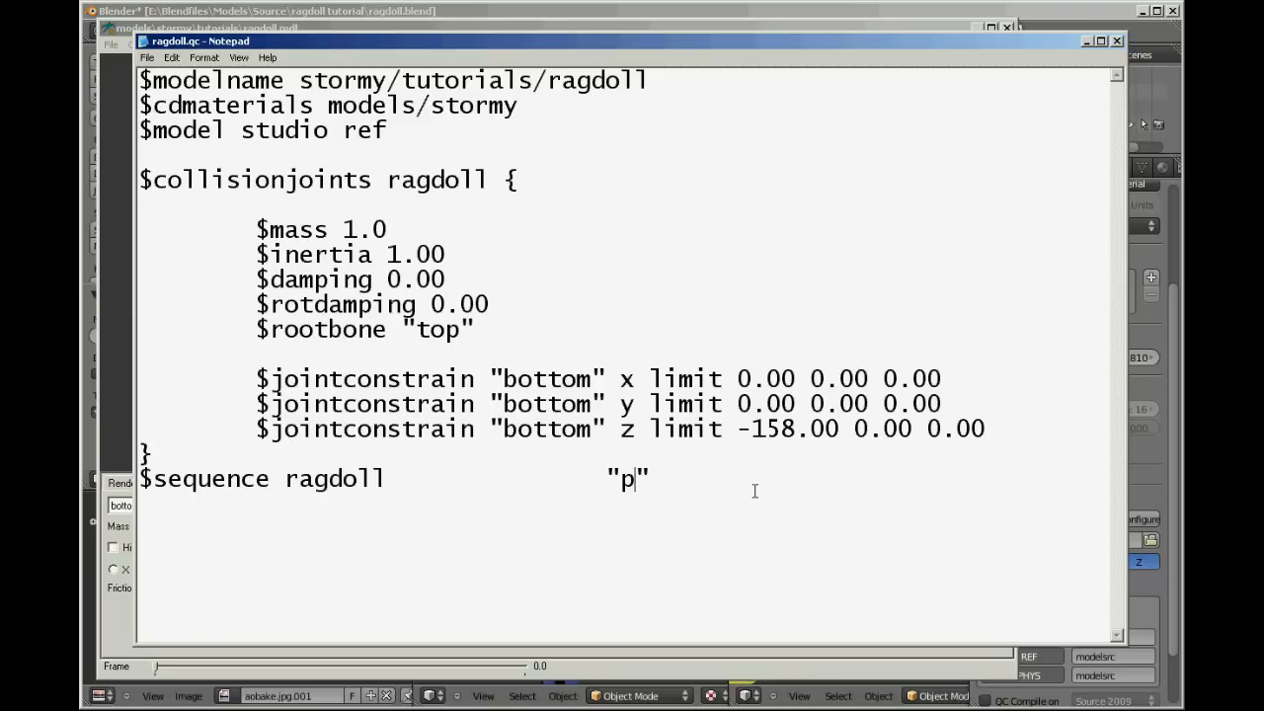
type("hys")
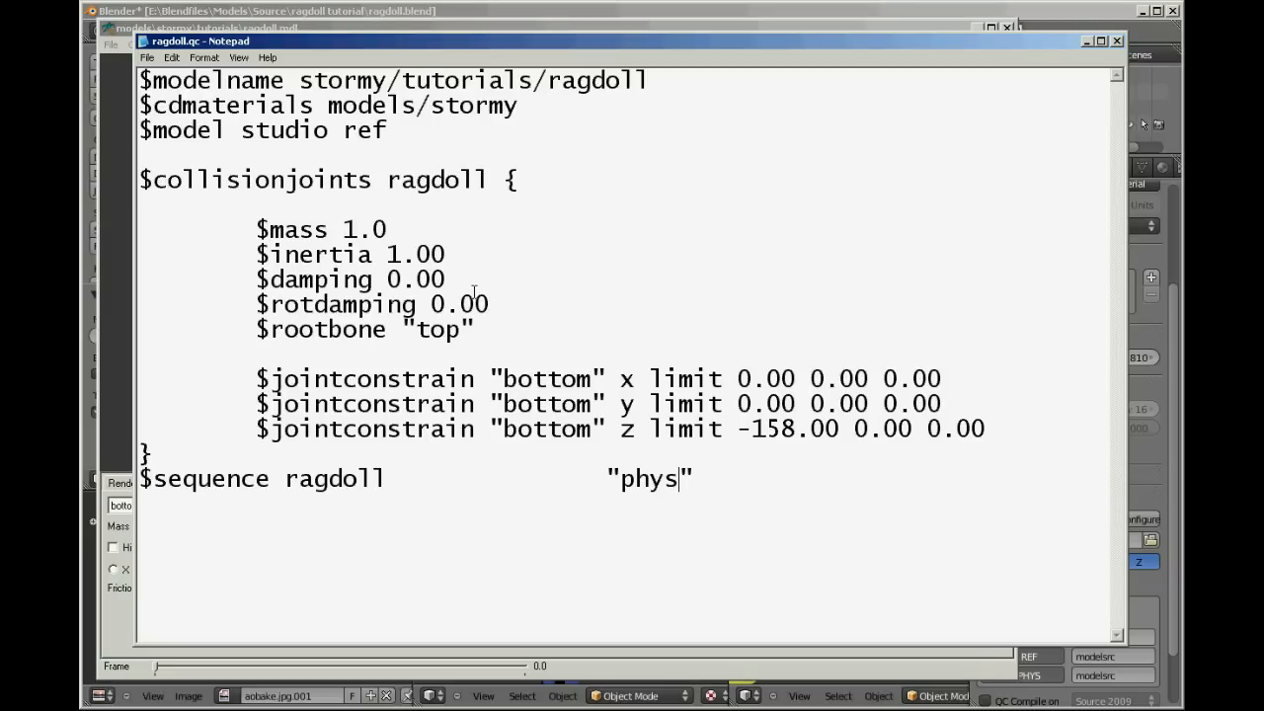
mouse_move(435, 174)
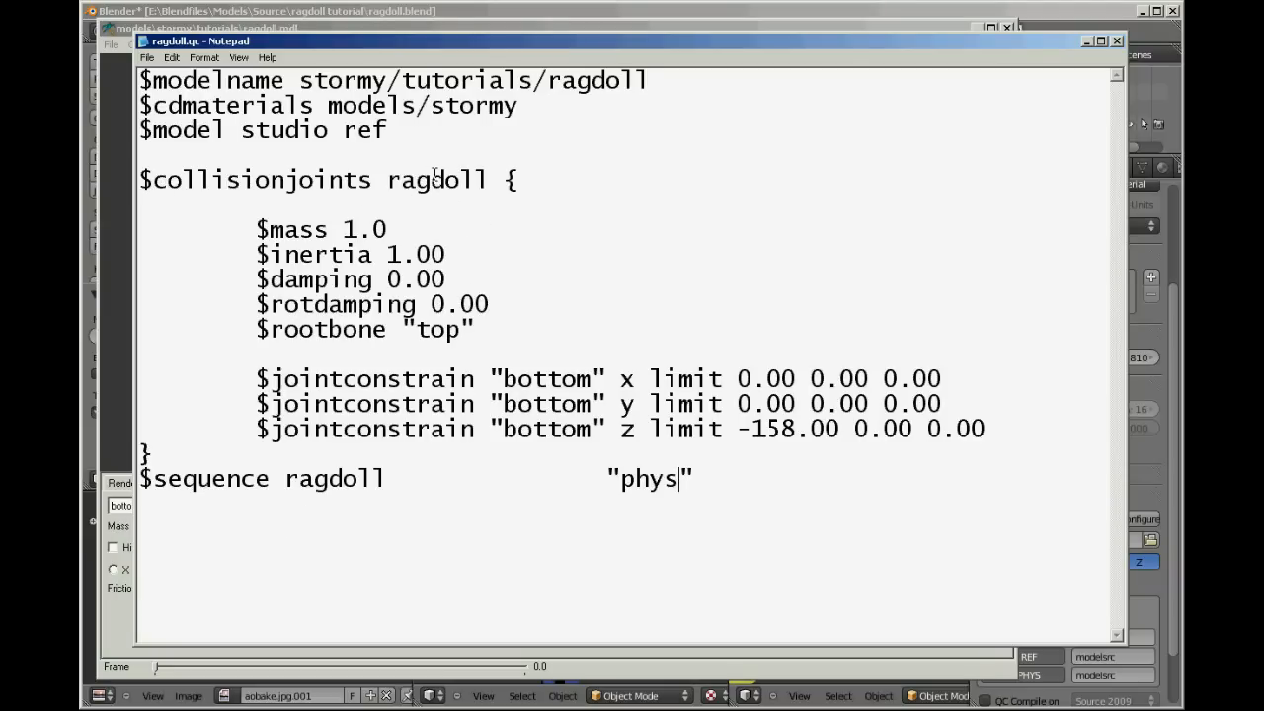
double_click(441, 178)
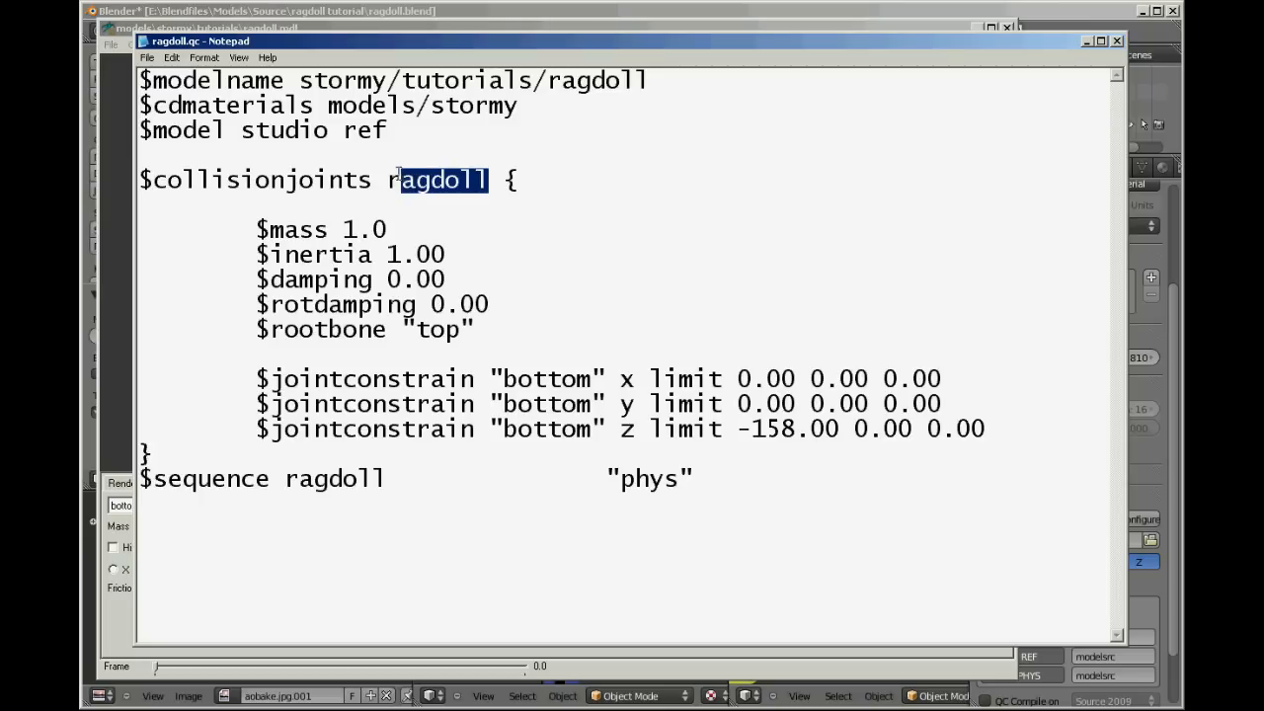
type("phys")
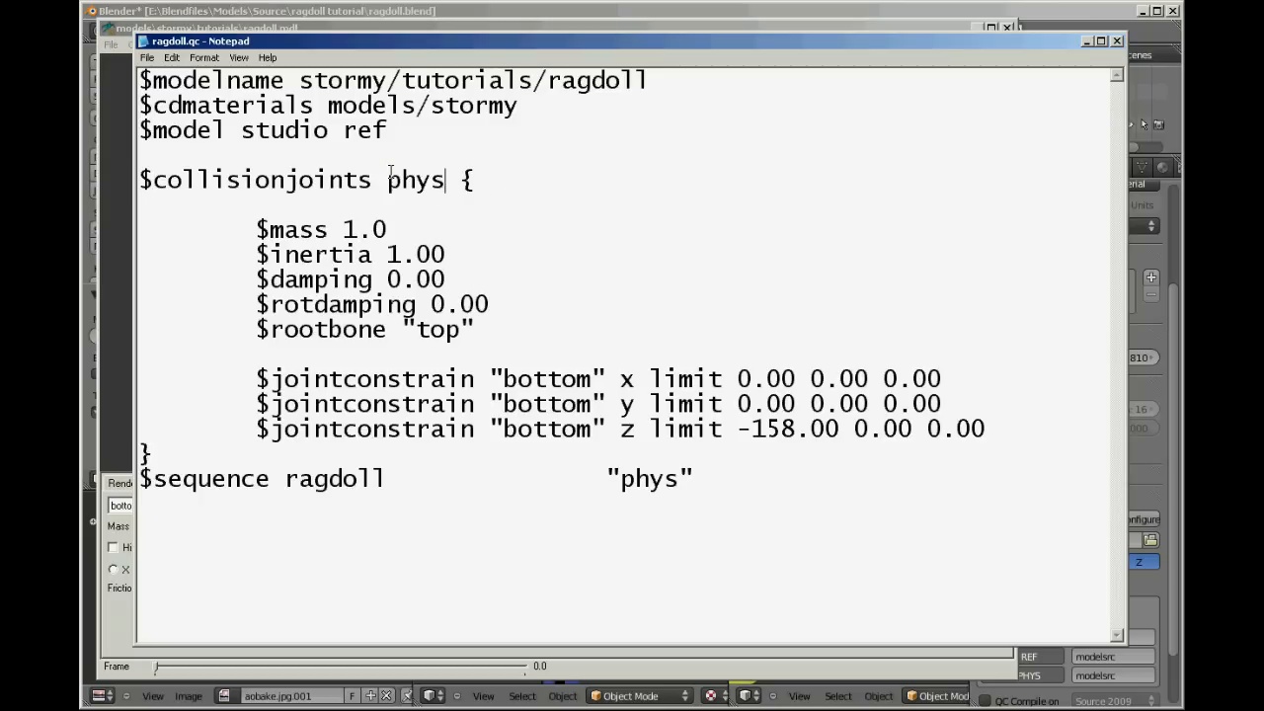
mouse_move(408, 172)
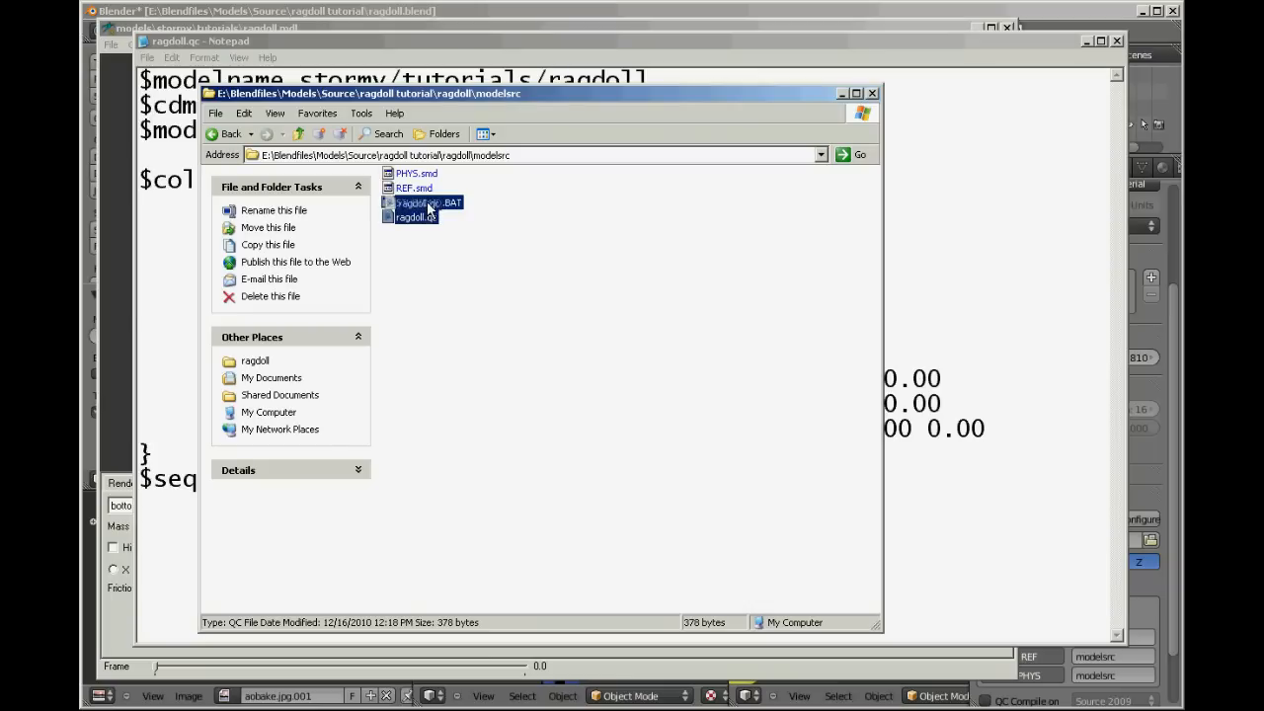
Select the QC and batch files, then launch Hammer from the Source SDK launcher
left_click(414, 217)
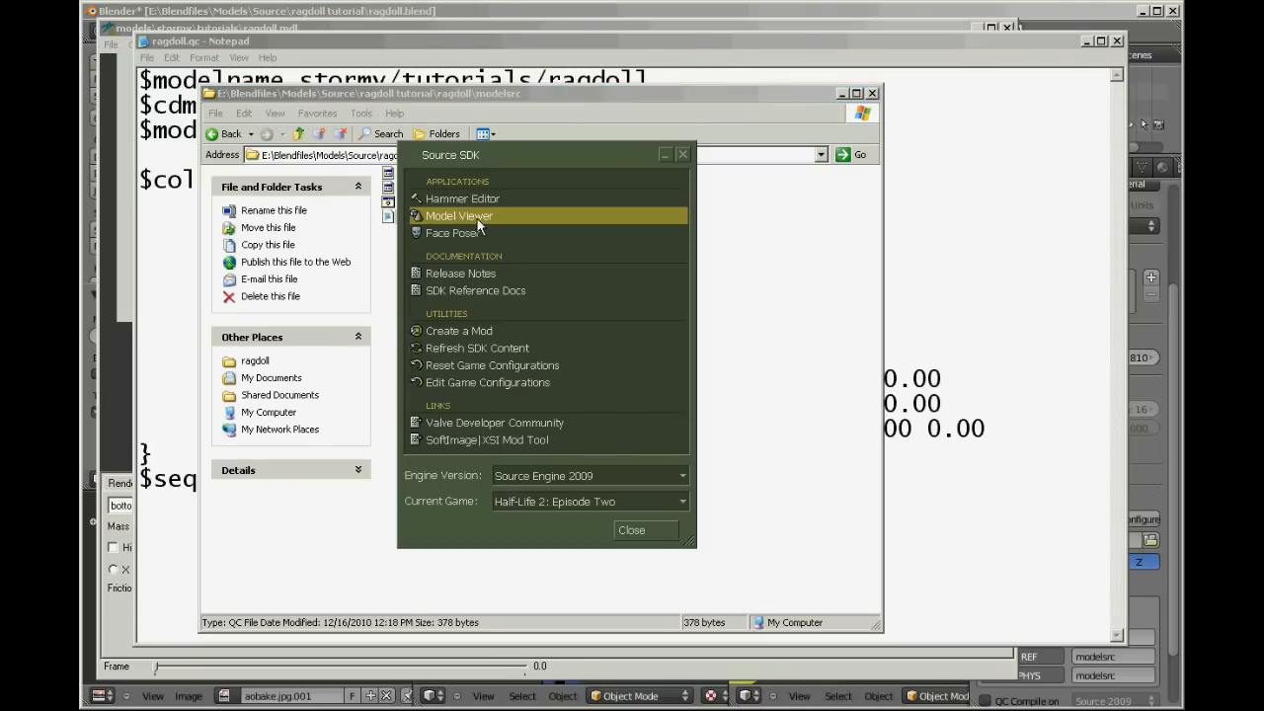
left_click(462, 198)
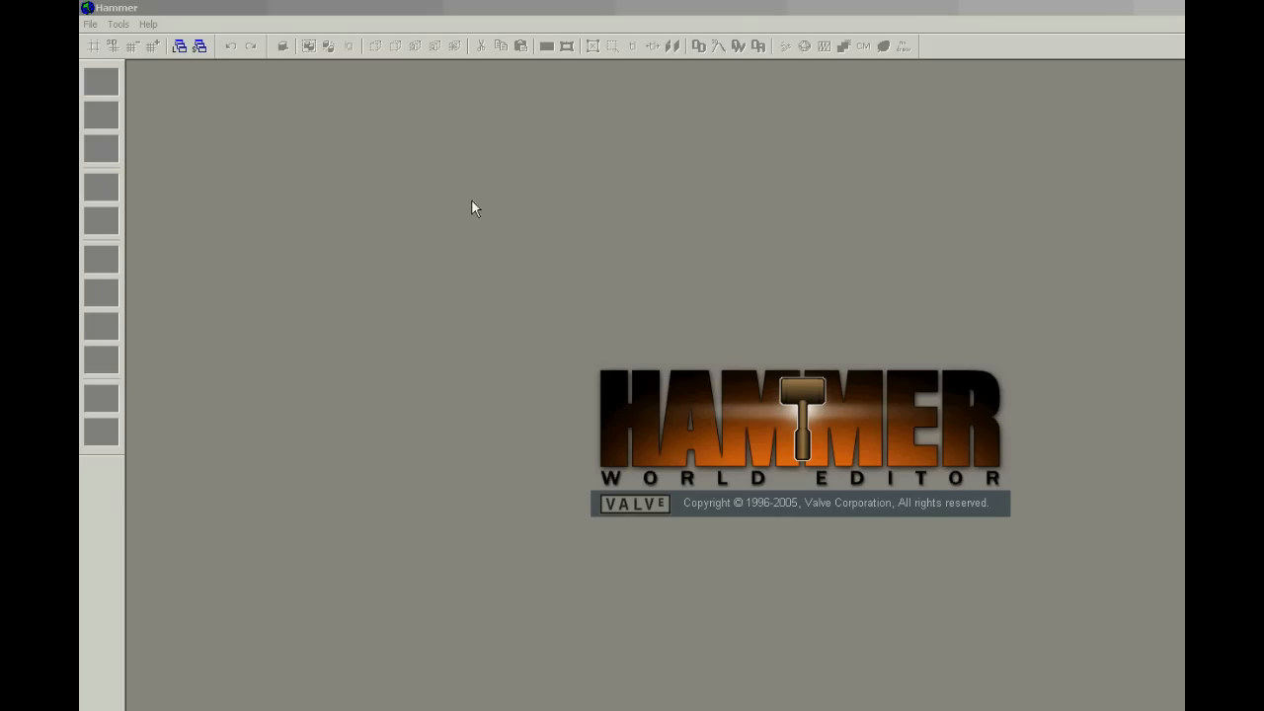